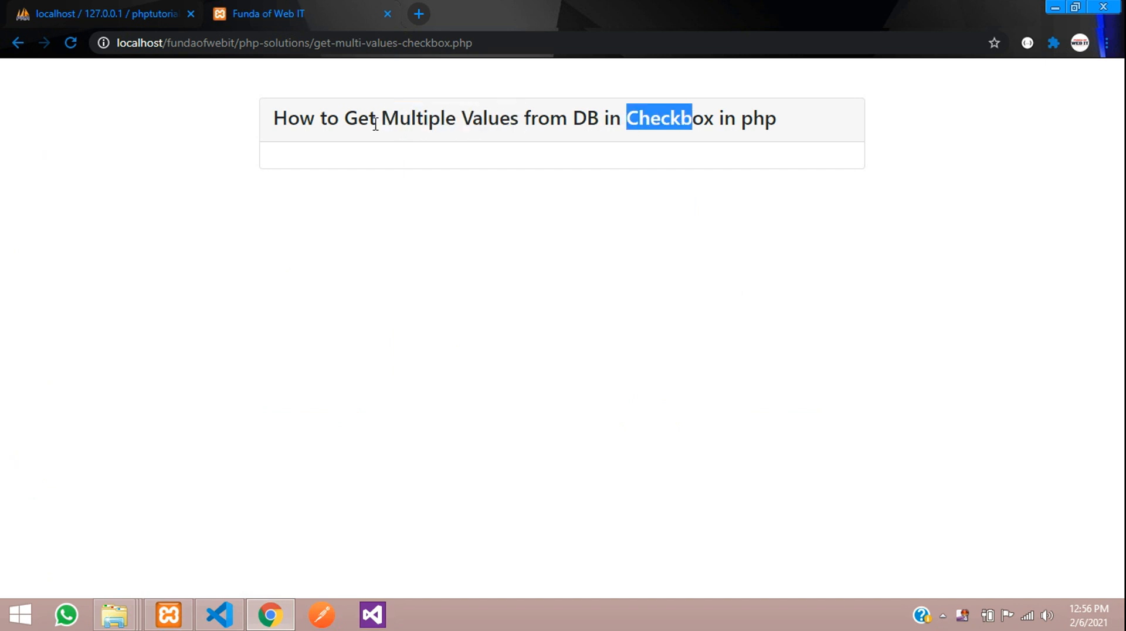
- Open a <?php block in the card body and start $con = mysqli_connect()
left_click(653, 119)
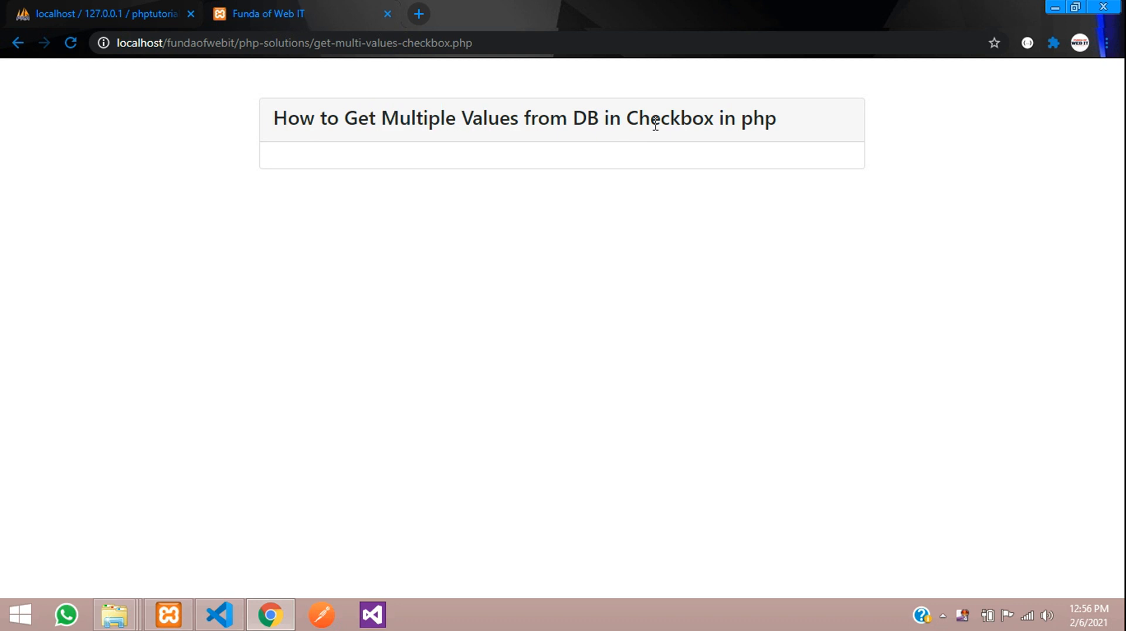
mouse_move(427, 234)
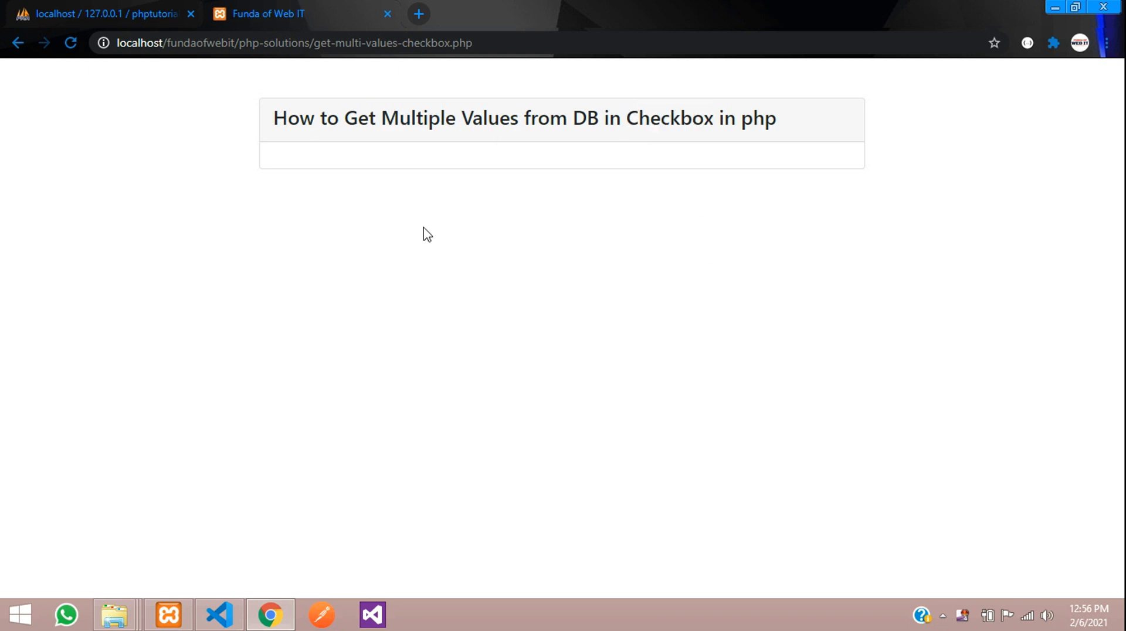
mouse_move(291, 359)
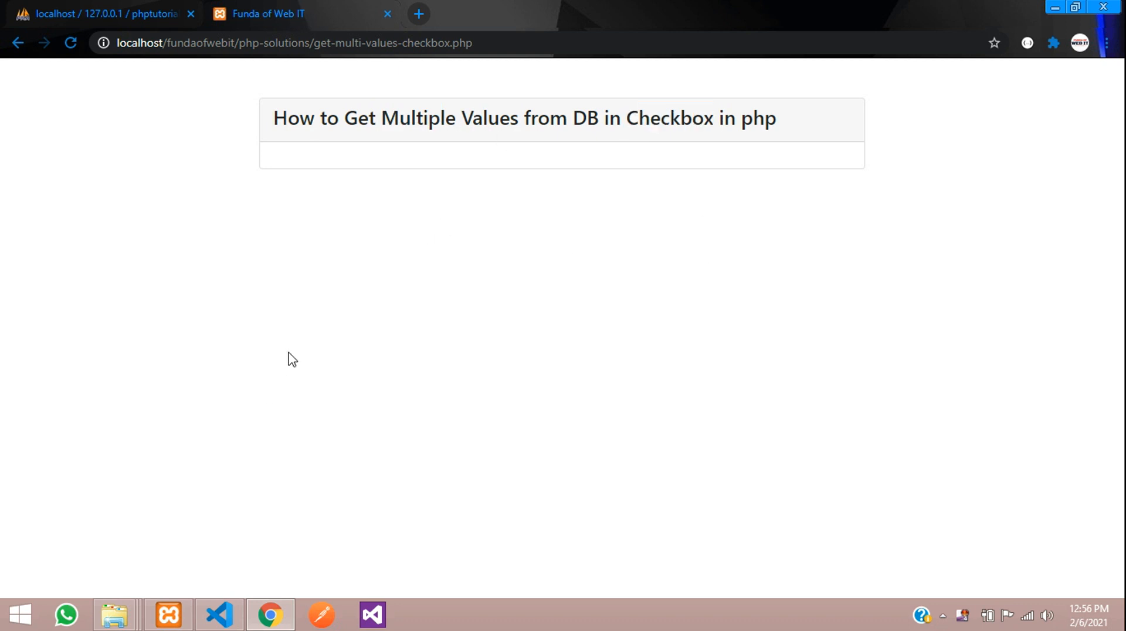
left_click(108, 13)
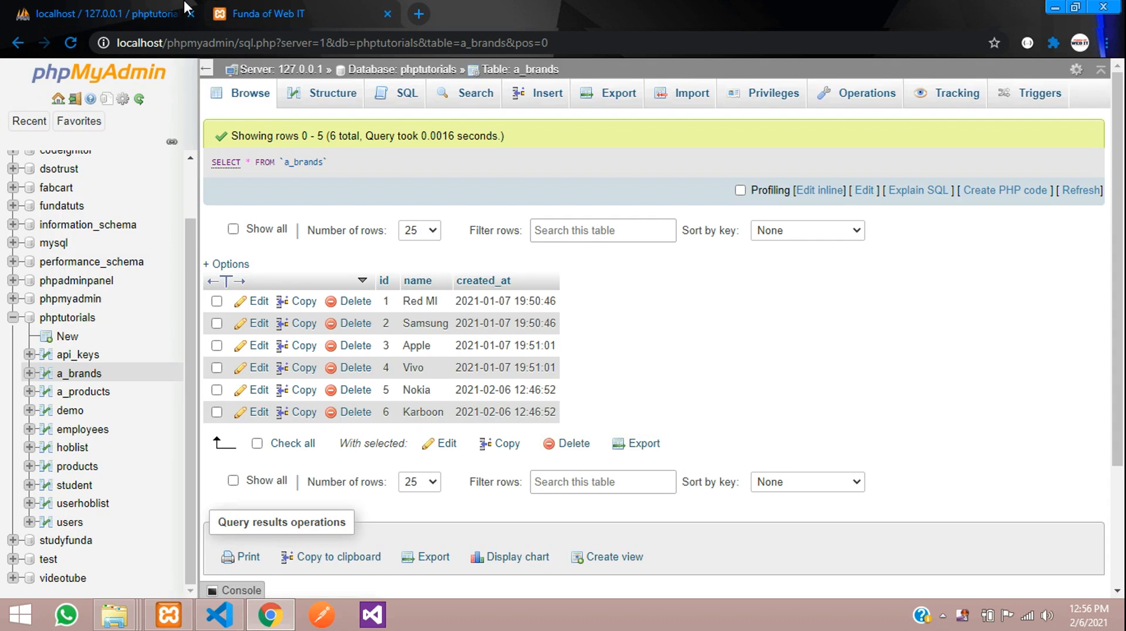
mouse_move(108, 363)
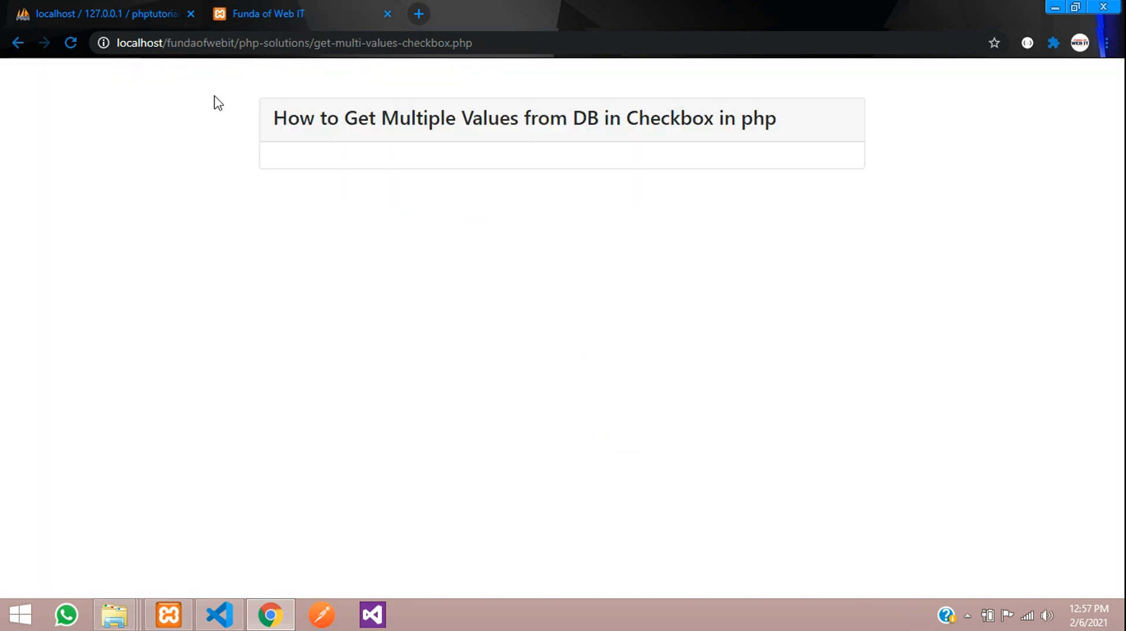
mouse_move(108, 13)
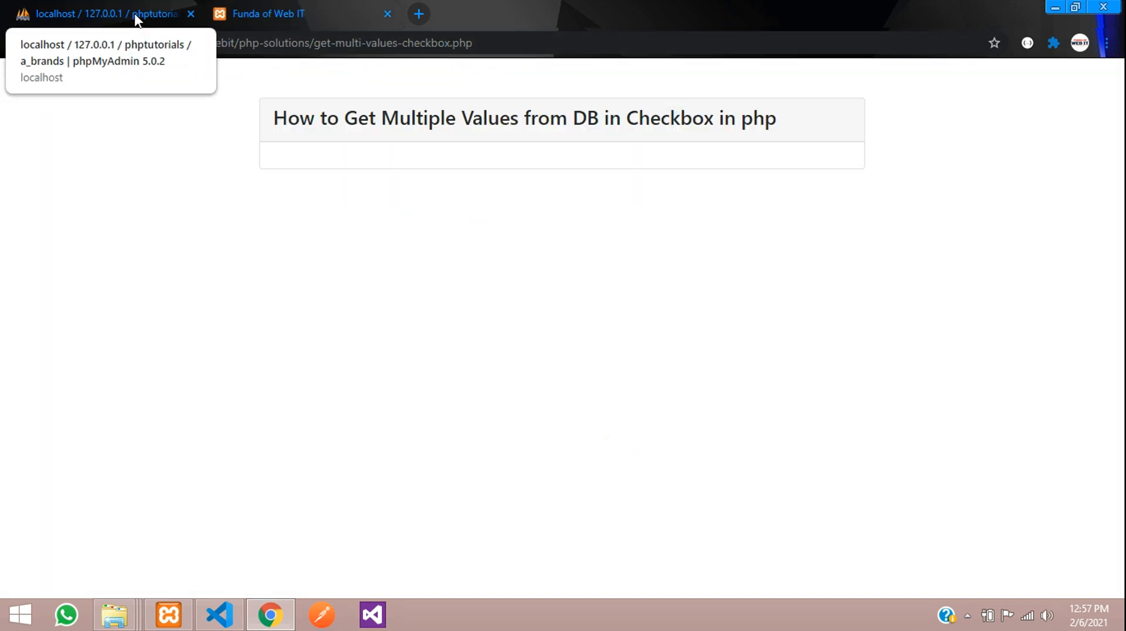
mouse_move(275, 445)
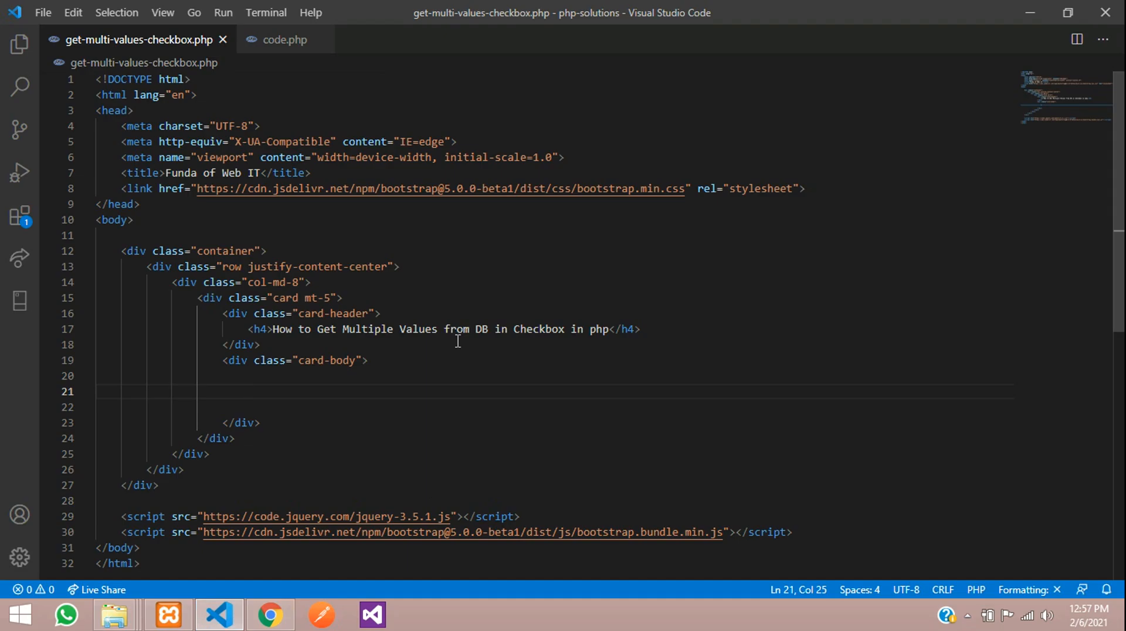
mouse_move(294, 173)
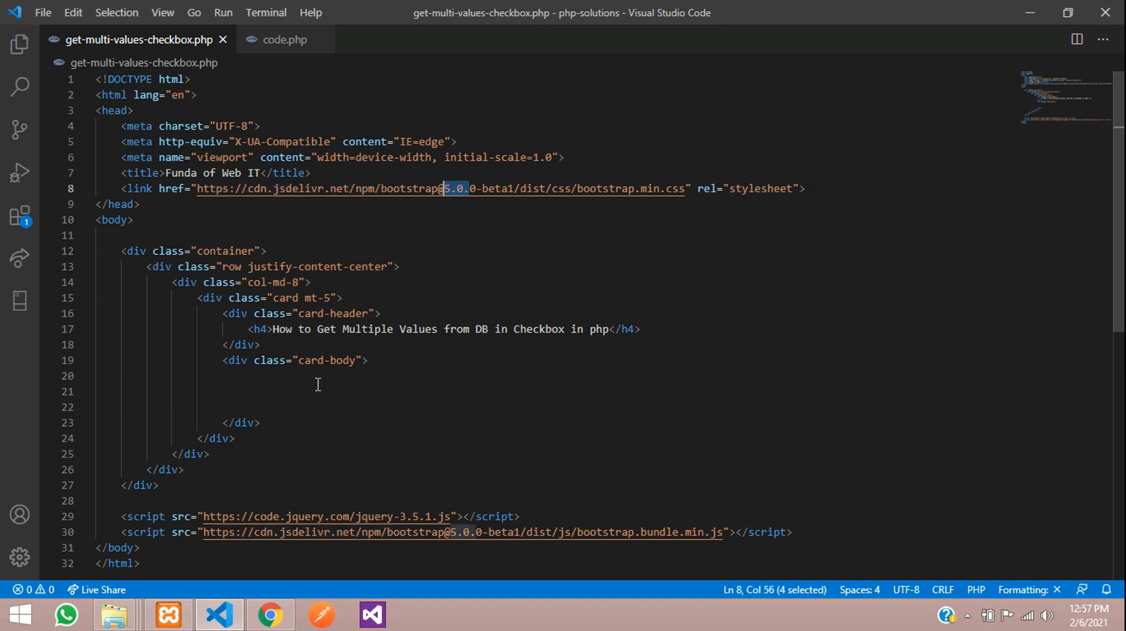
left_click(341, 391)
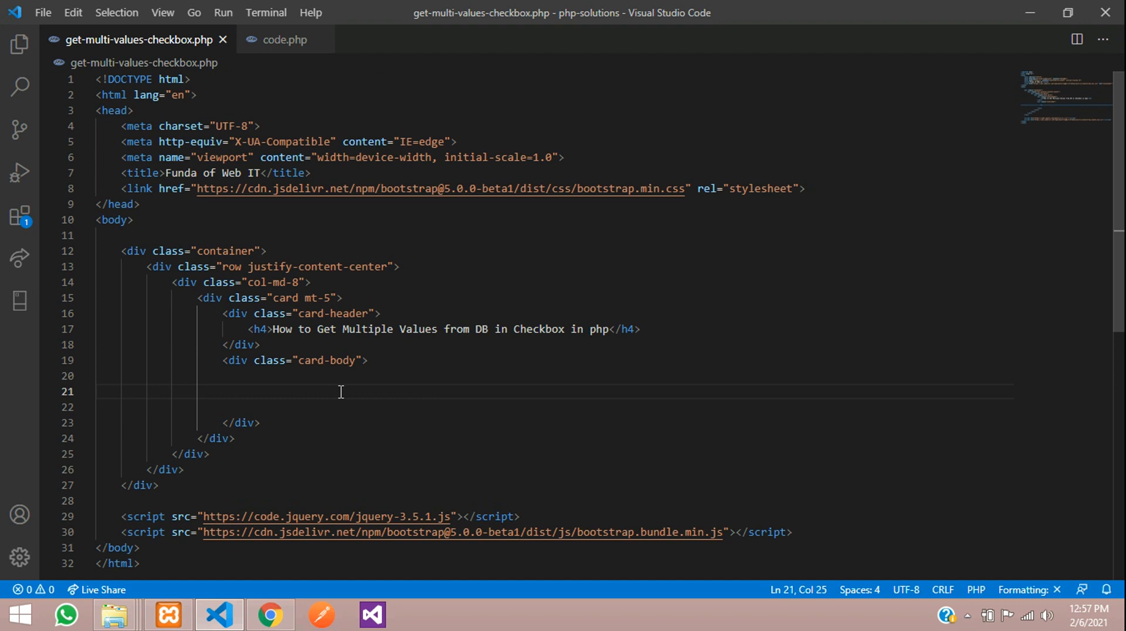
type("<?php")
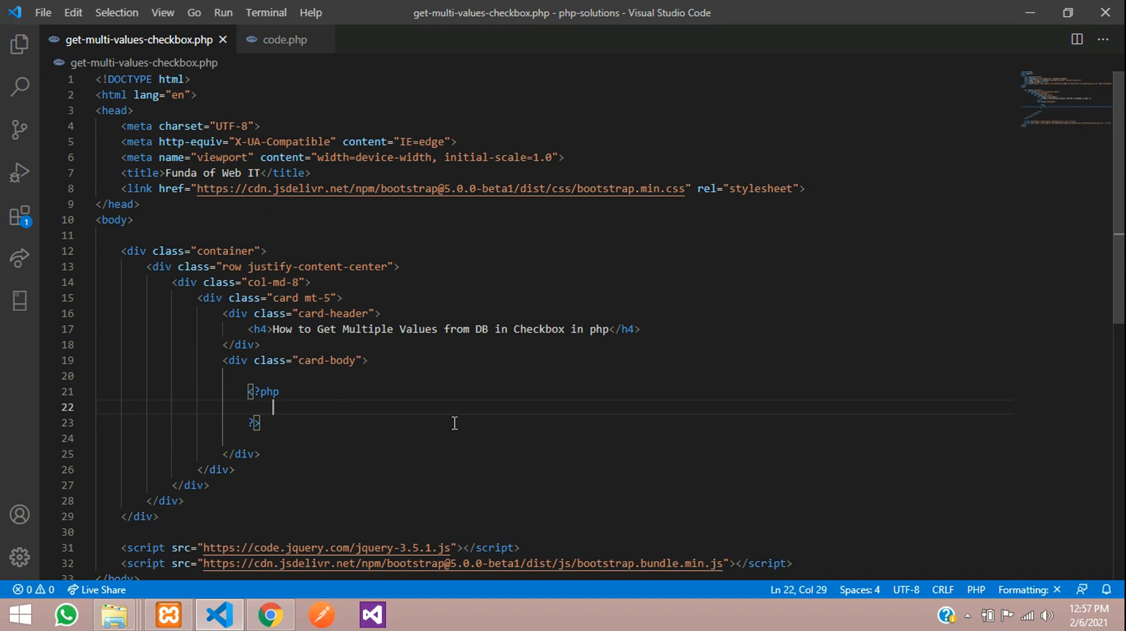
type("$con")
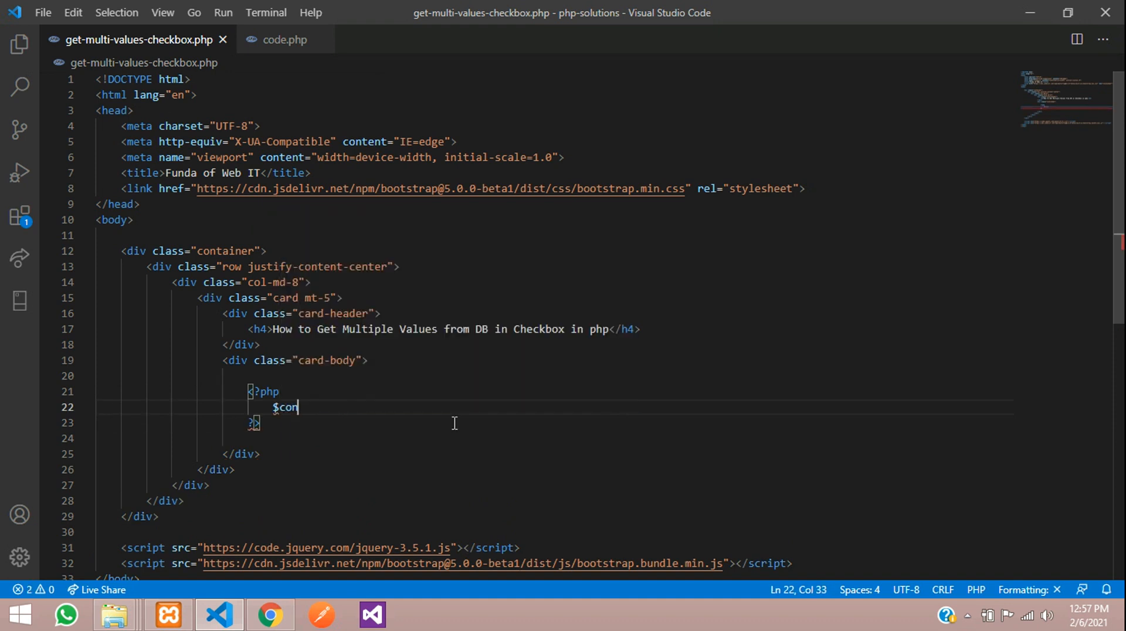
type("= mysql")
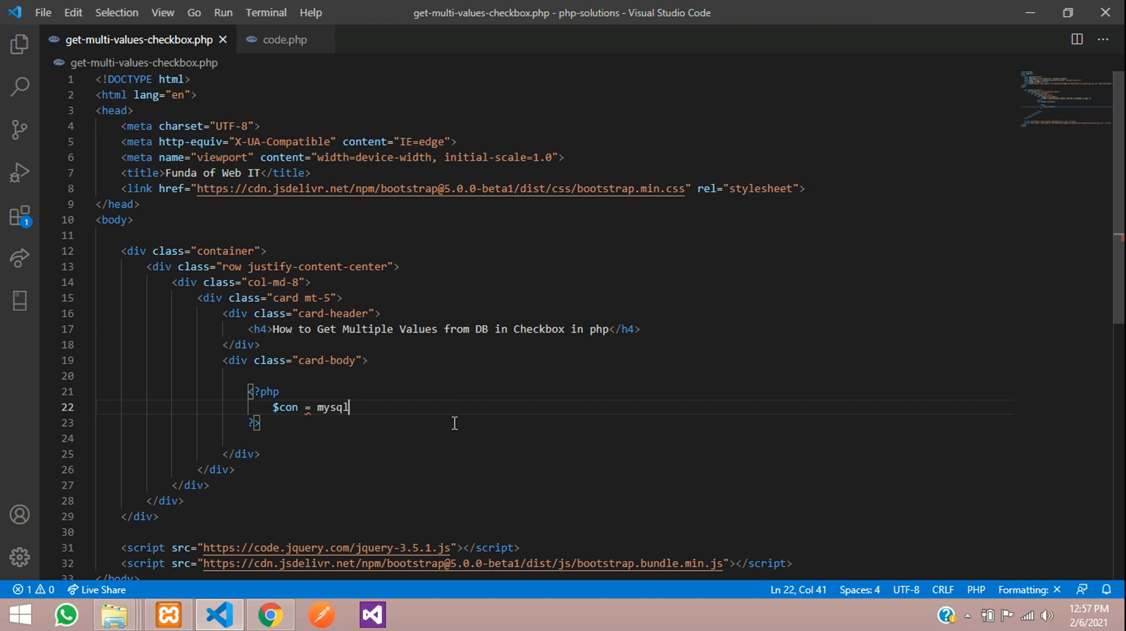
type("i_connect()")
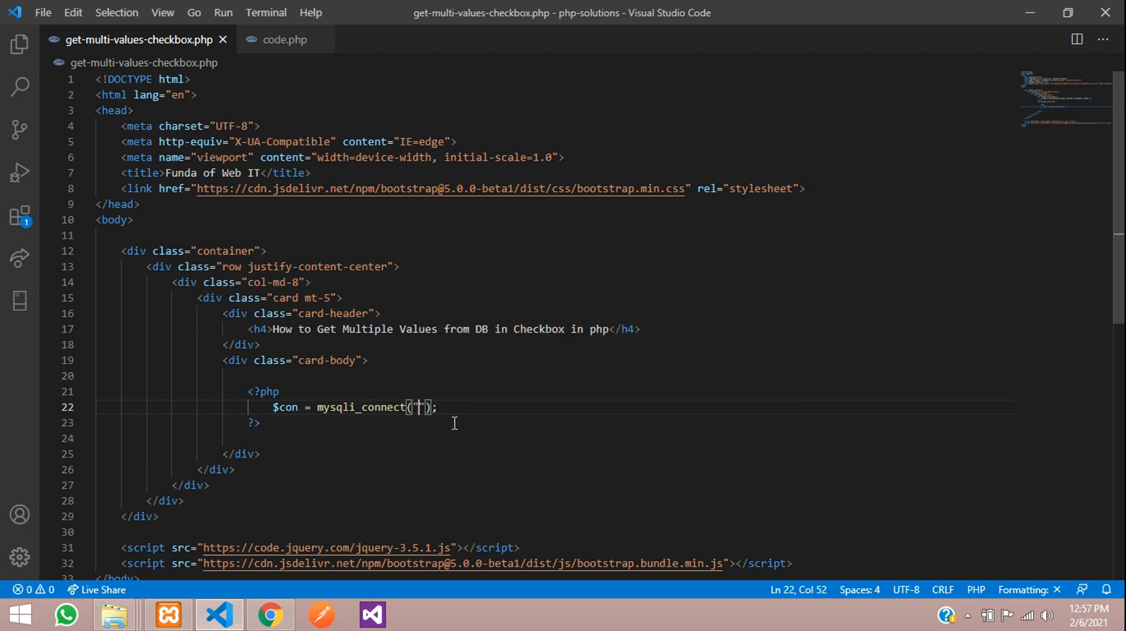
- Pass localhost, root and an empty password, checking the database name in phpMyAdmin
type("localhost")
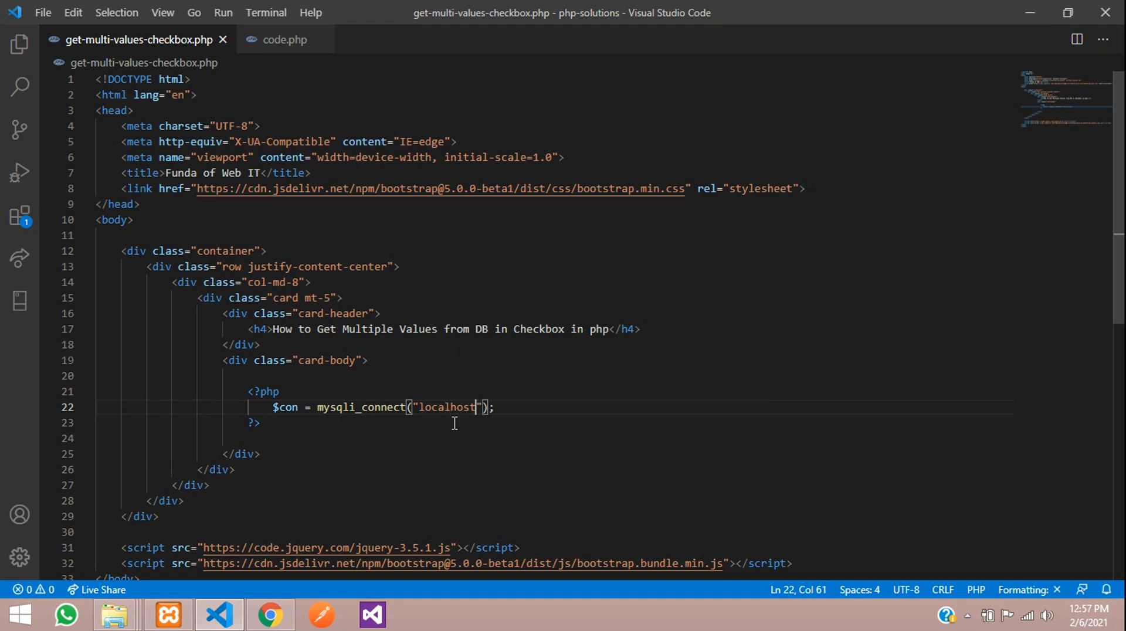
type(",\"root\",")
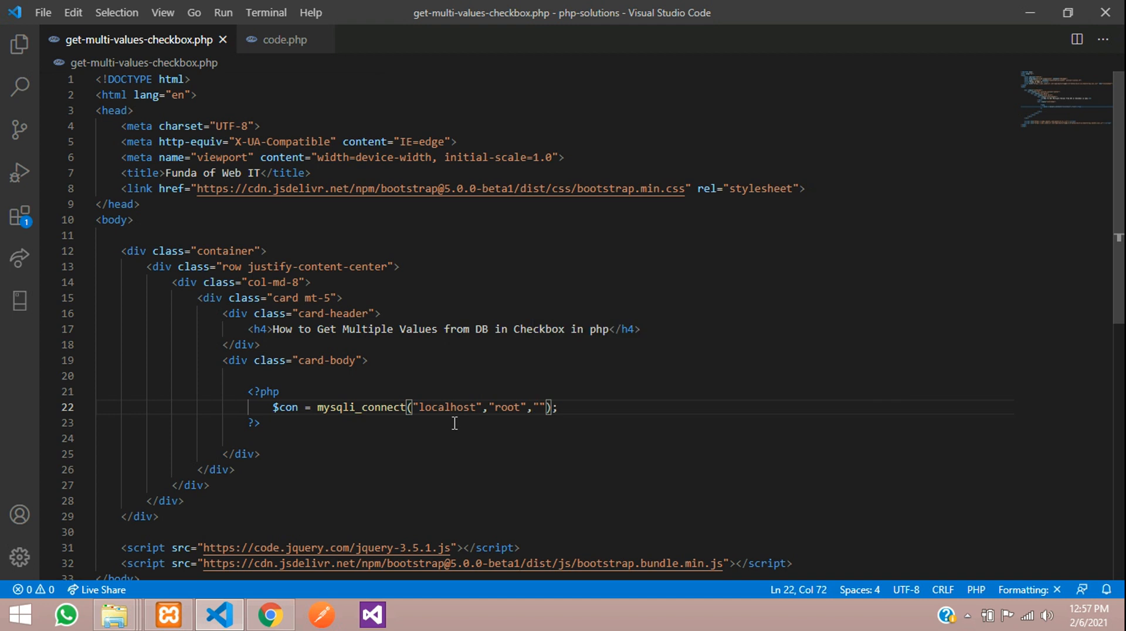
type("\"\"")
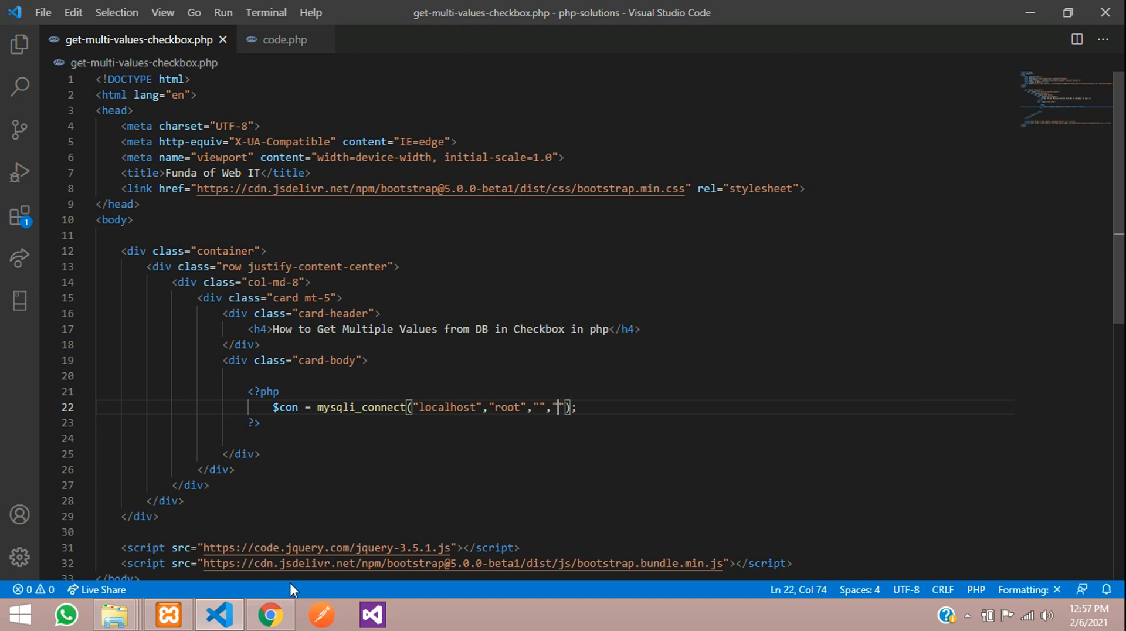
left_click(269, 615)
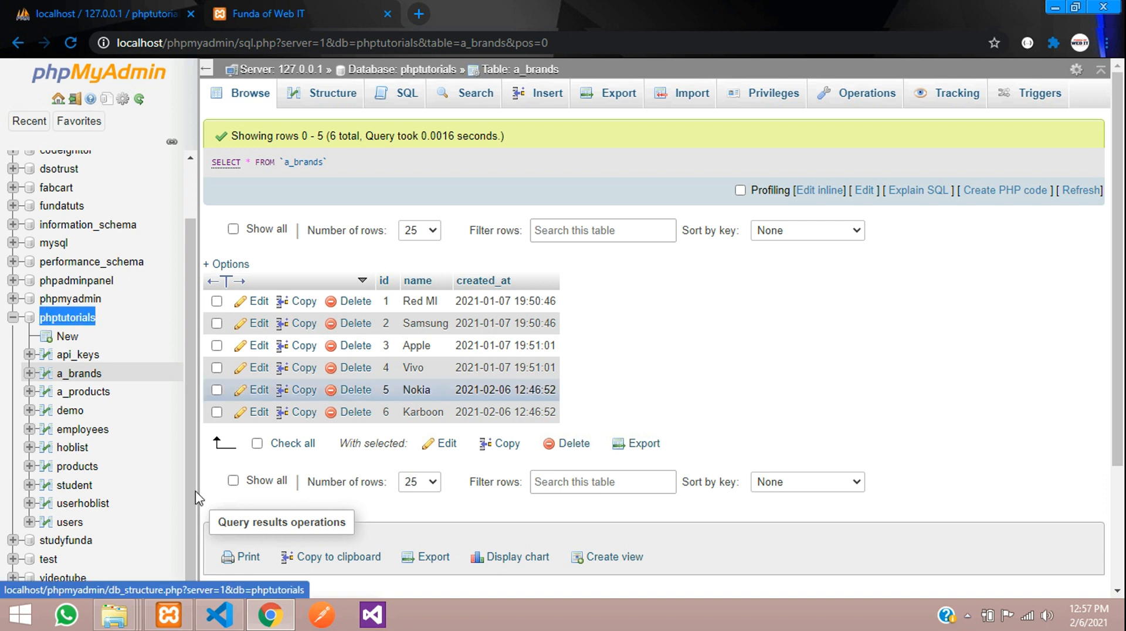
left_click(217, 616)
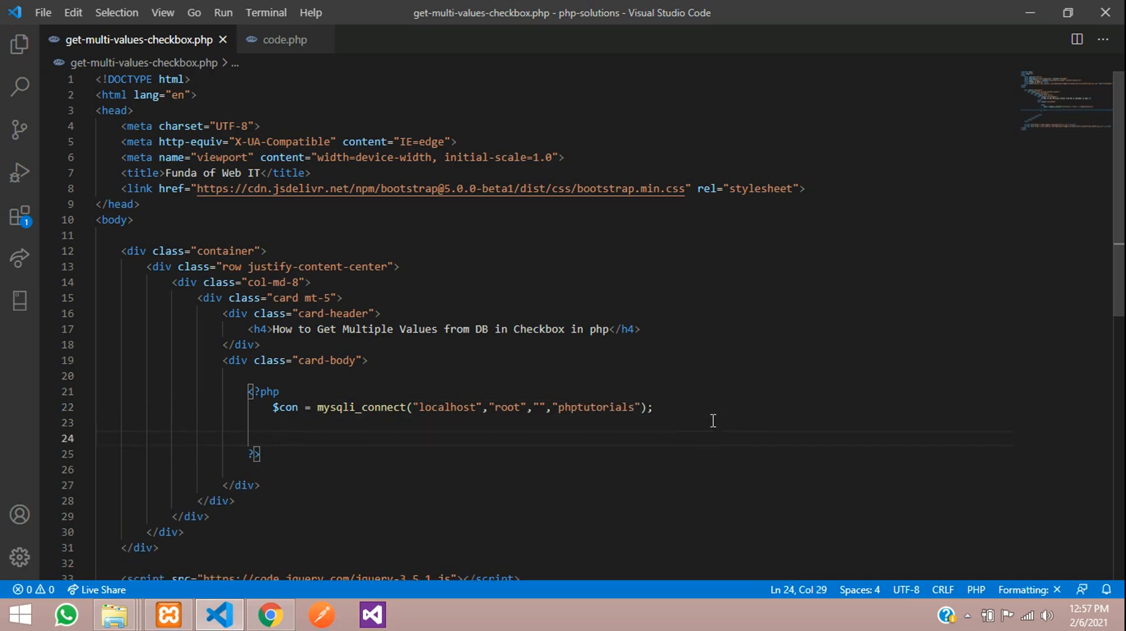
- Add $brand_query = "SELECT * FROM "; below $con, then look up the table name in phpMyAdmin
type("$")
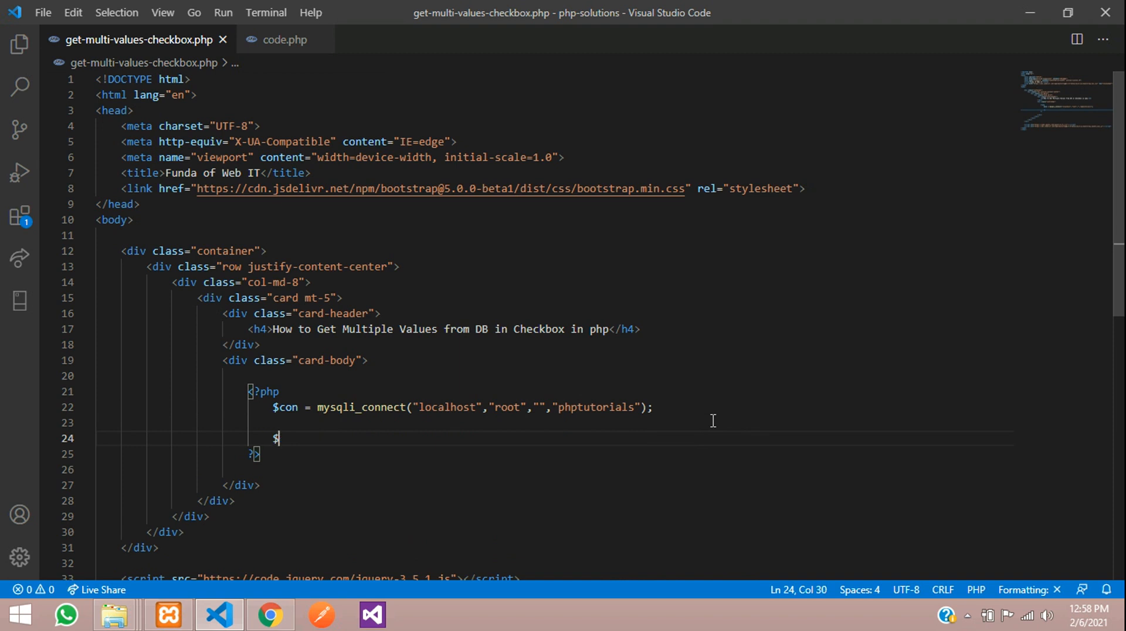
type("query =")
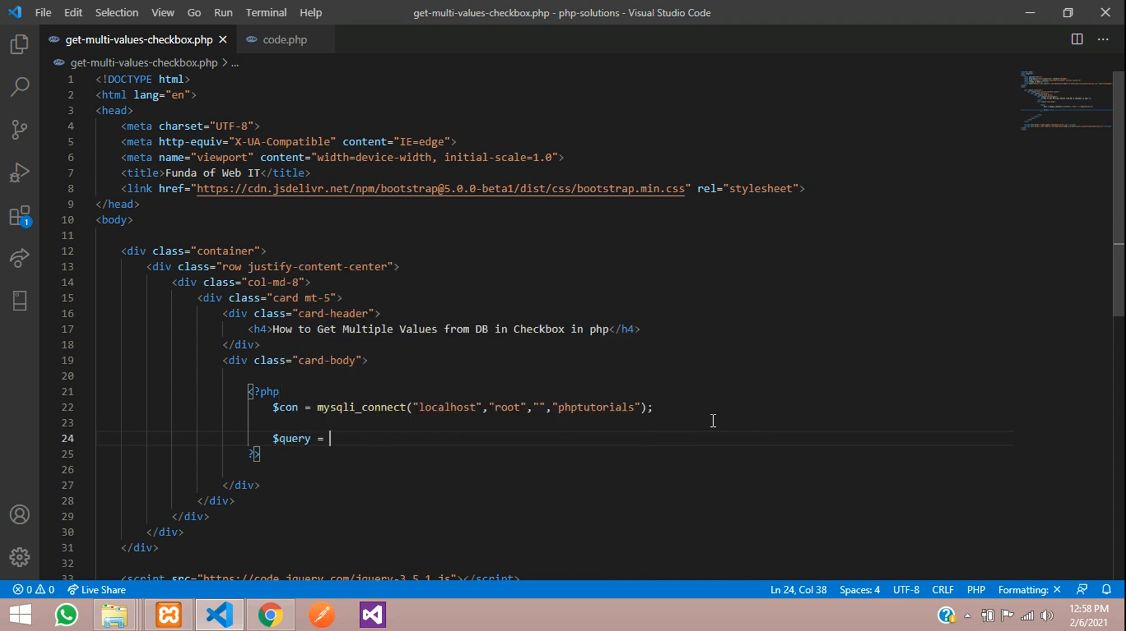
type("\"\"")
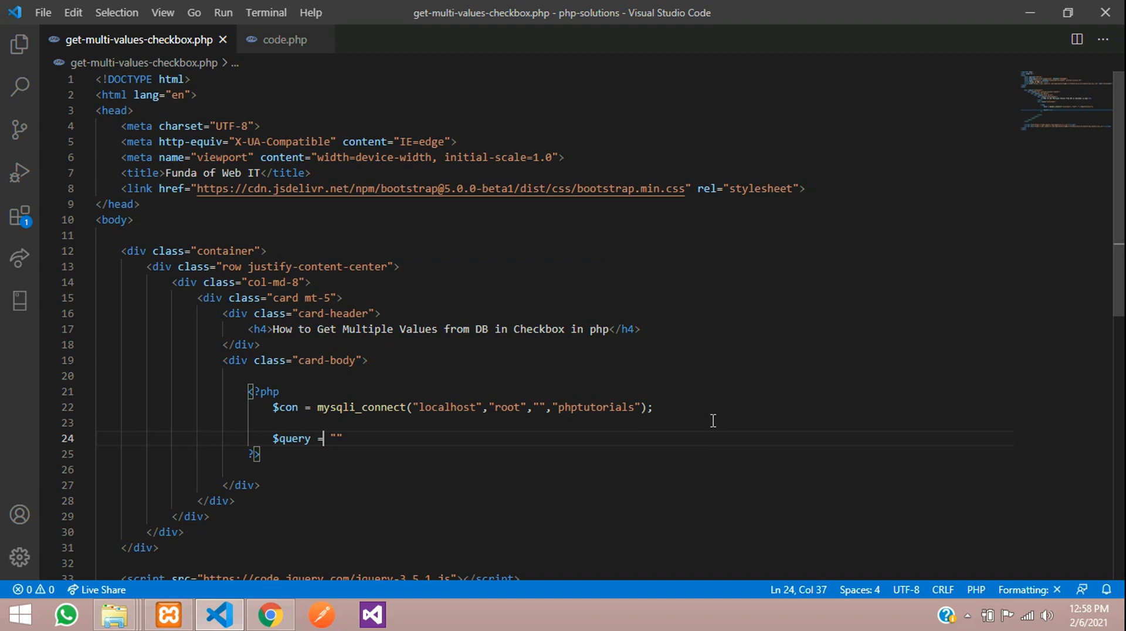
type(";")
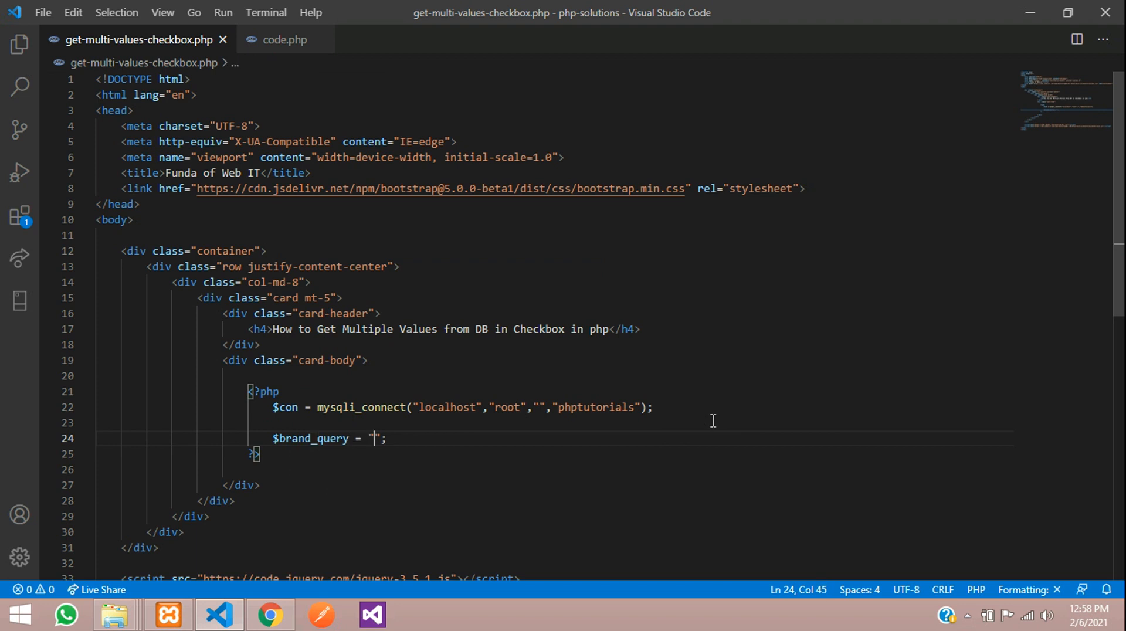
type("SELECT *")
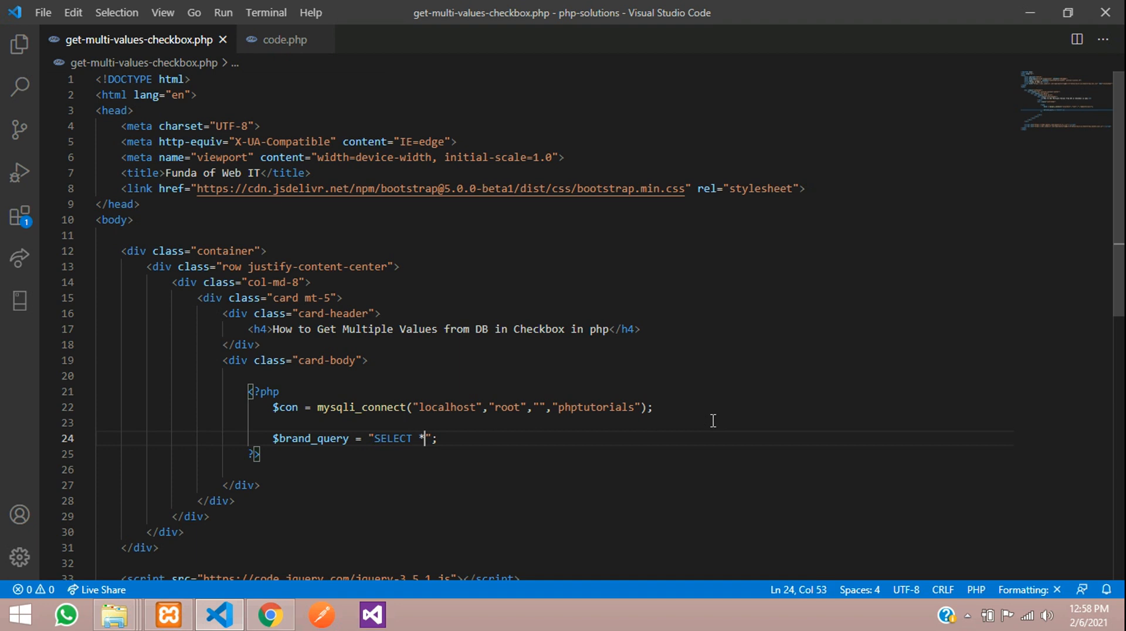
type("FROM")
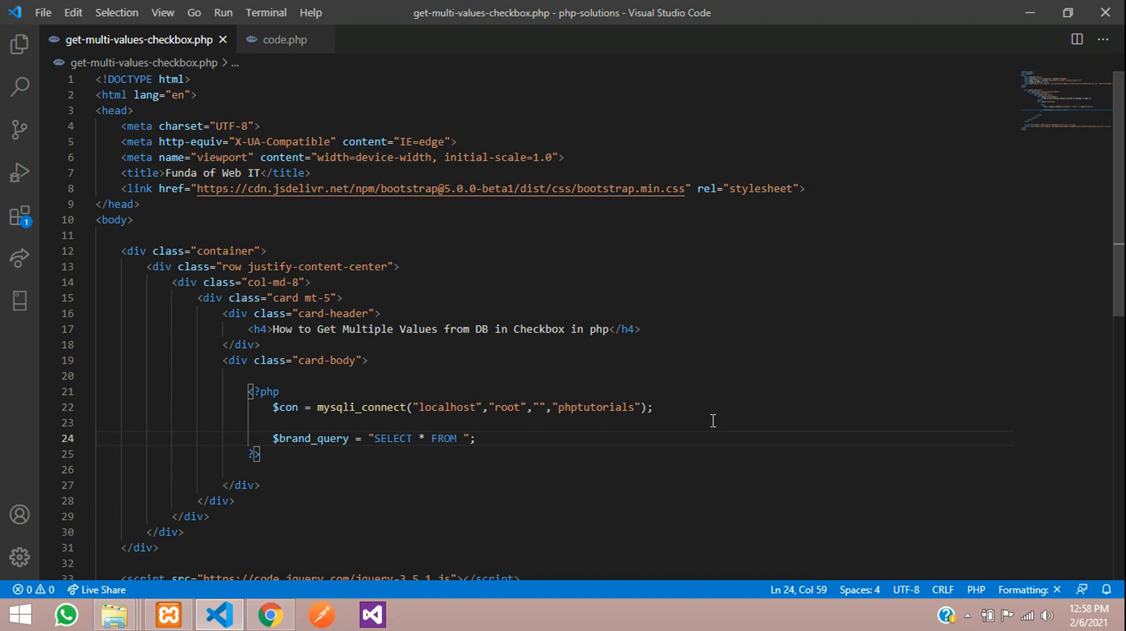
left_click(269, 614)
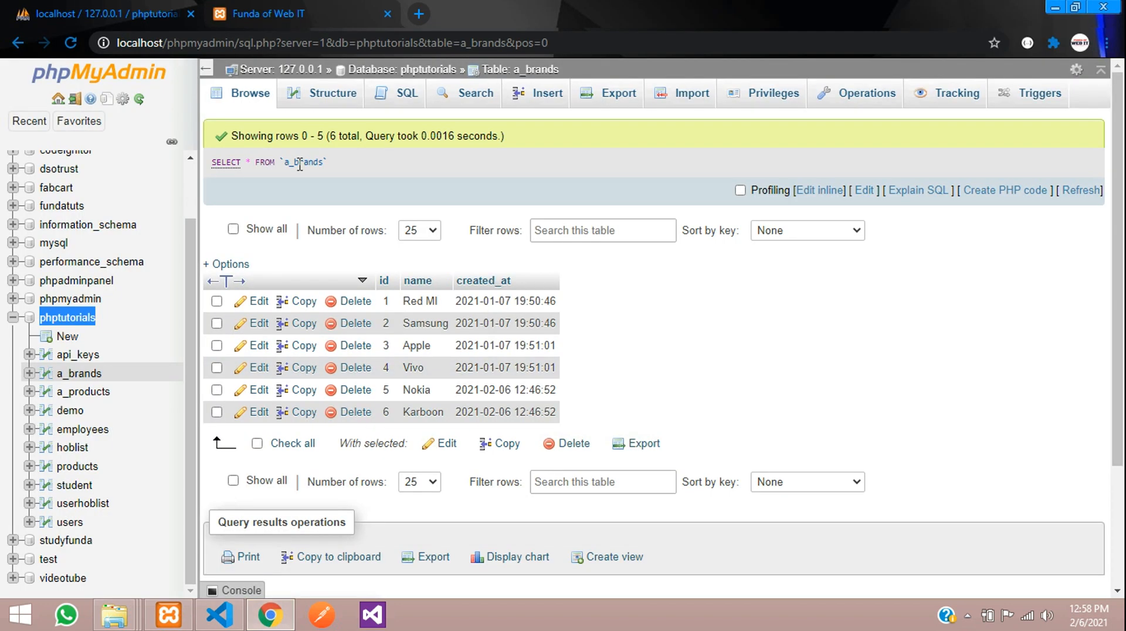
left_click(217, 615)
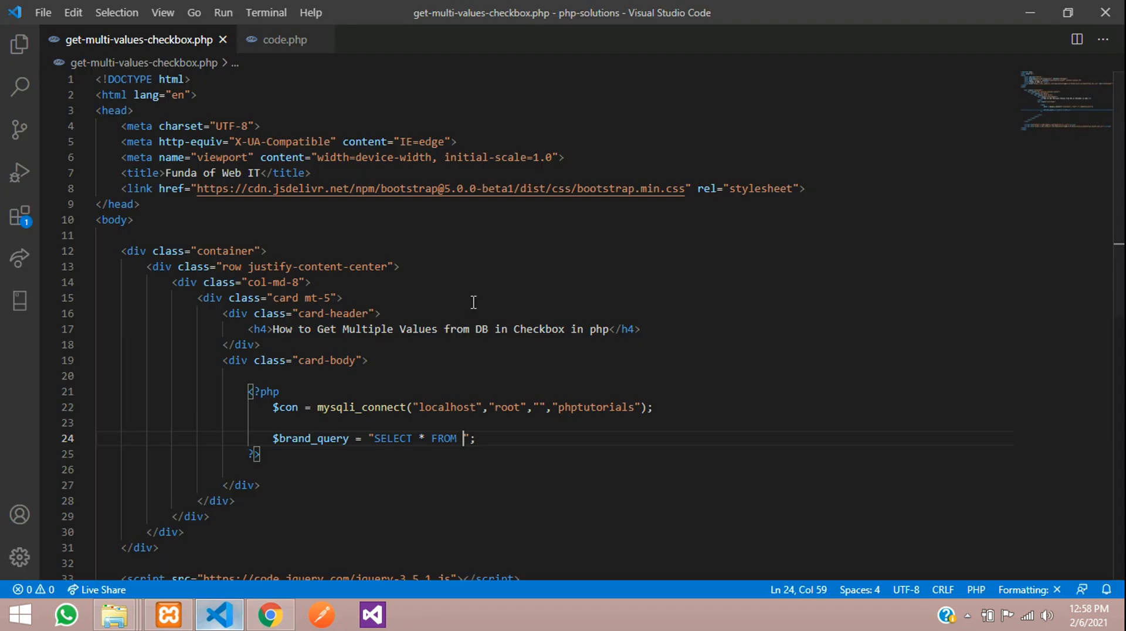
- Finish the query with a_brands and start a $query_run = mysqli_query(); line
type("a_brands")
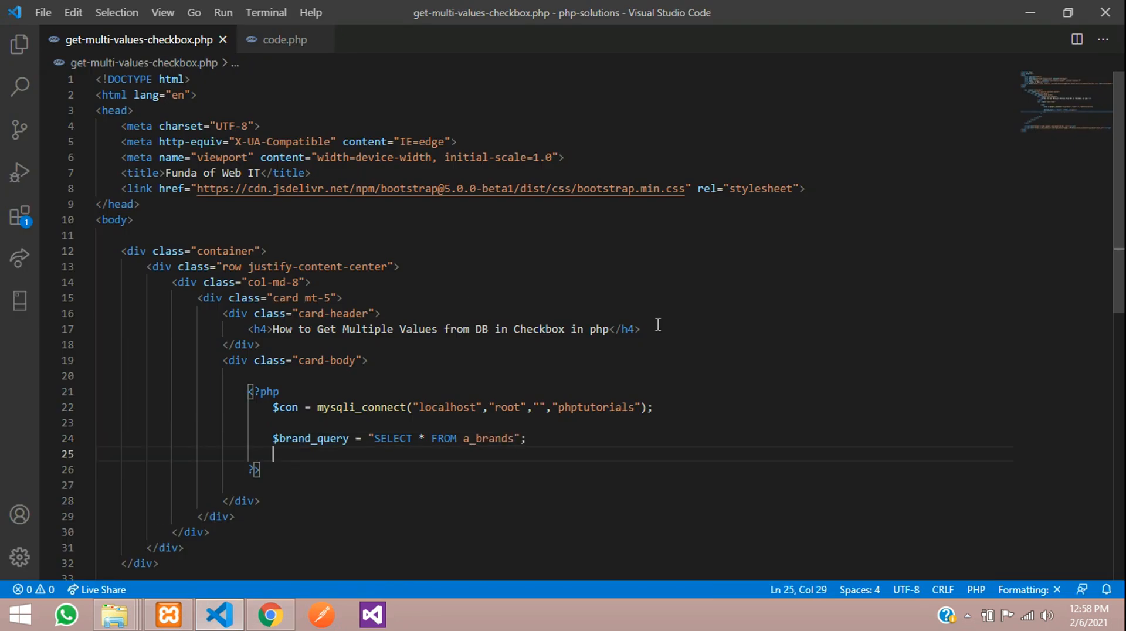
type("$Q")
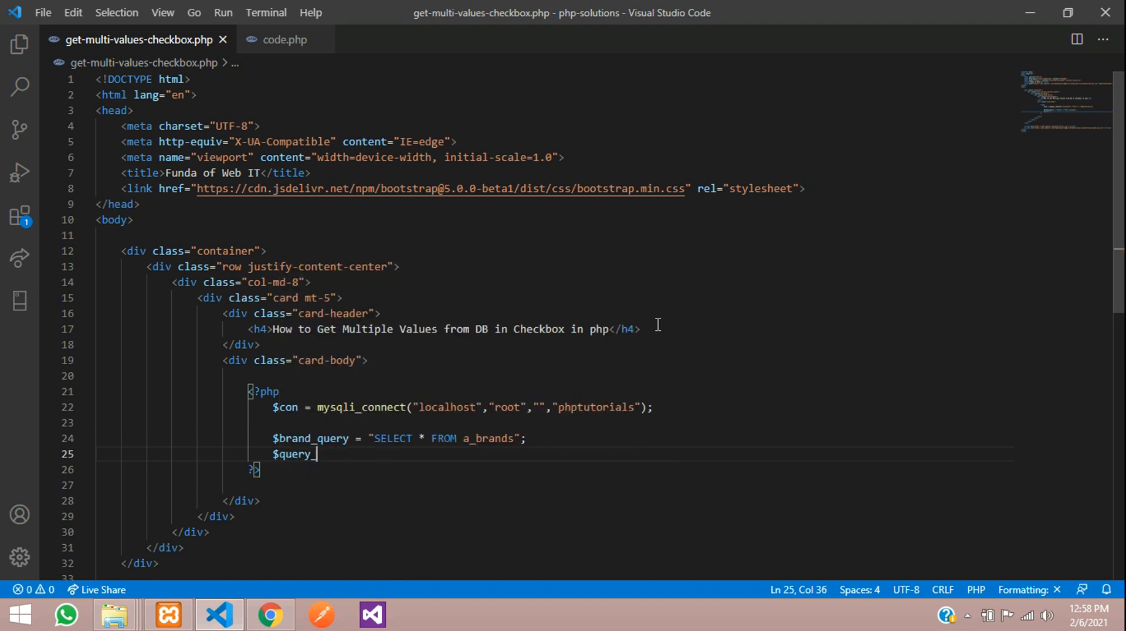
type("_run = m")
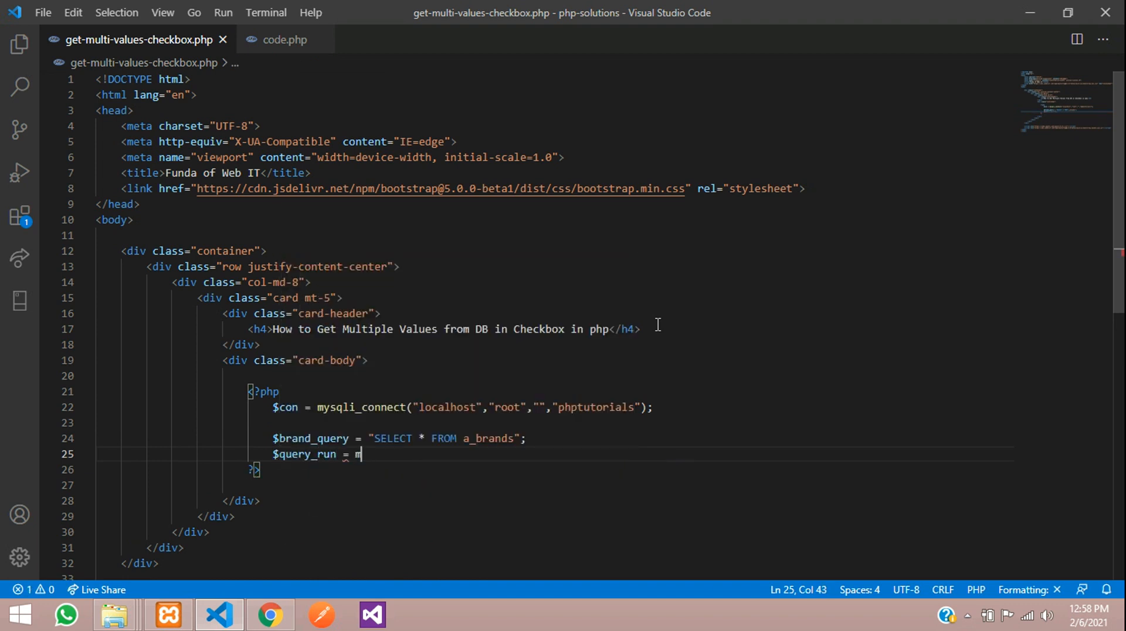
type("ysqli_query")
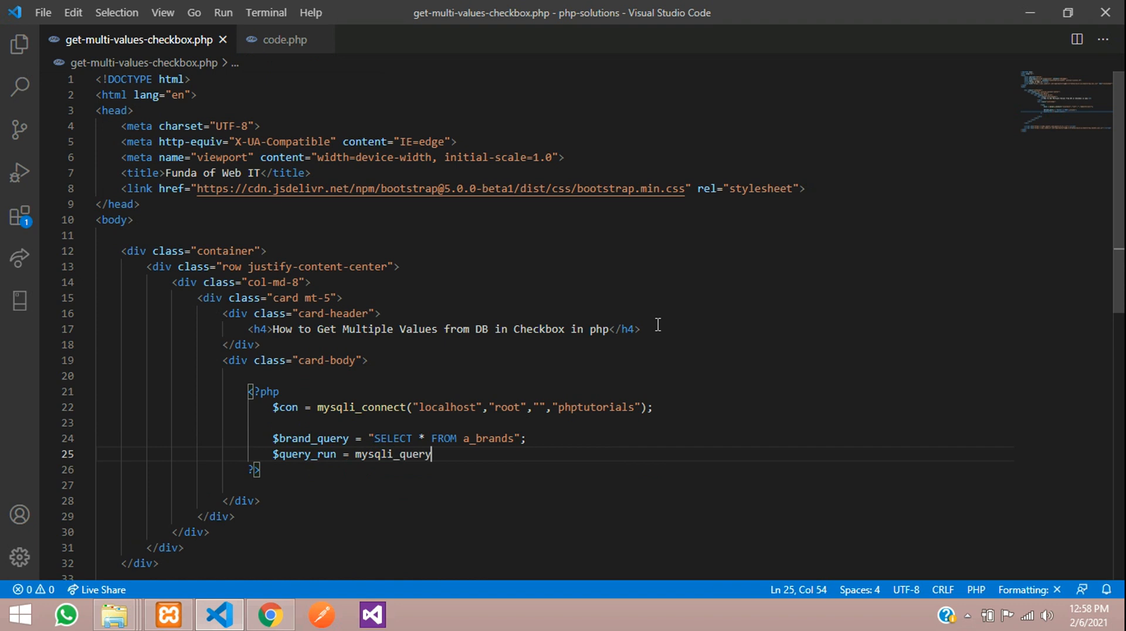
type("();")
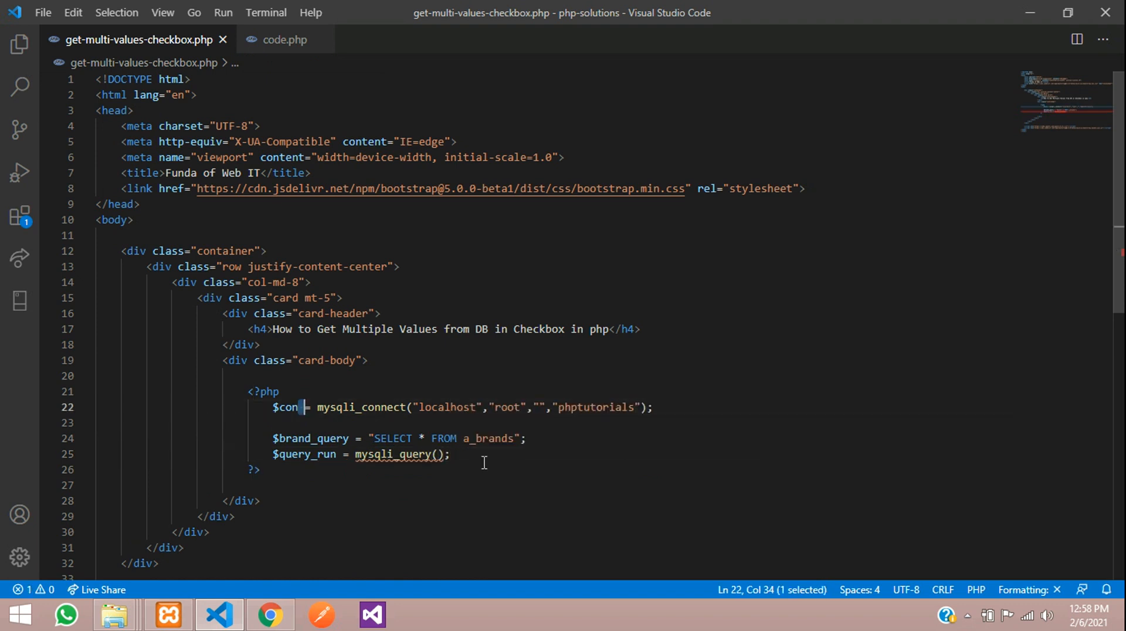
- Pass $con and $brand_query as the mysqli_query arguments
left_click(439, 454)
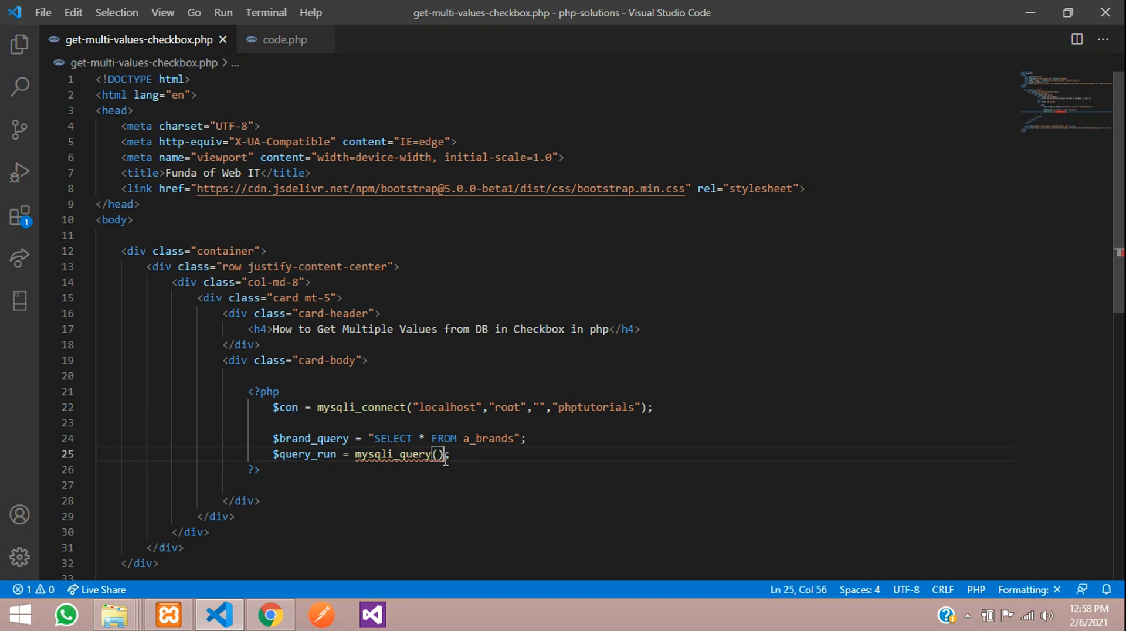
type("$con,")
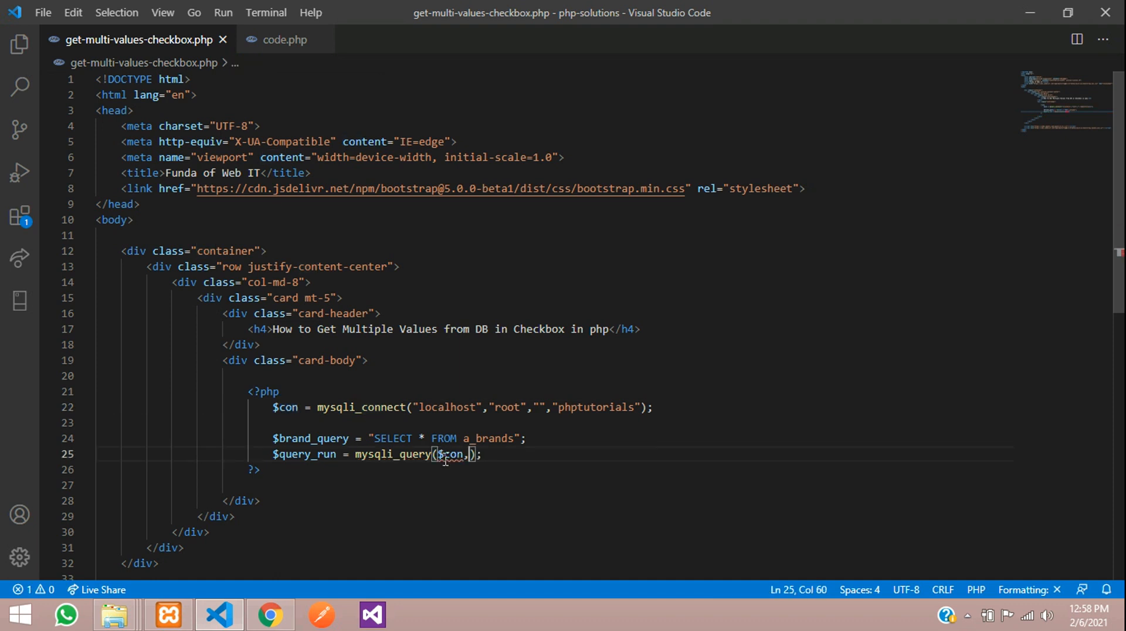
double_click(310, 438)
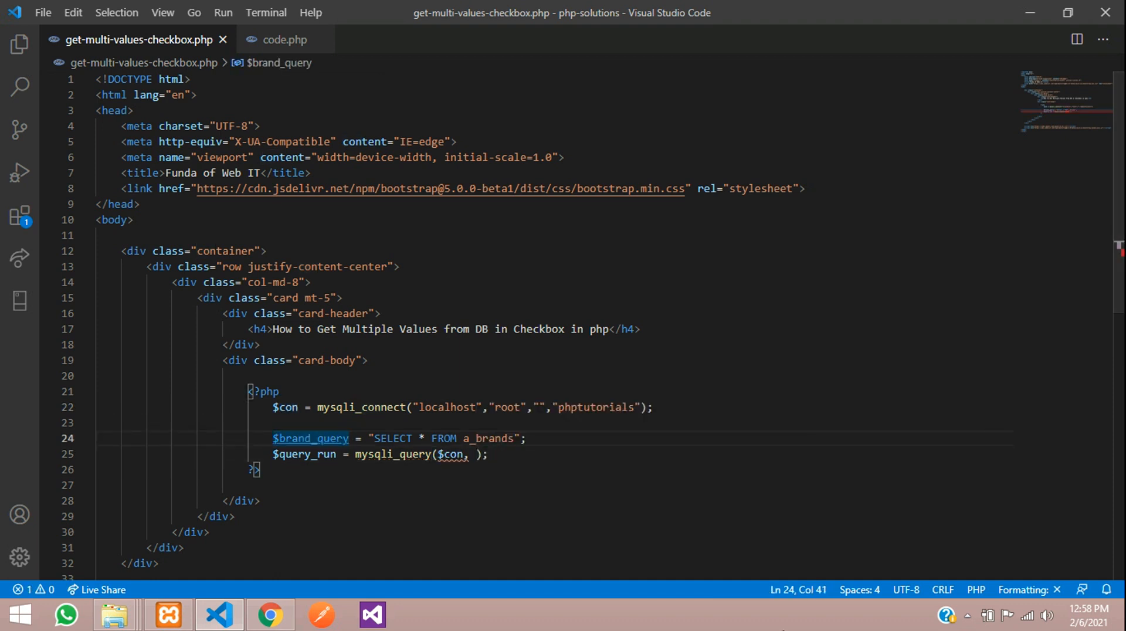
left_click(466, 454)
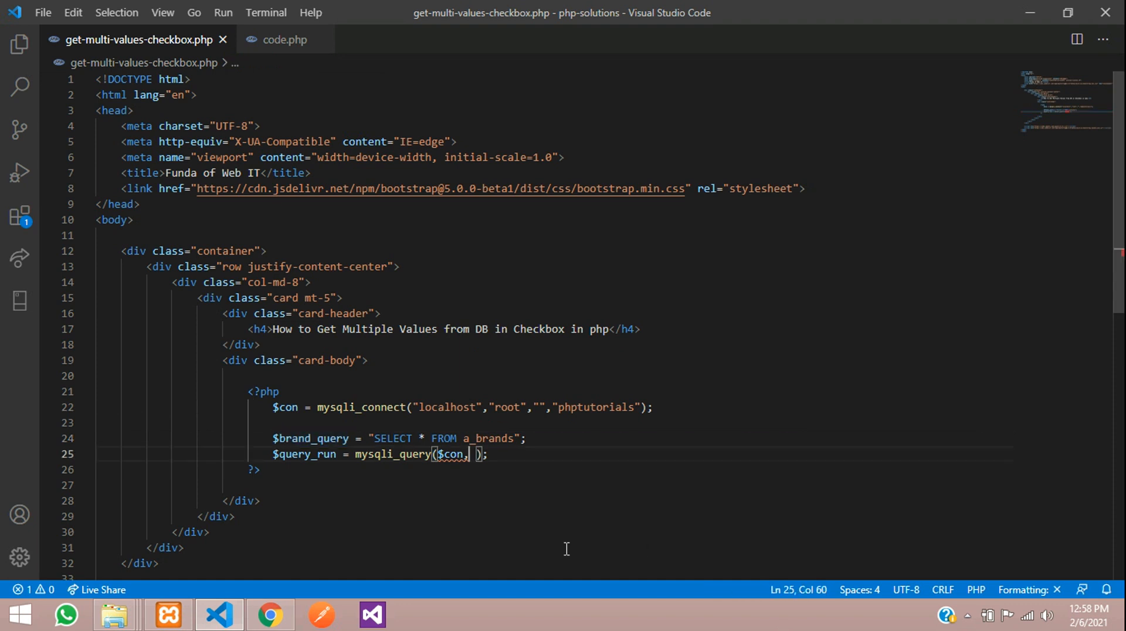
type("$brand_query")
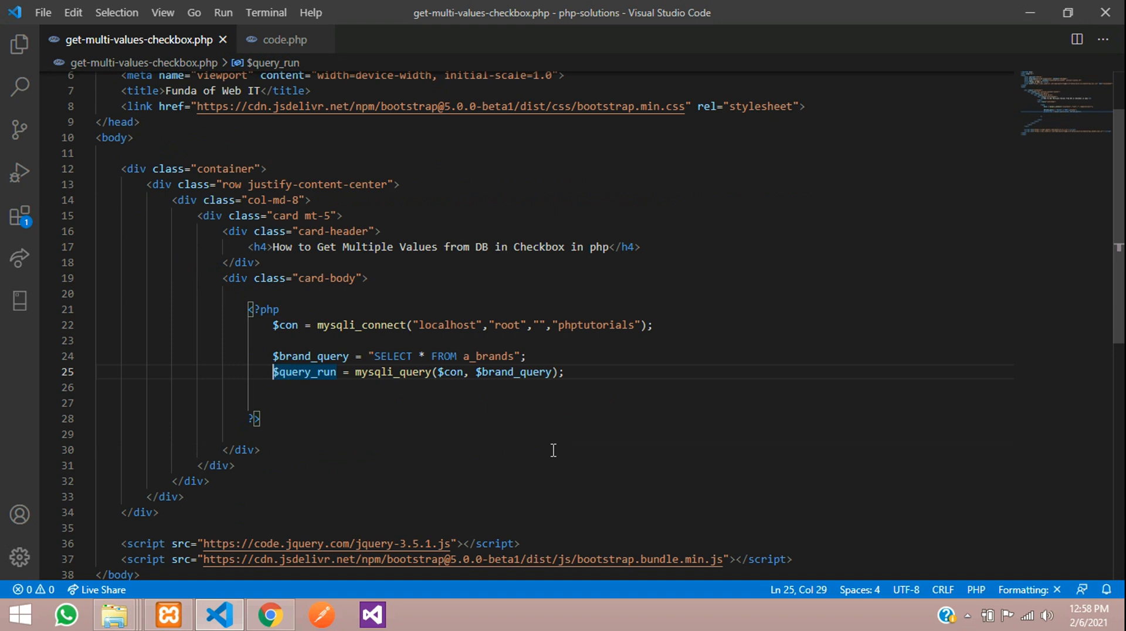
double_click(303, 372)
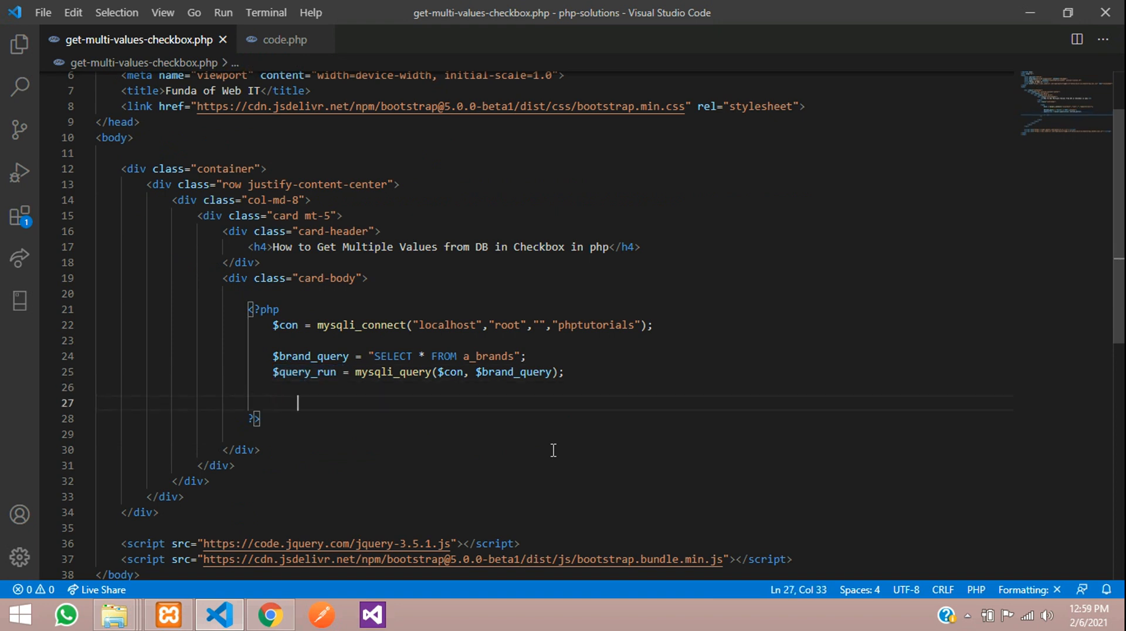
- Write if(mysqli_num_rows($query_run) > 0) with an empty body and an else echoing "No Record Found"
type("if(")
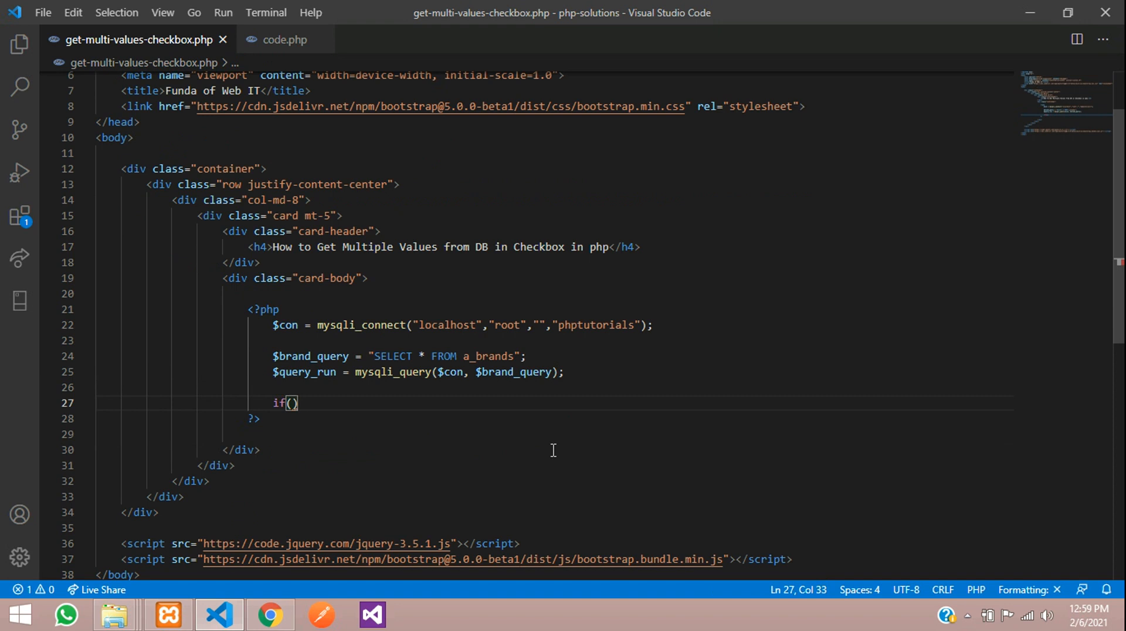
type("{")
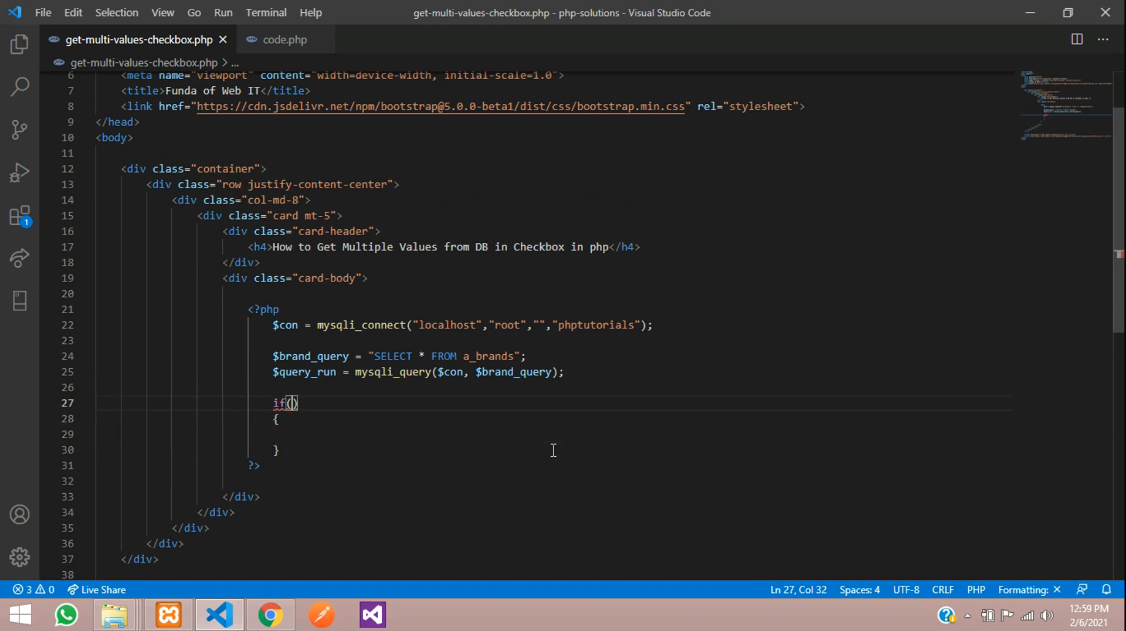
type("mysqli_num_rows($query_run")
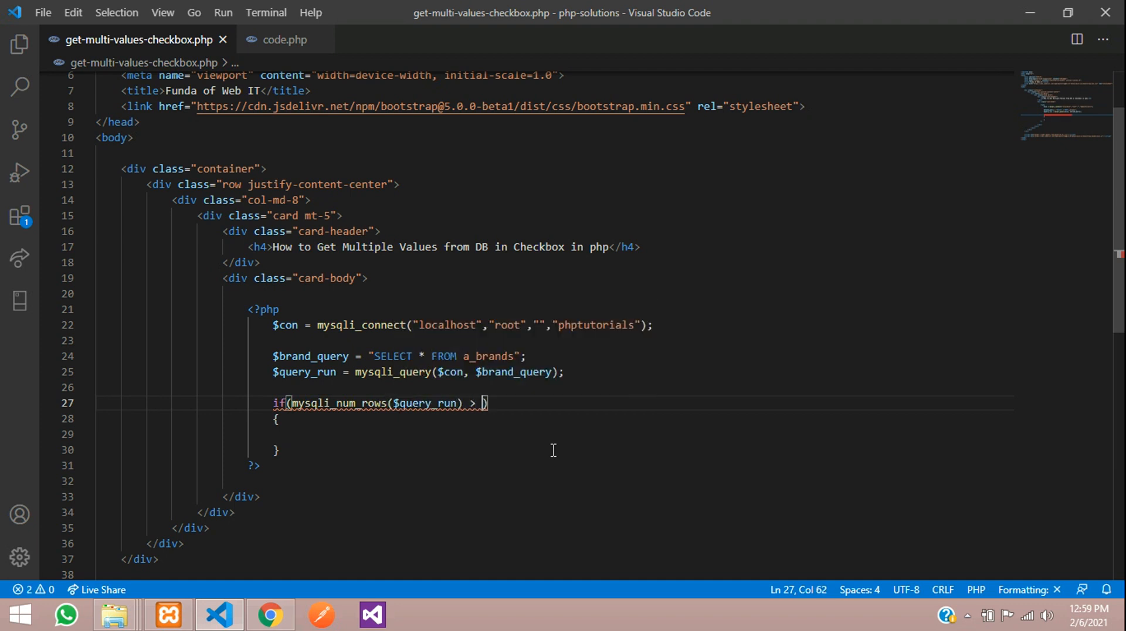
type("0")
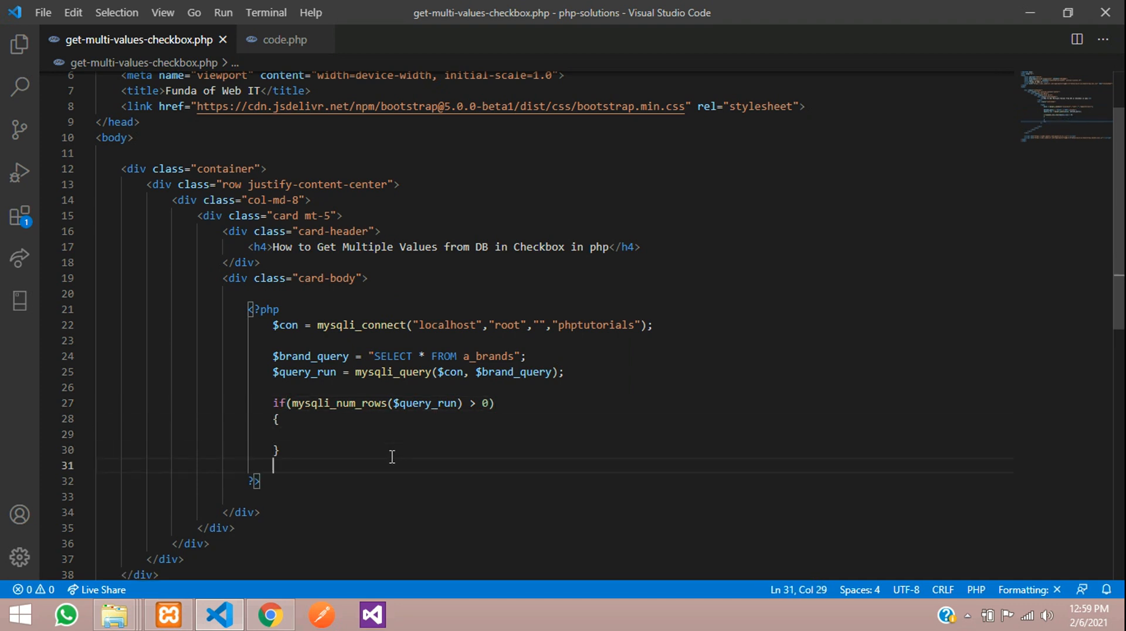
type("else")
type("ech")
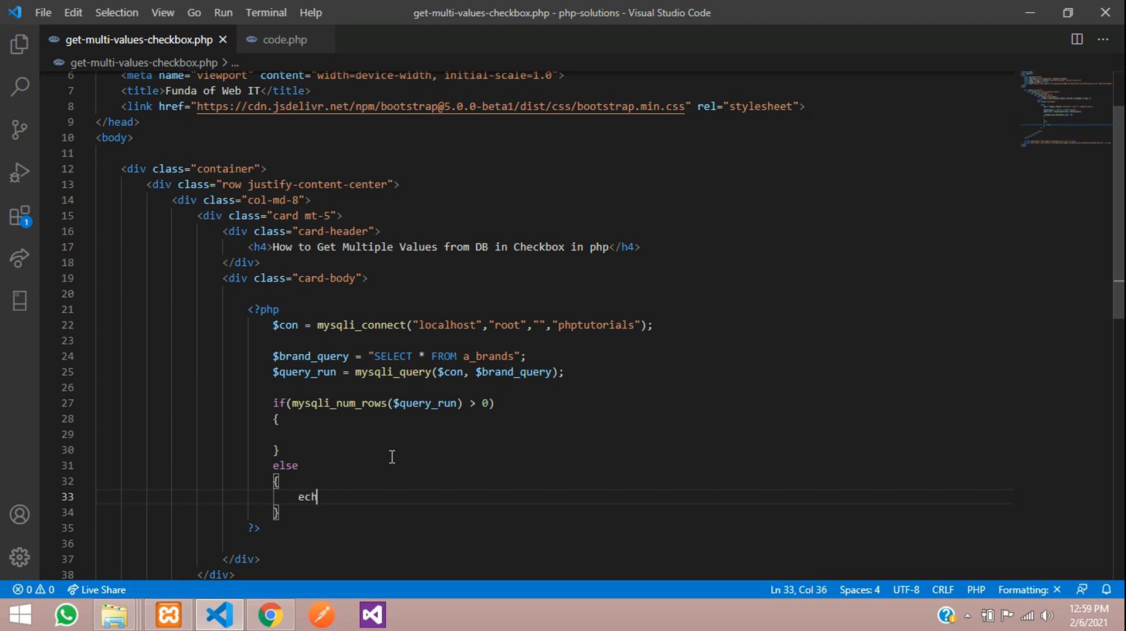
type("o \"\";")
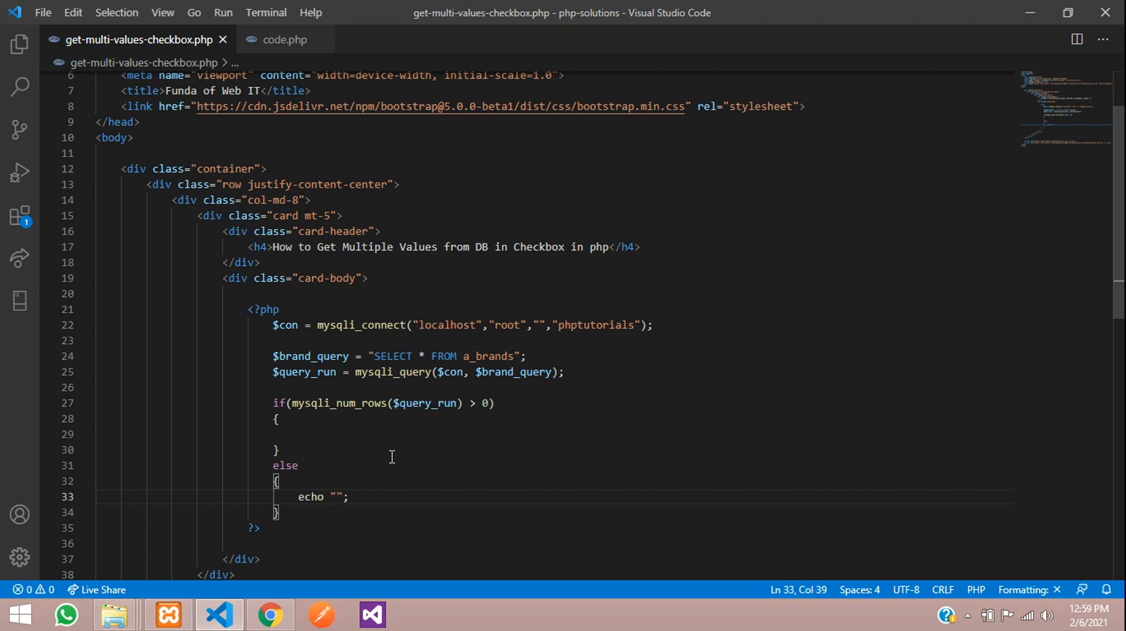
type("Record N")
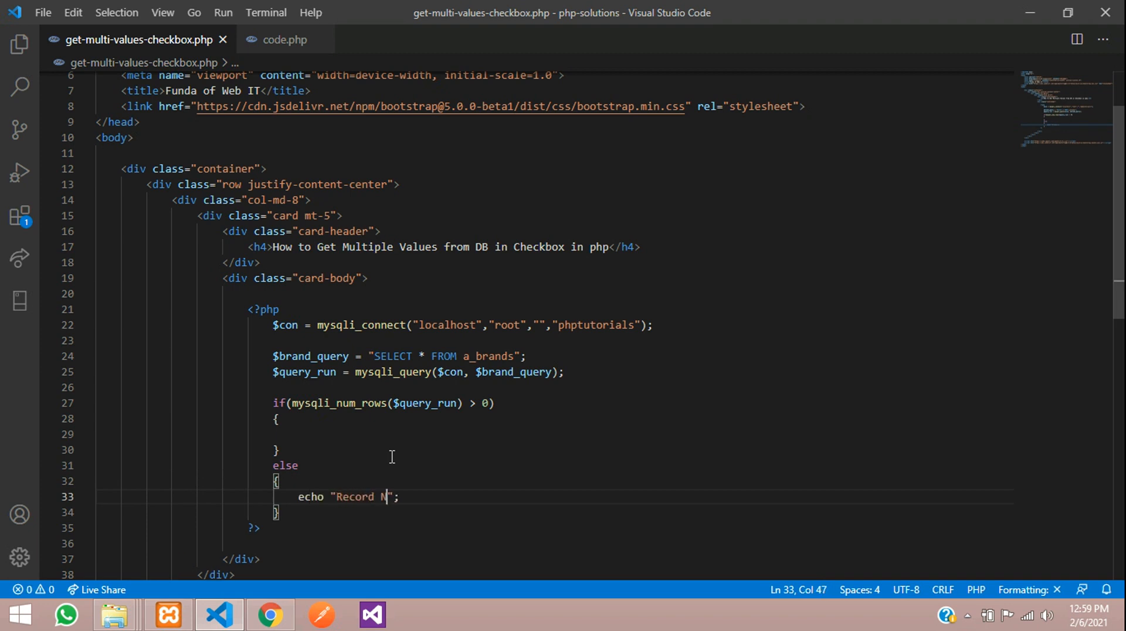
type("o")
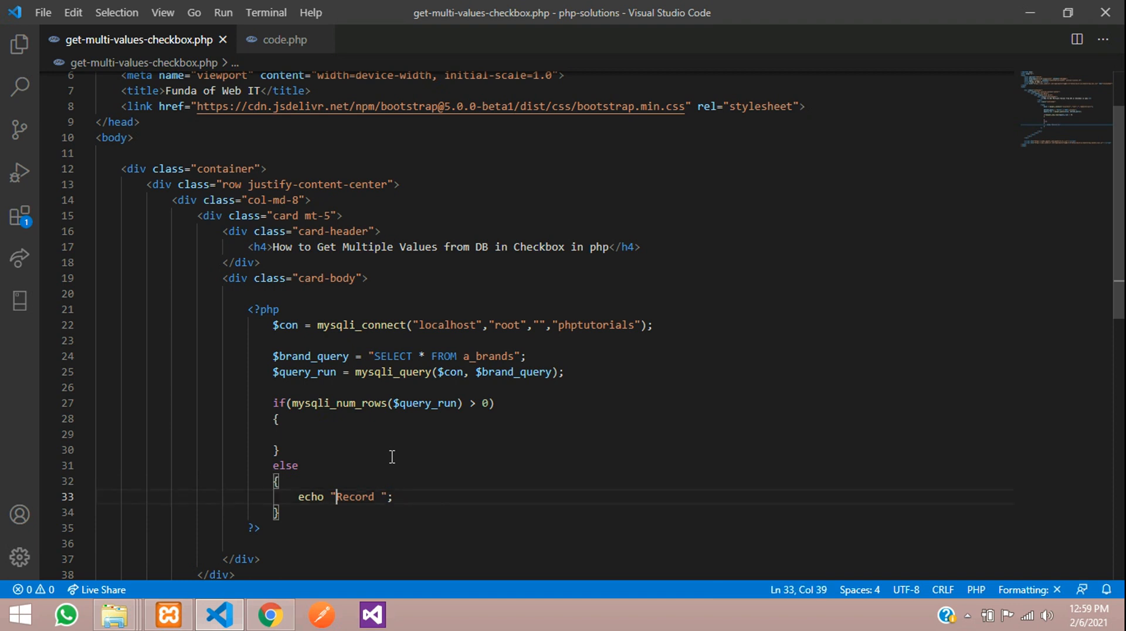
type("No")
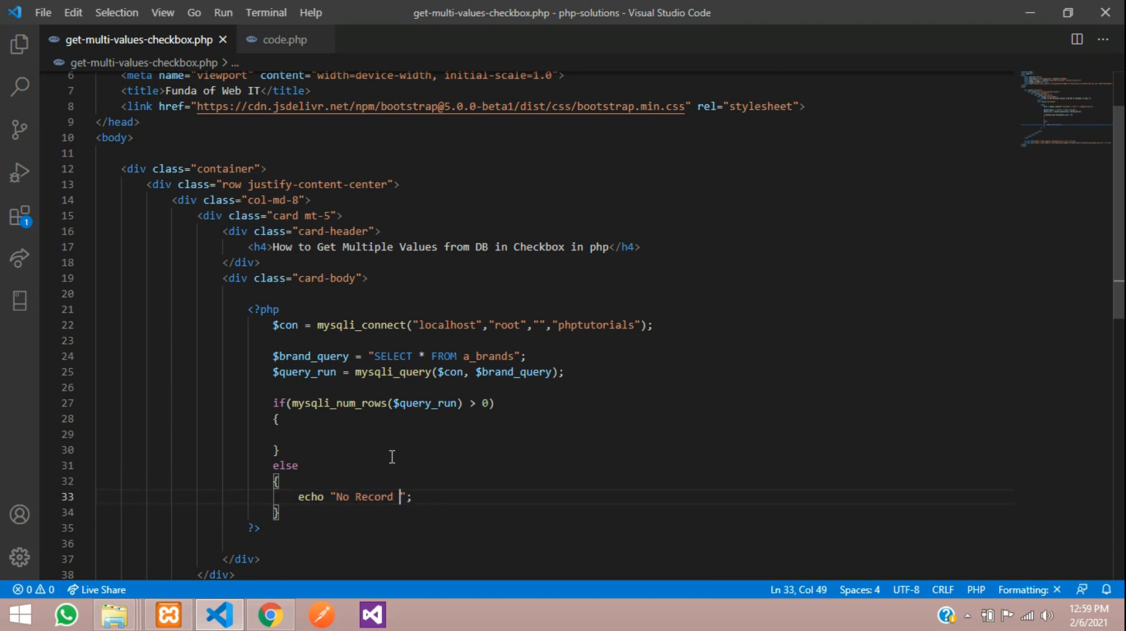
type("Found")
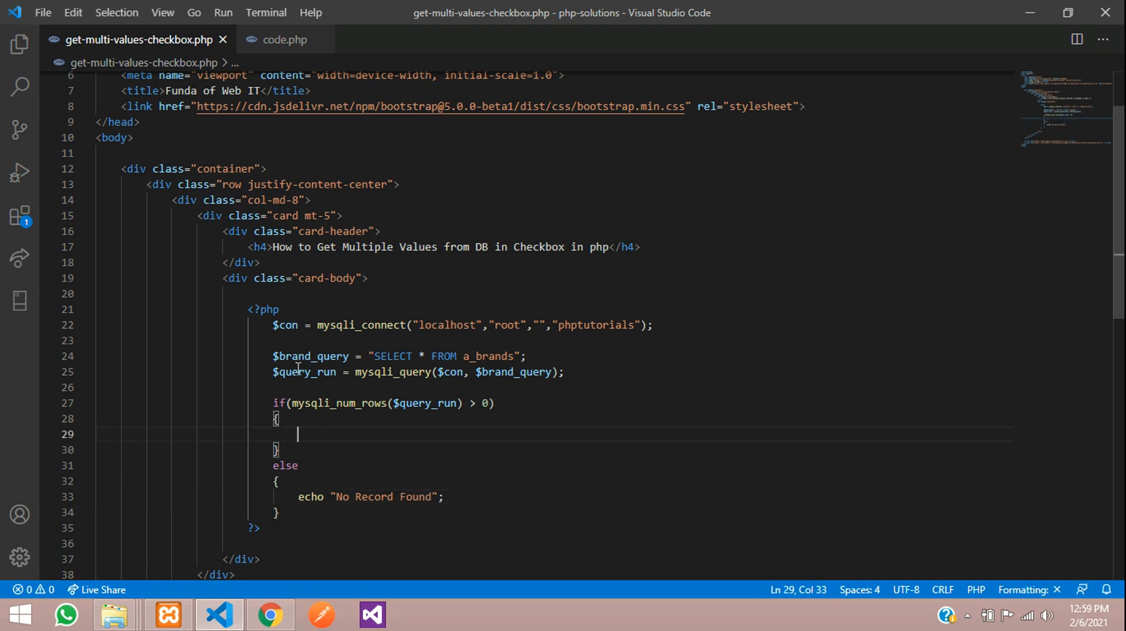
- Add a foreach over $query_run as $brand inside the if block
double_click(304, 371)
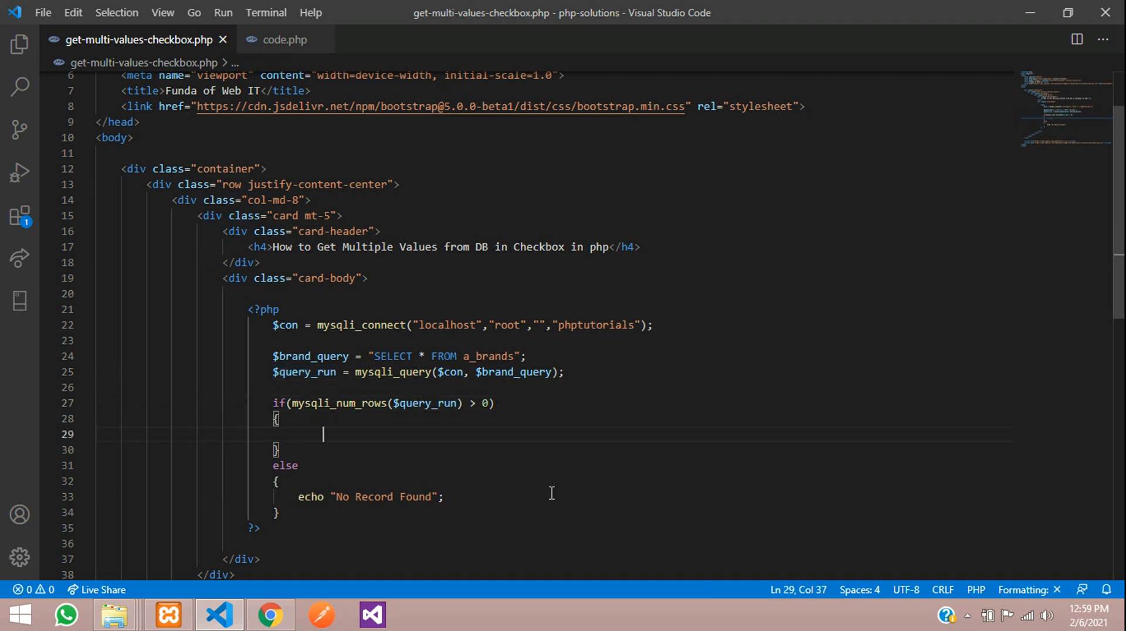
type("foreach()")
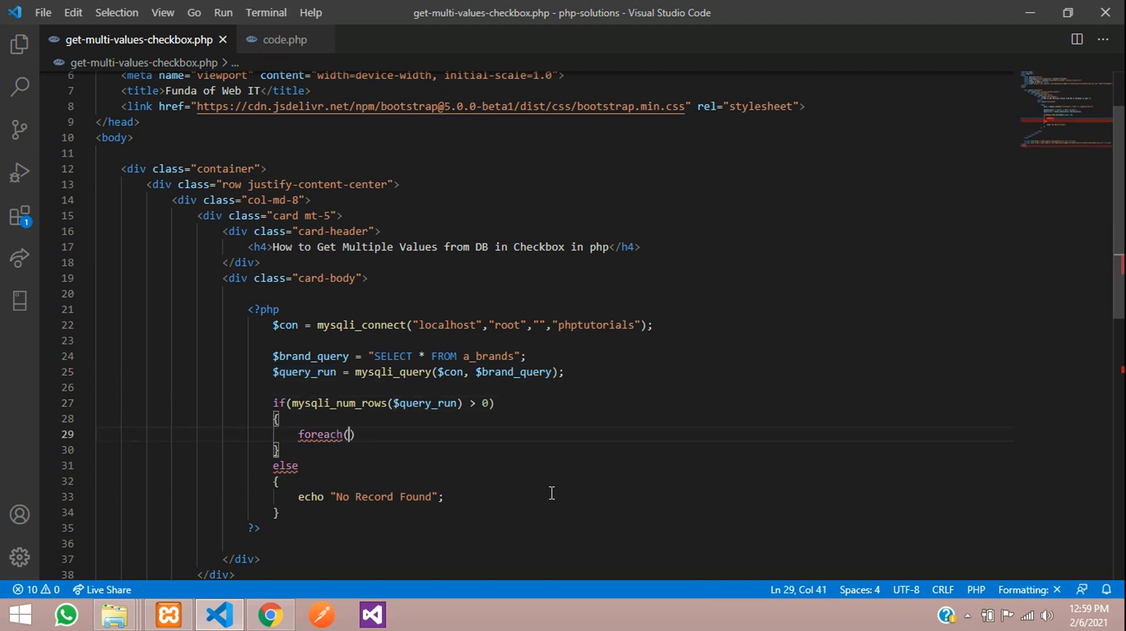
type("{")
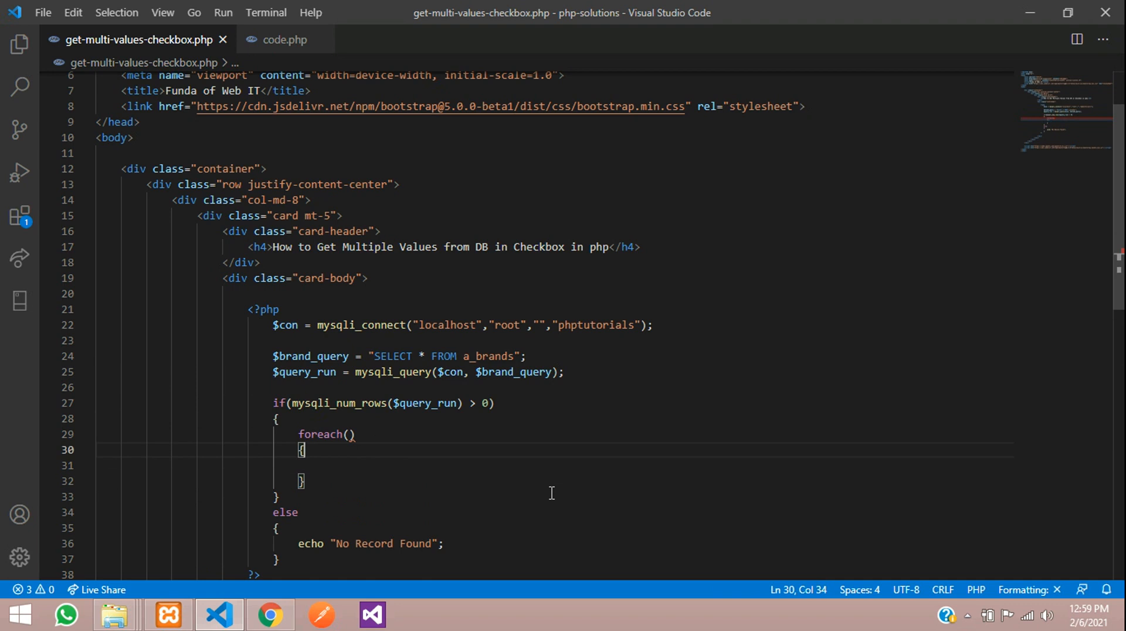
type("$query_run")
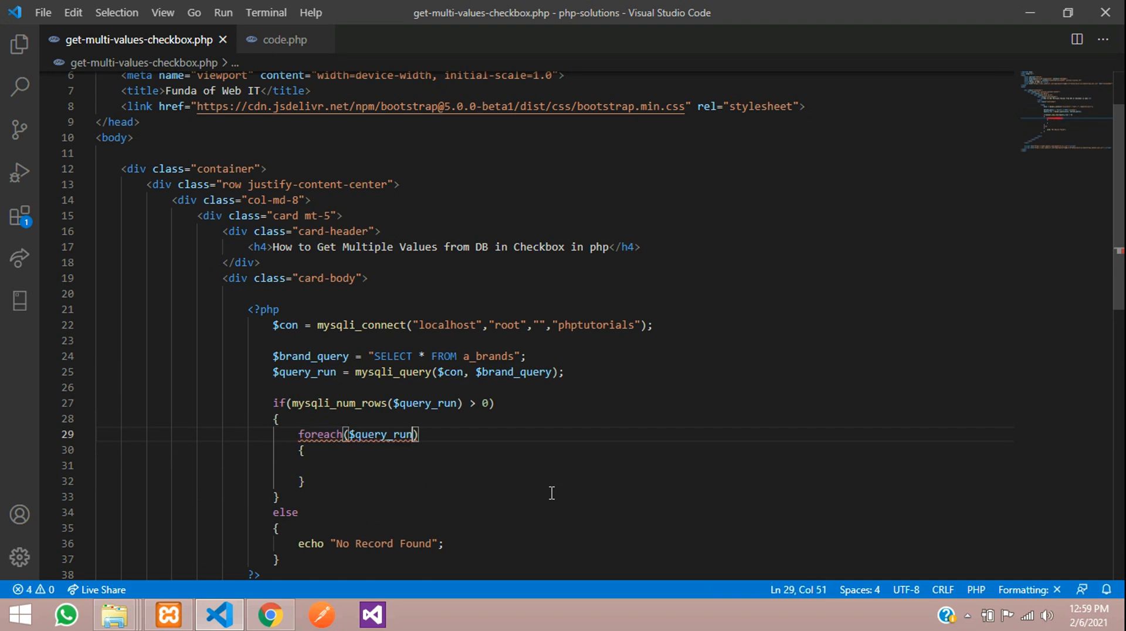
type("as R")
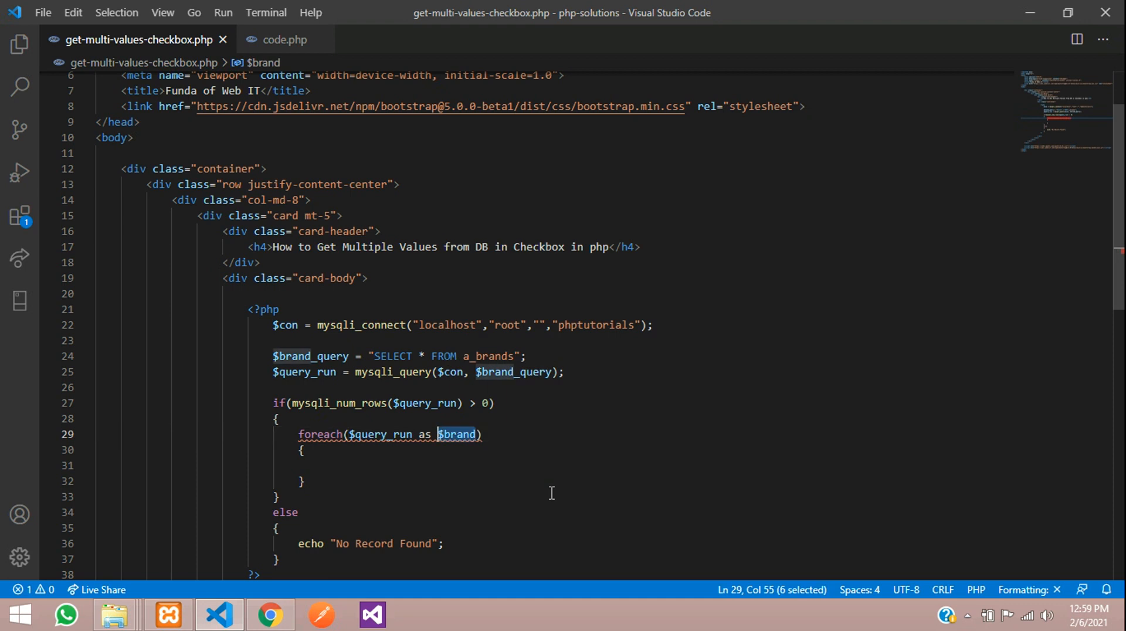
- Output a checkbox input followed by $brand['name'] in the loop body
left_click(301, 450)
type("?>")
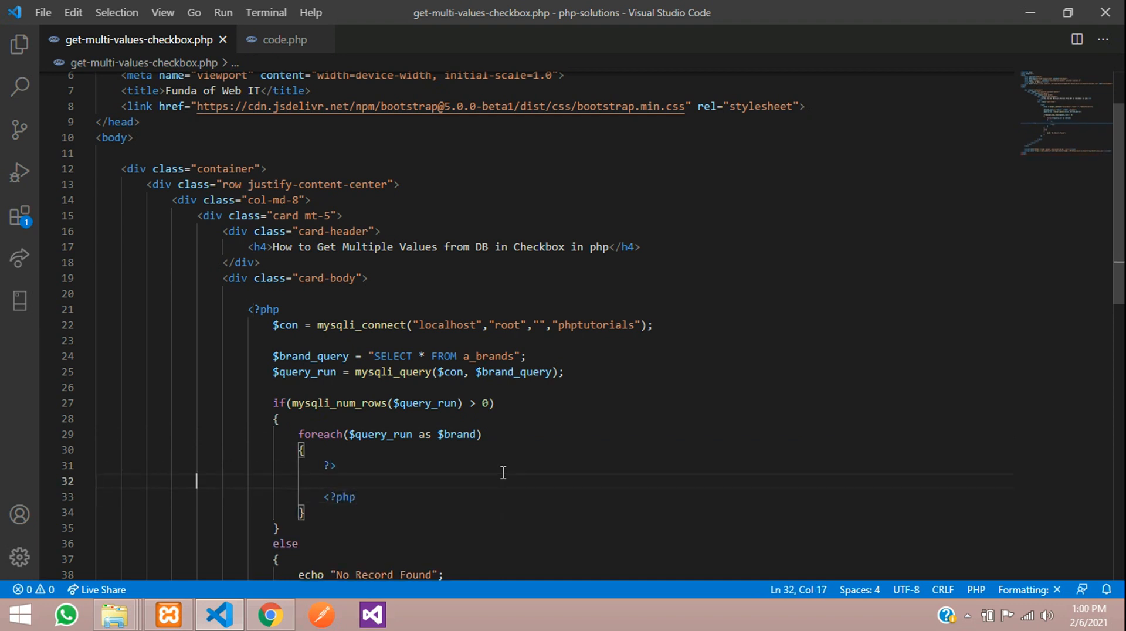
type("input type=\"text\">")
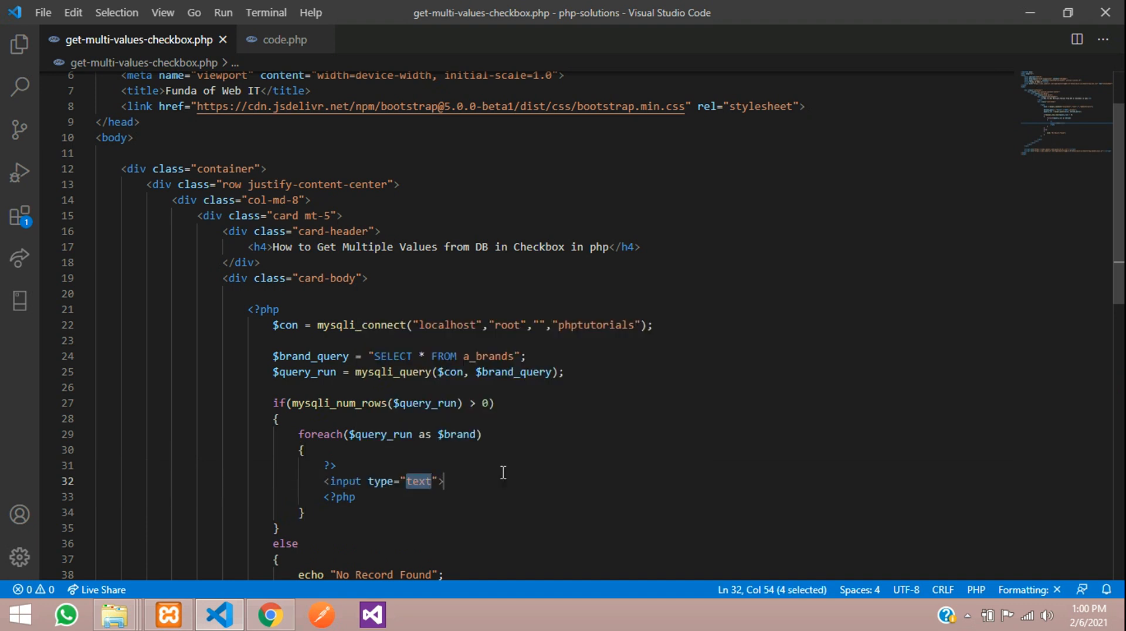
type("checkbox")
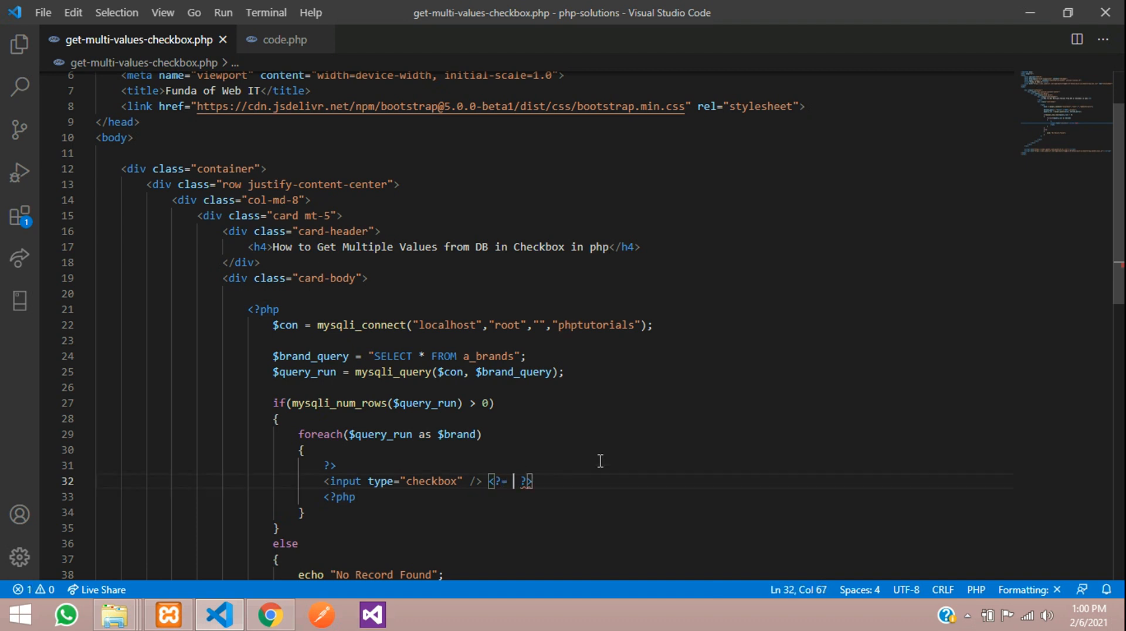
type("$brand[]")
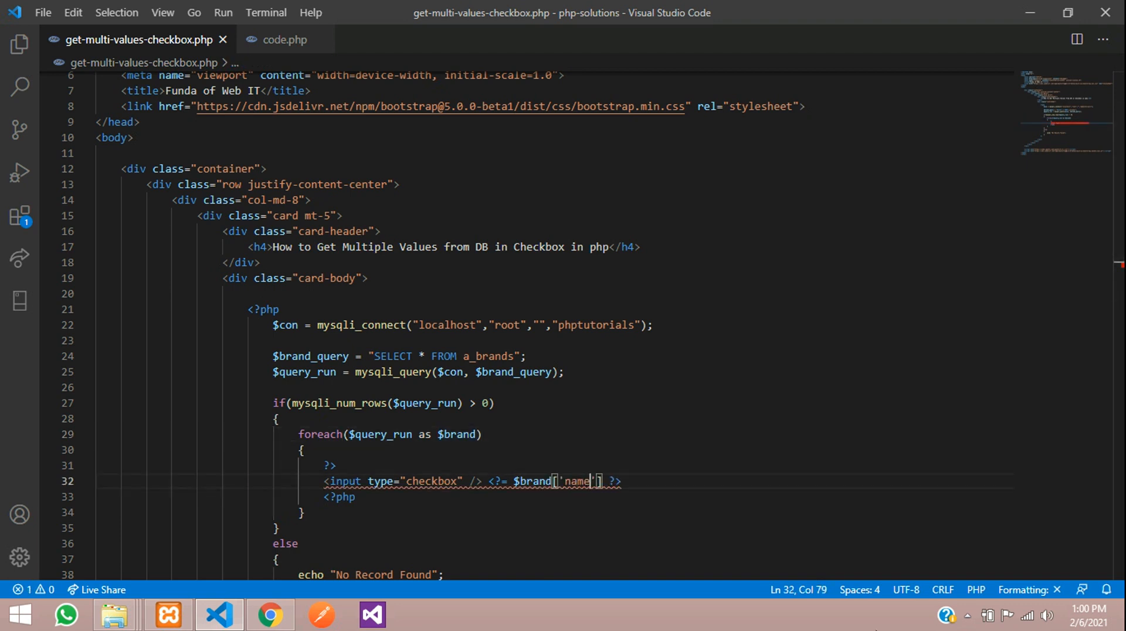
type(";")
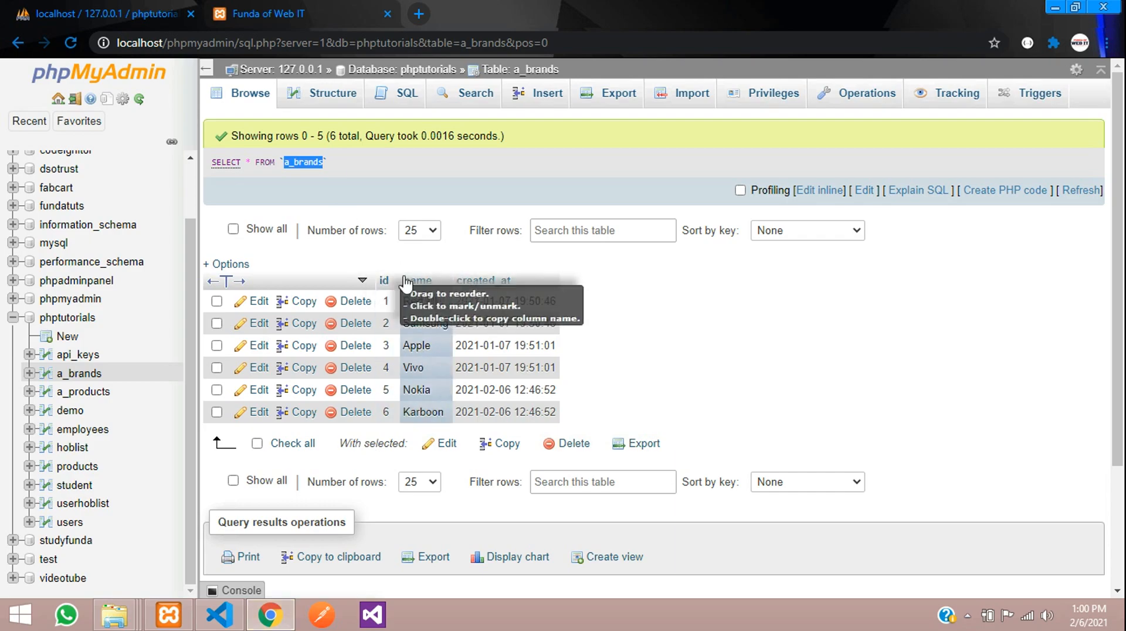
mouse_move(218, 616)
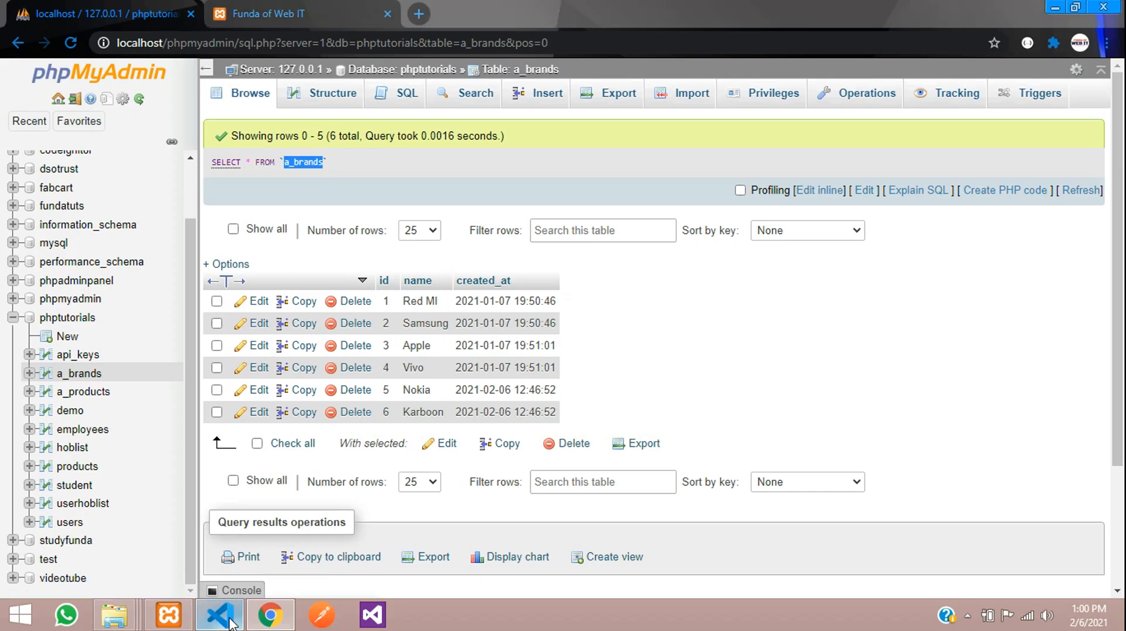
- Reload the page in Chrome to see six brand checkboxes on one line, then return to the code
left_click(220, 615)
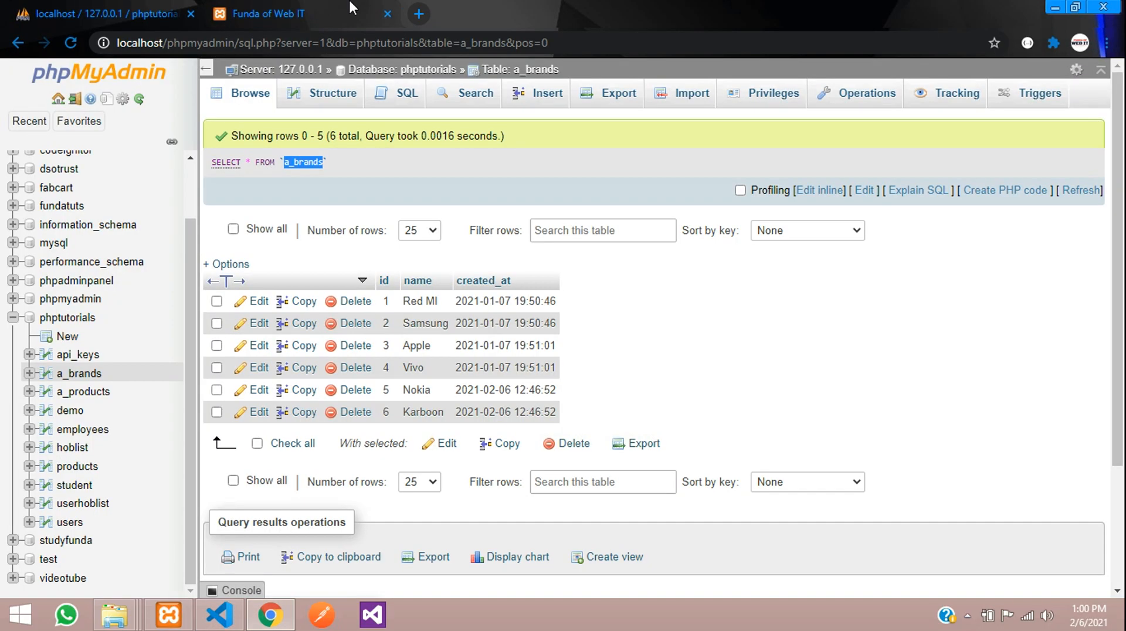
left_click(268, 13)
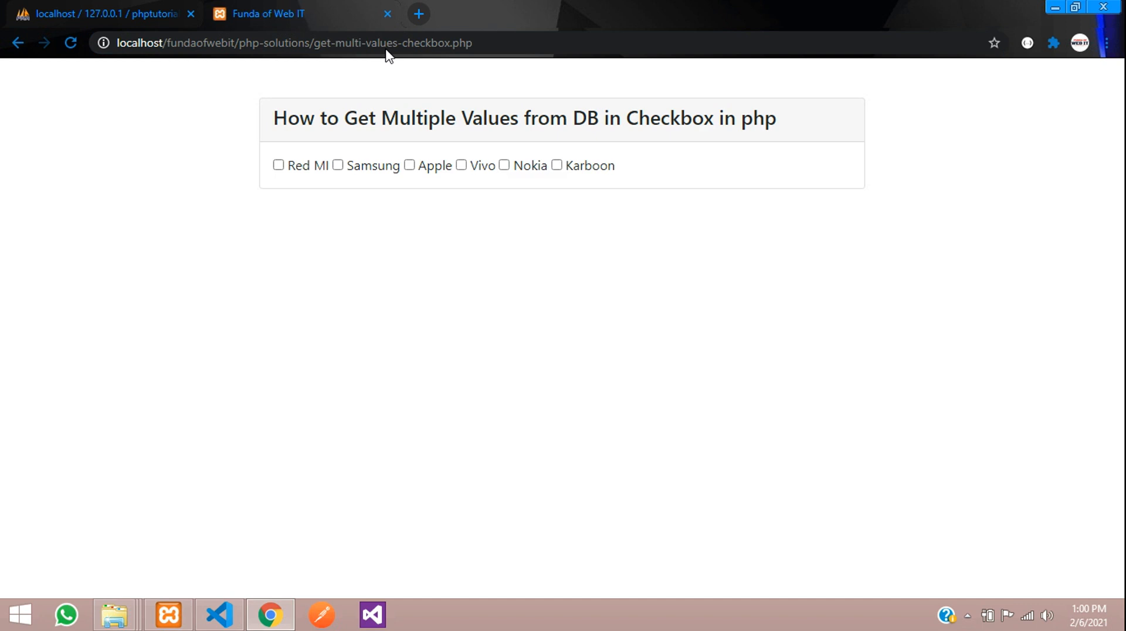
mouse_move(479, 344)
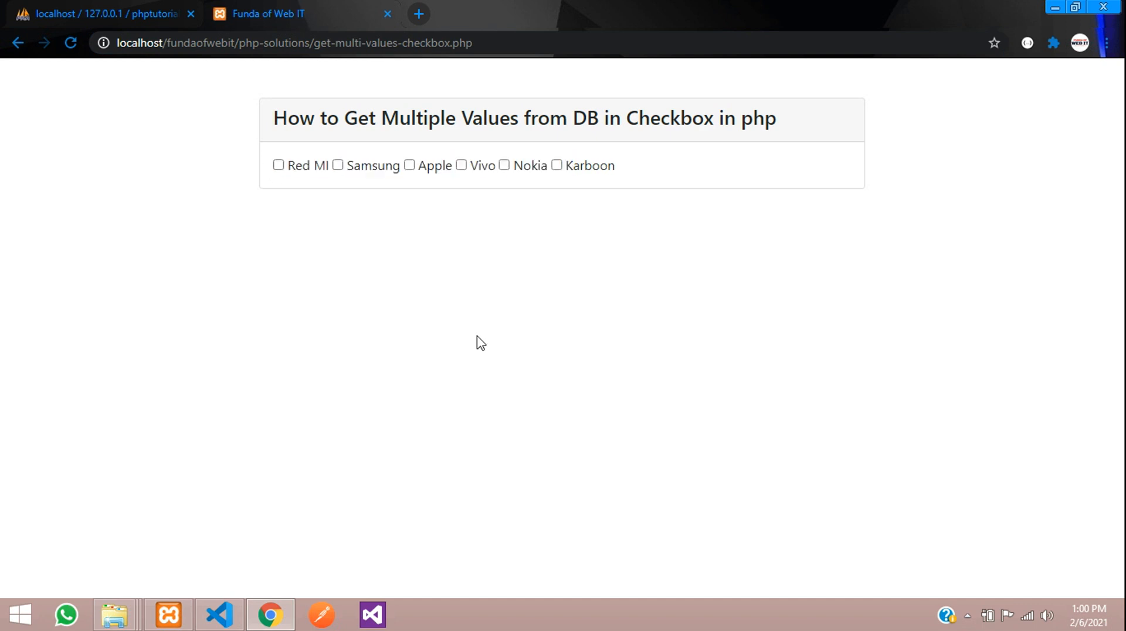
left_click(218, 615)
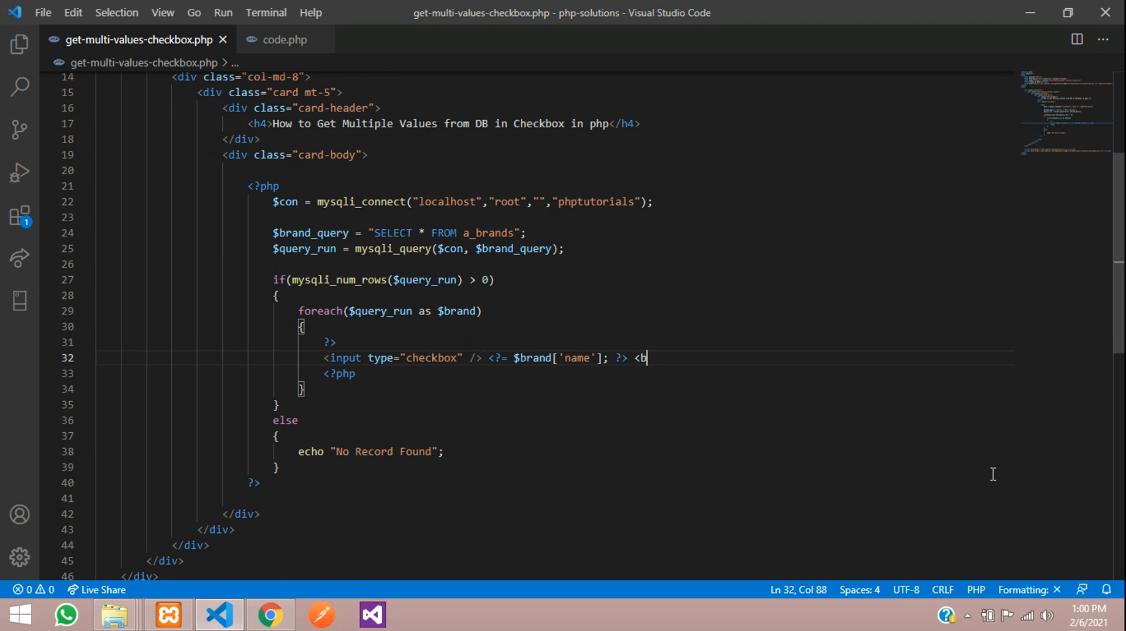
- Add <br/> after each brand name and switch to Chrome to view it
type("r/>")
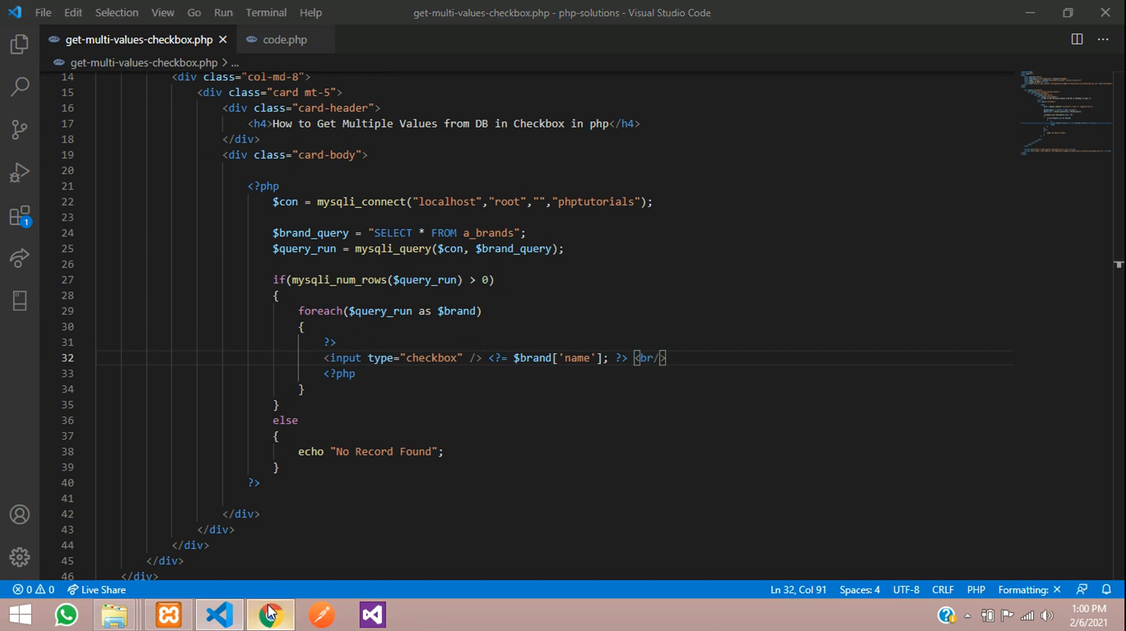
left_click(269, 616)
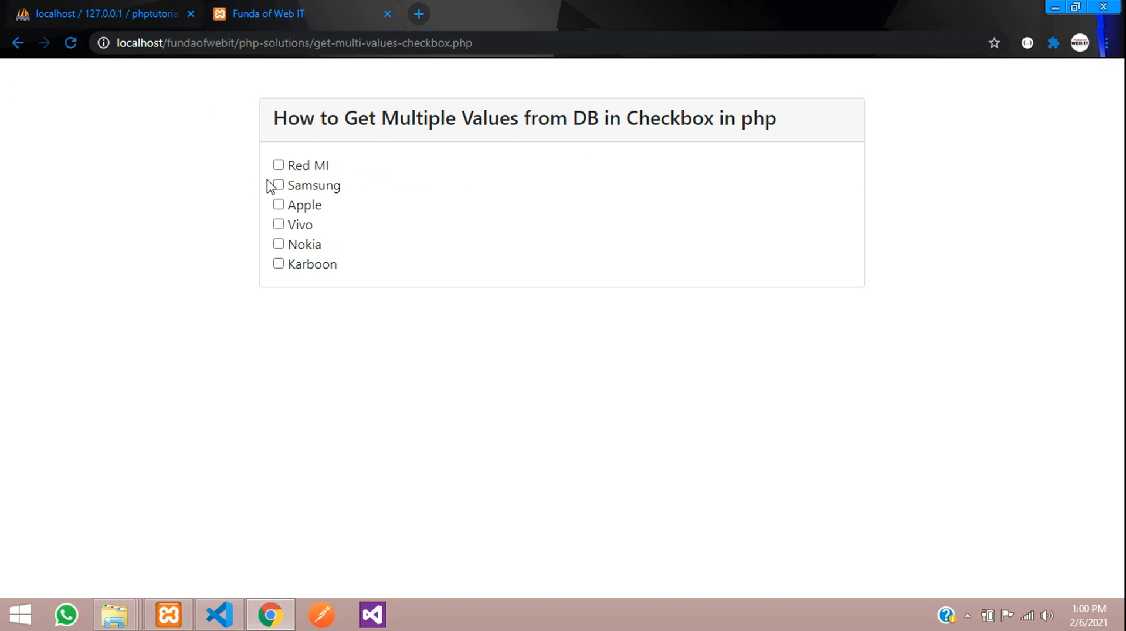
- Check the six checkboxes now stack vertically in Chrome, then return to VS Code
left_click_drag(288, 165, 338, 263)
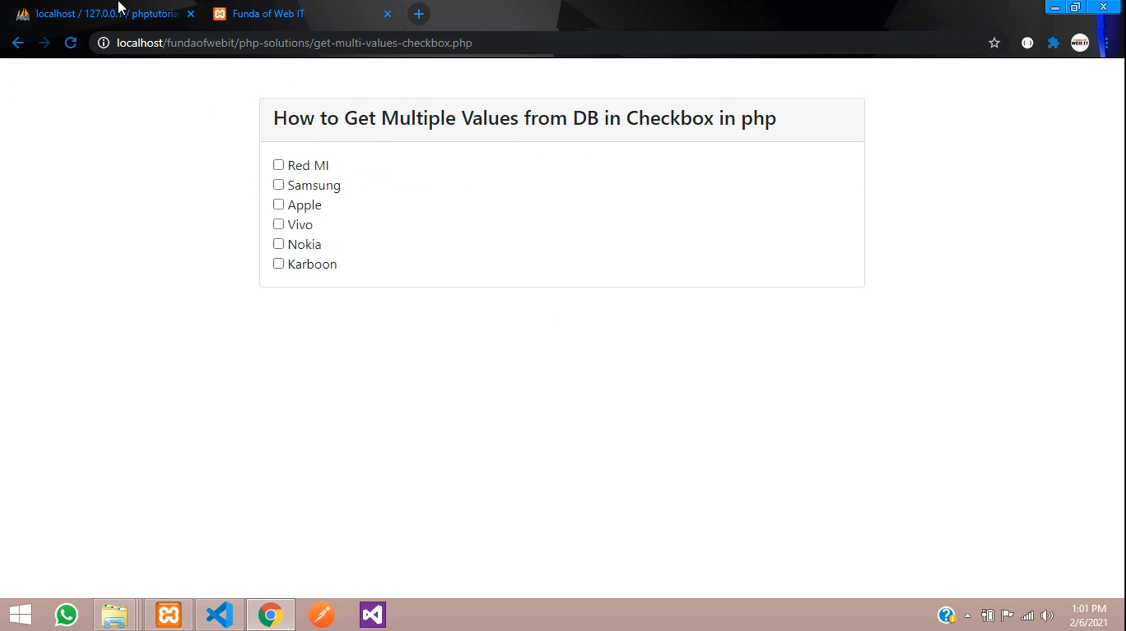
left_click(219, 615)
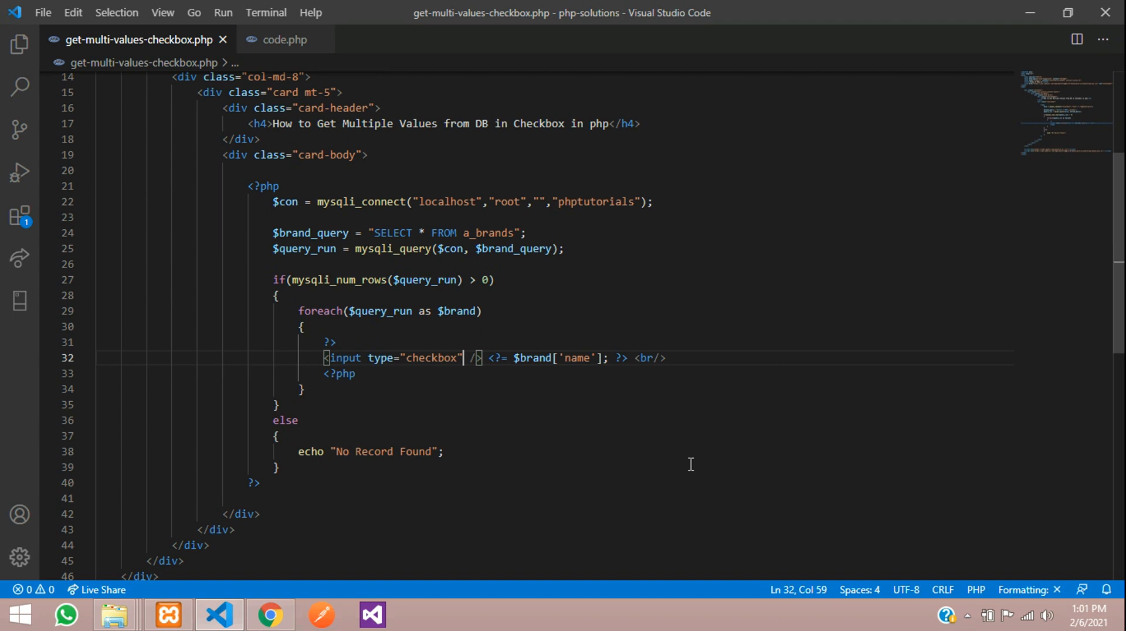
- Give each checkbox value="<?= $brand['name']; ?>" and name="brandslist[]"
type("values")
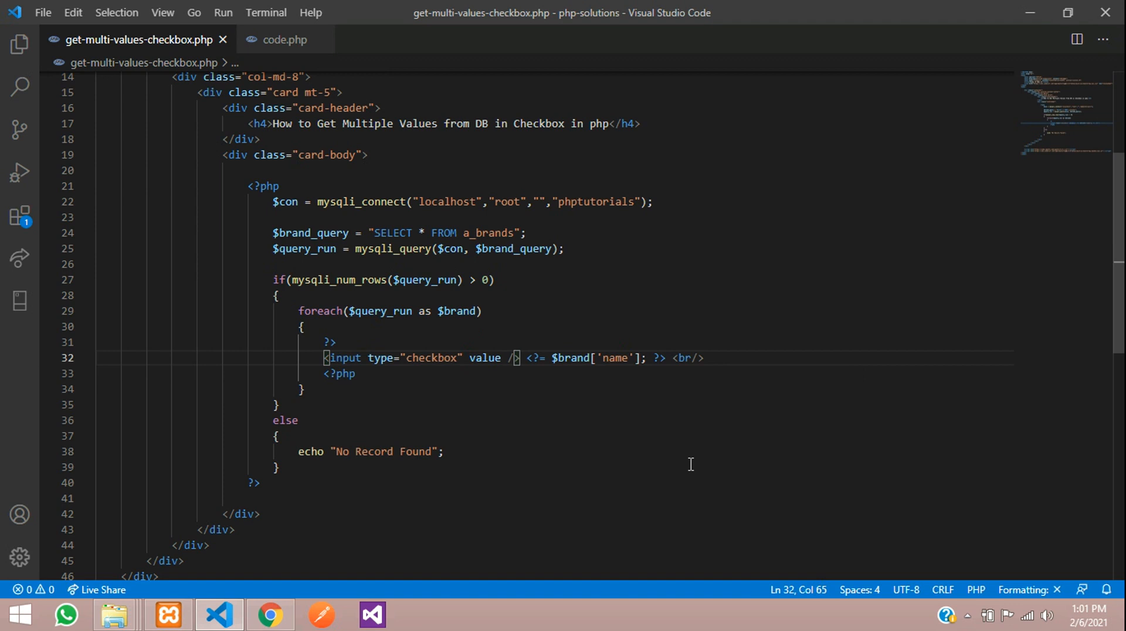
type("\"\"")
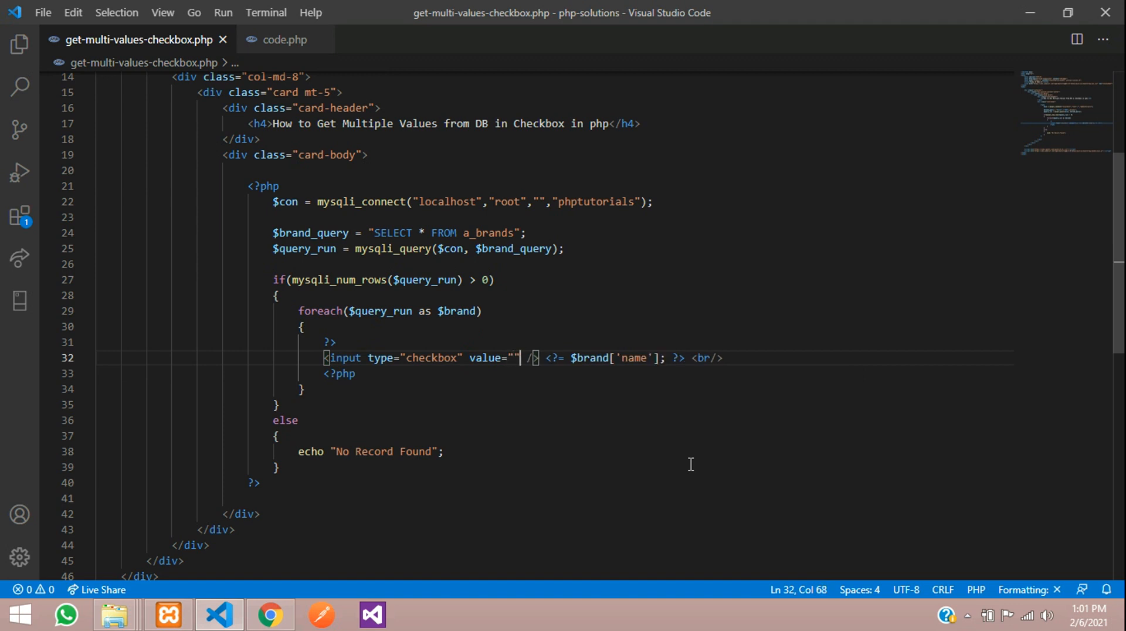
left_click_drag(525, 358, 619, 358)
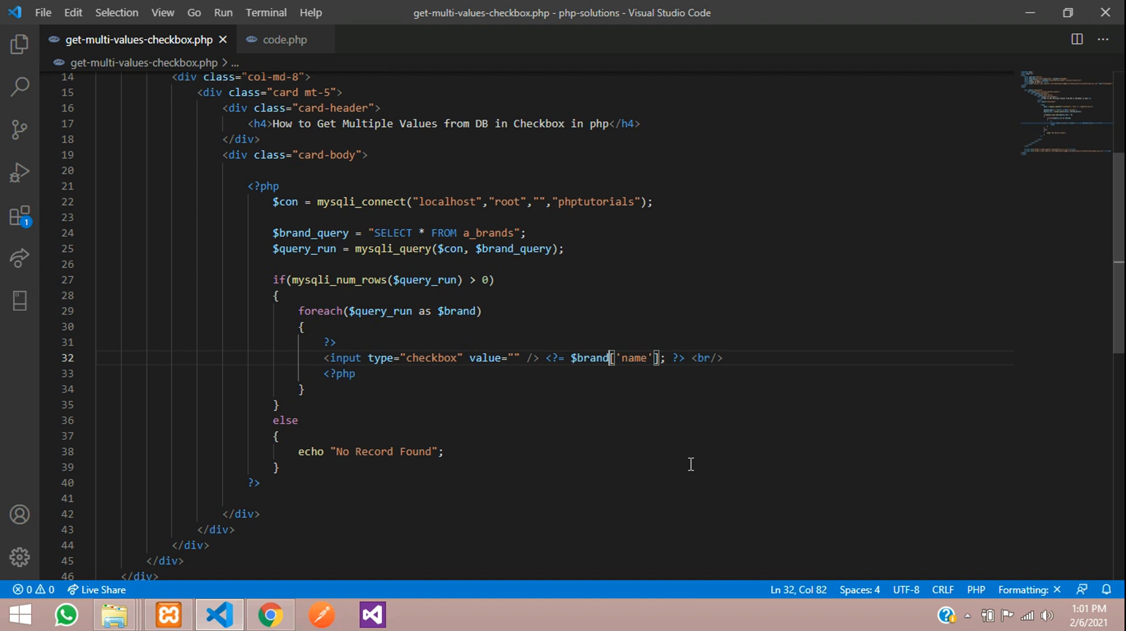
type("<?= $brand['name']; ?>")
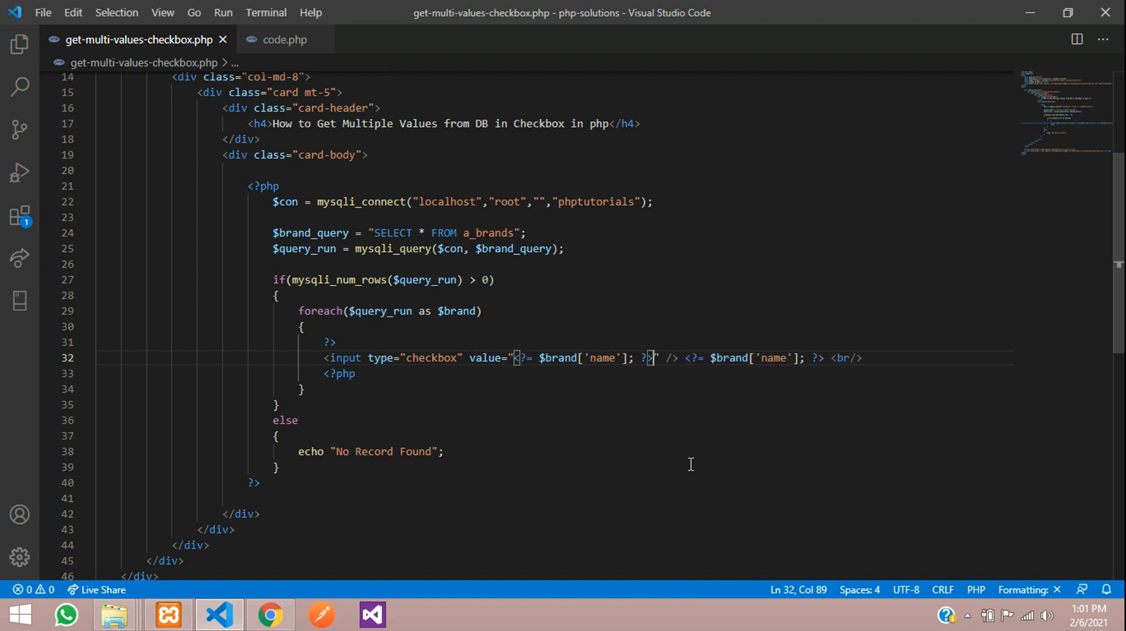
mouse_move(463, 353)
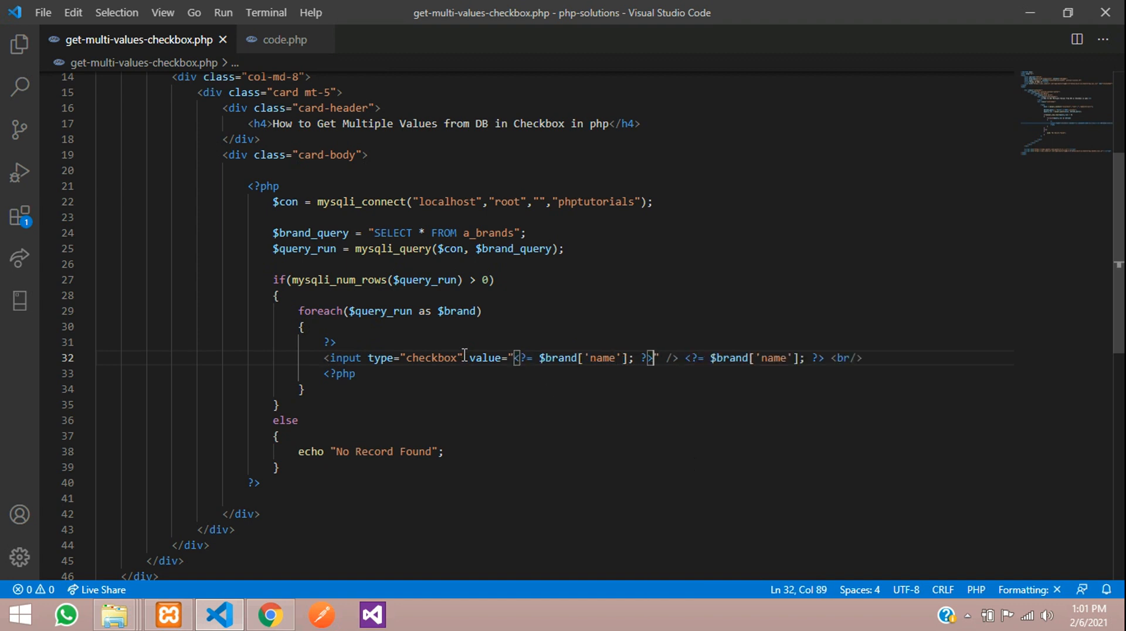
type("name=\"\"")
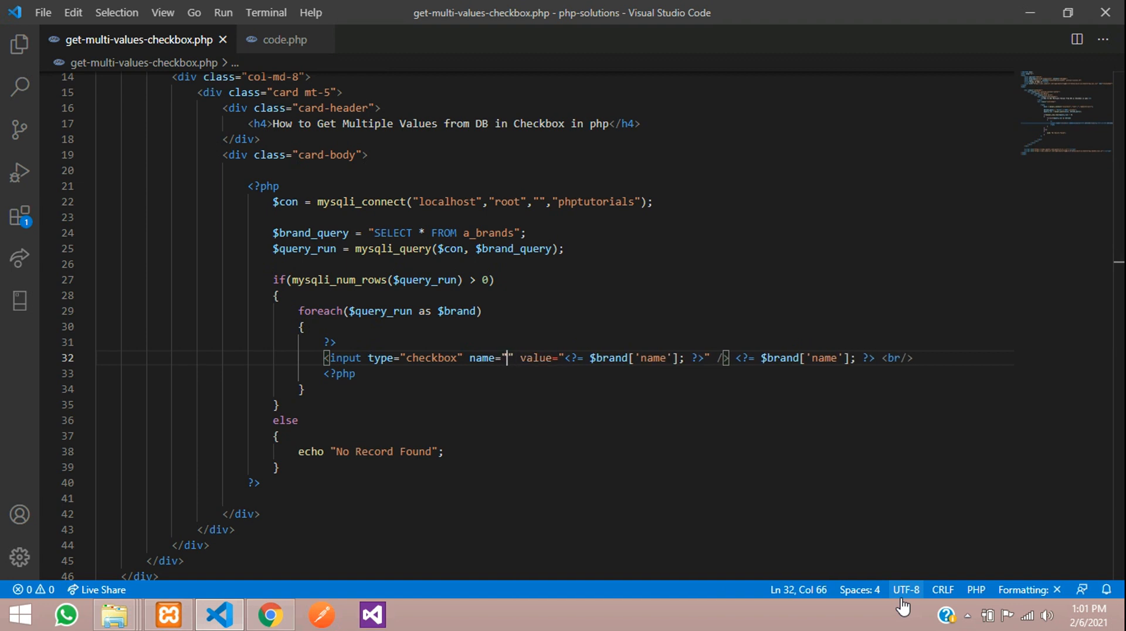
type("brans")
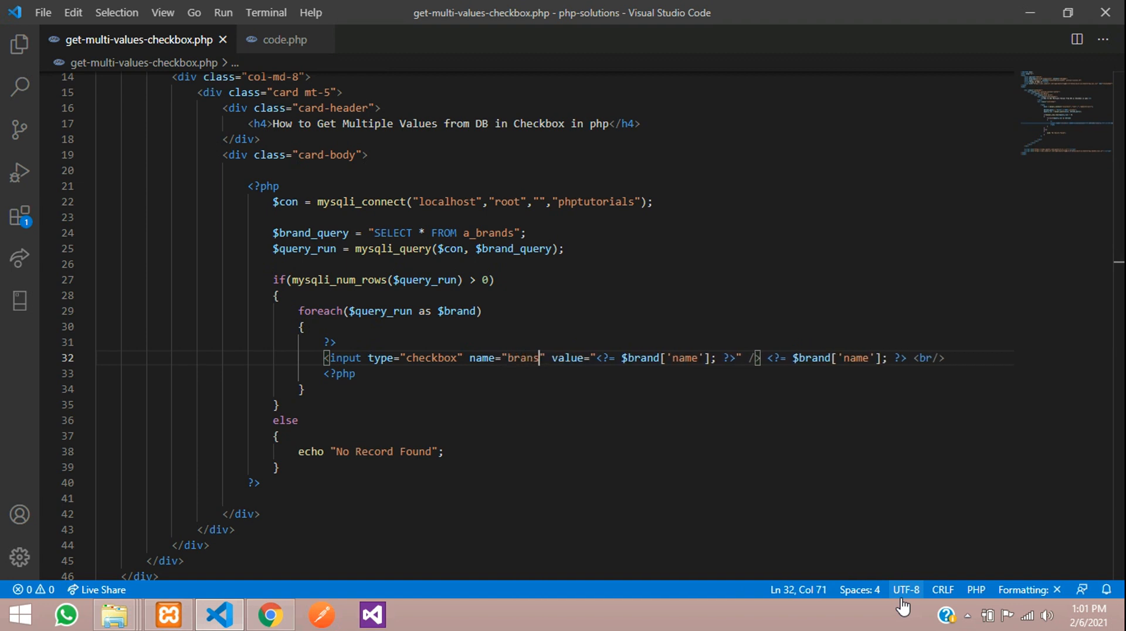
type("list")
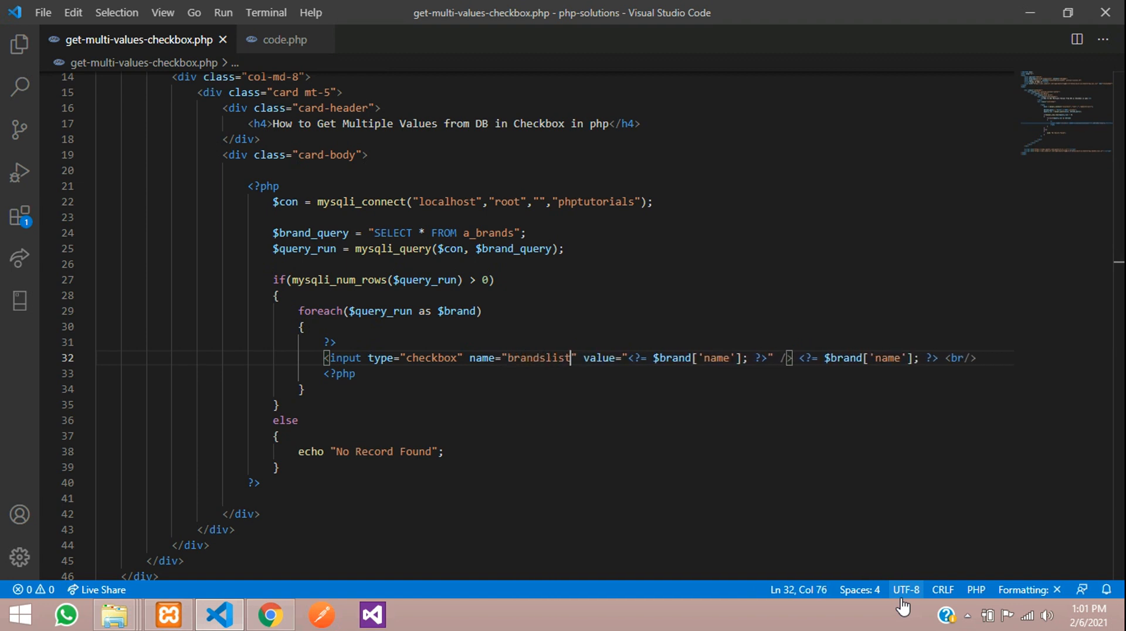
type("[]")
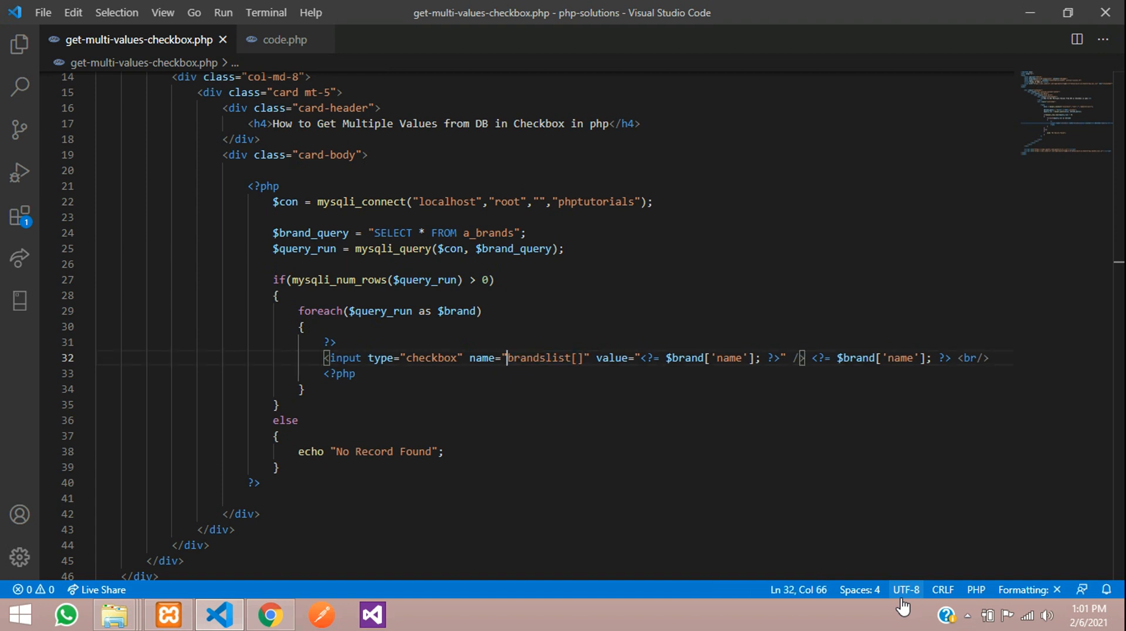
mouse_move(458, 424)
type("<form action=\"\"></form>")
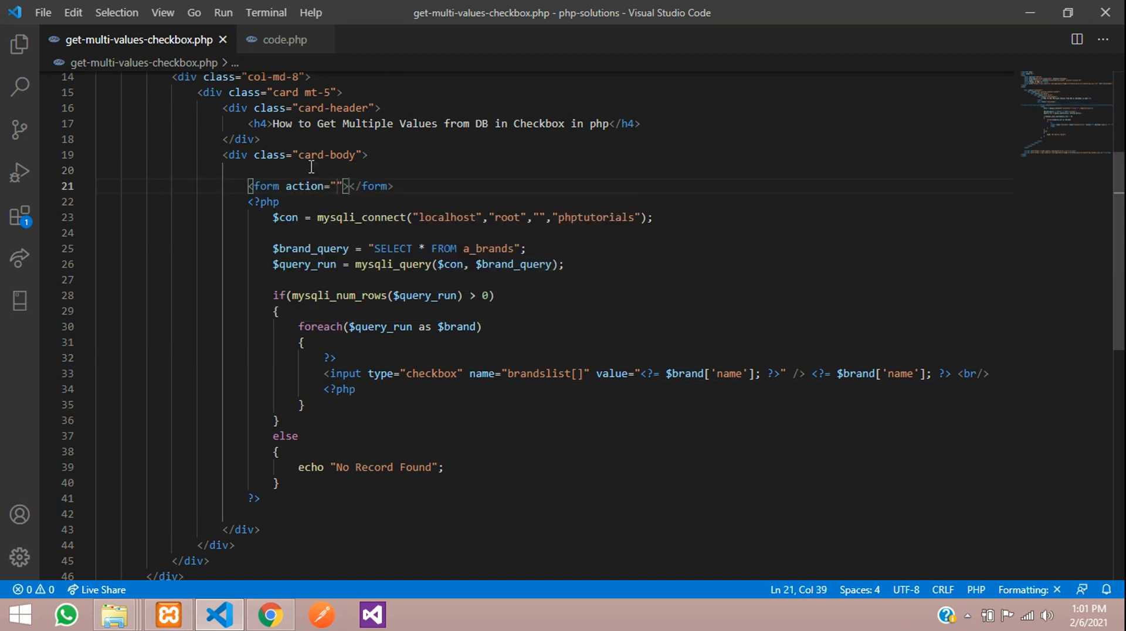
- Move </form> below the PHP block and set the form method to POST
left_click_drag(343, 186, 244, 201)
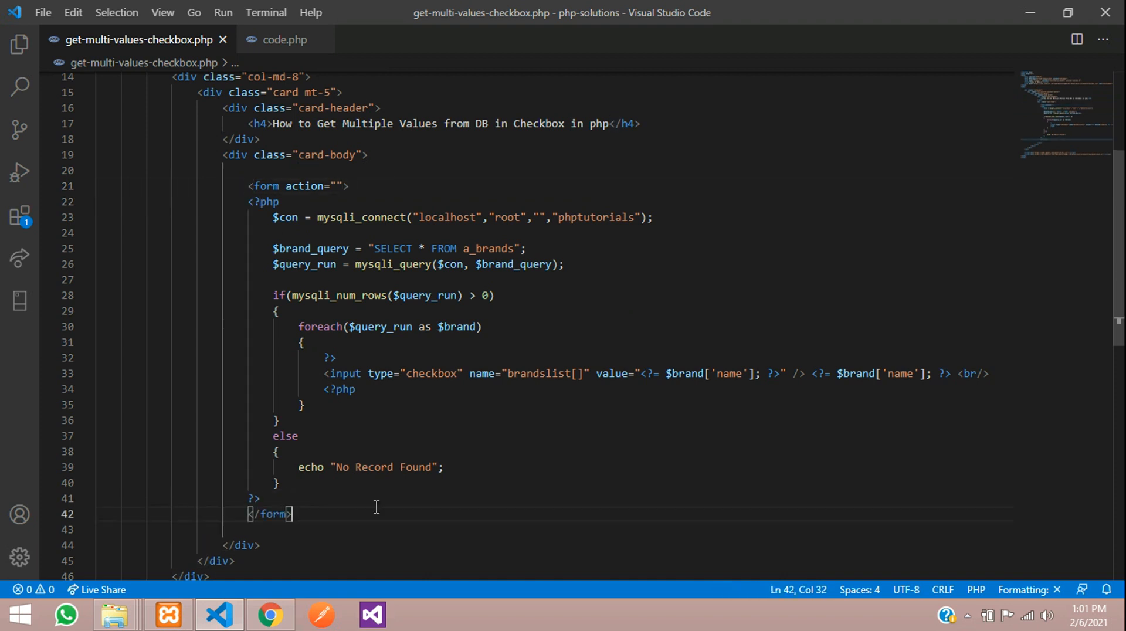
left_click(345, 186)
type(" method=\"")
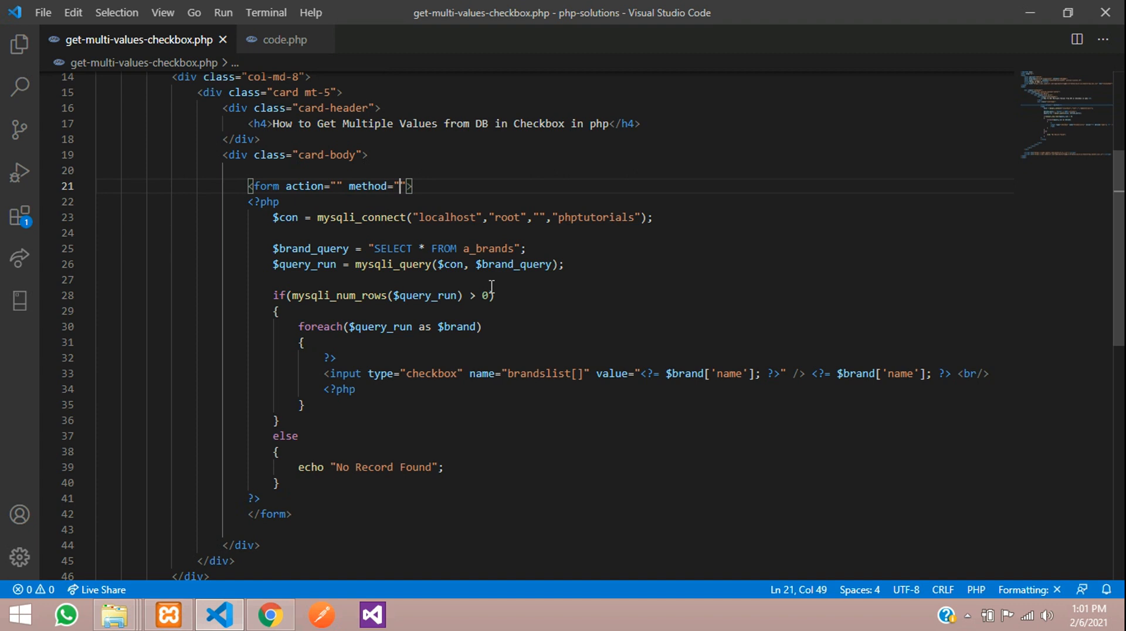
type("POST")
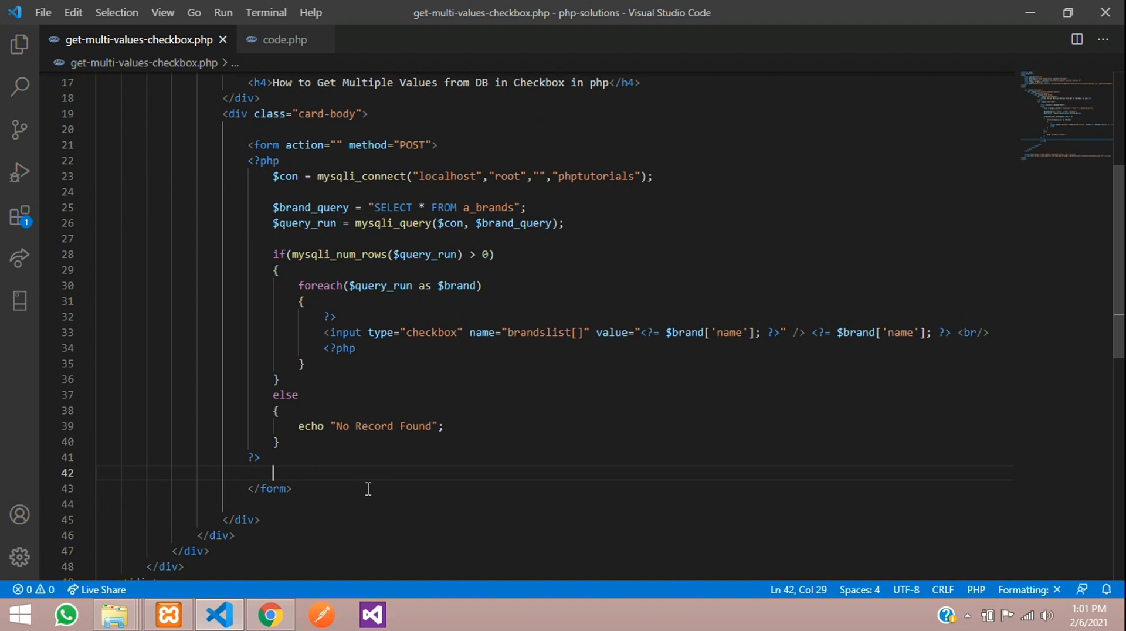
- Add a form-group div holding a "Save Multiple Checkbox" button
type(".form")
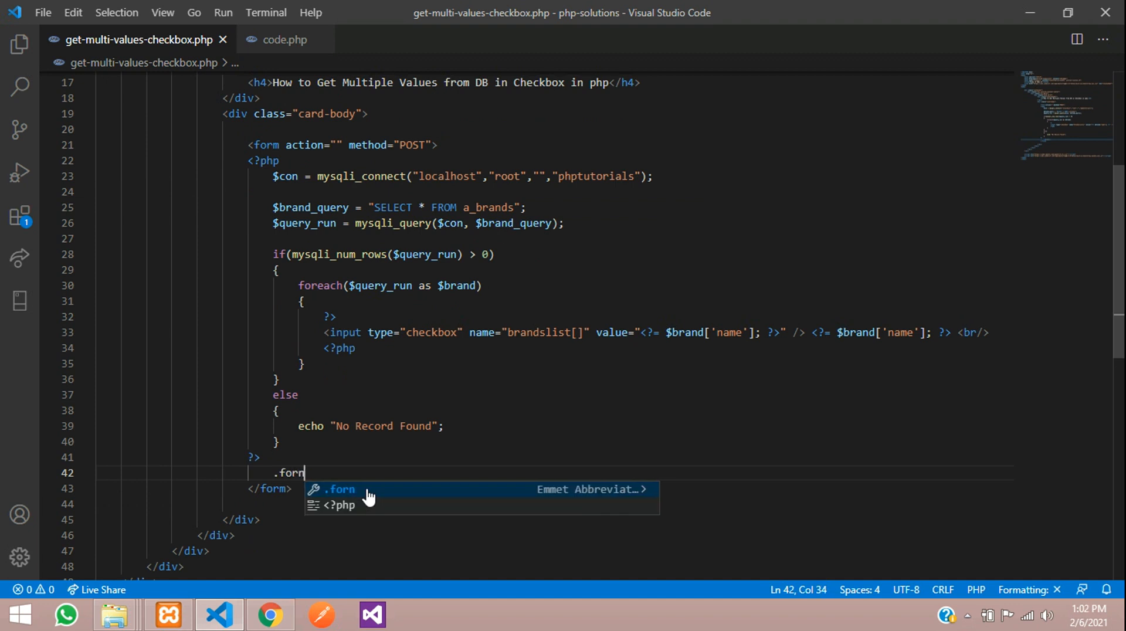
type("-group\">")
type("b")
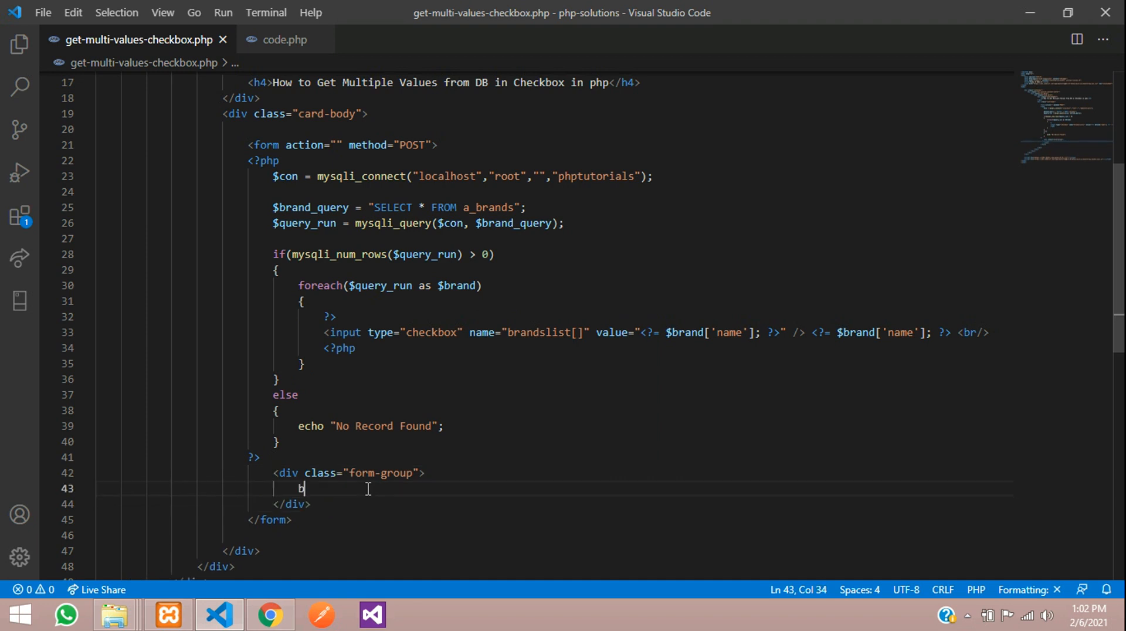
type("utto")
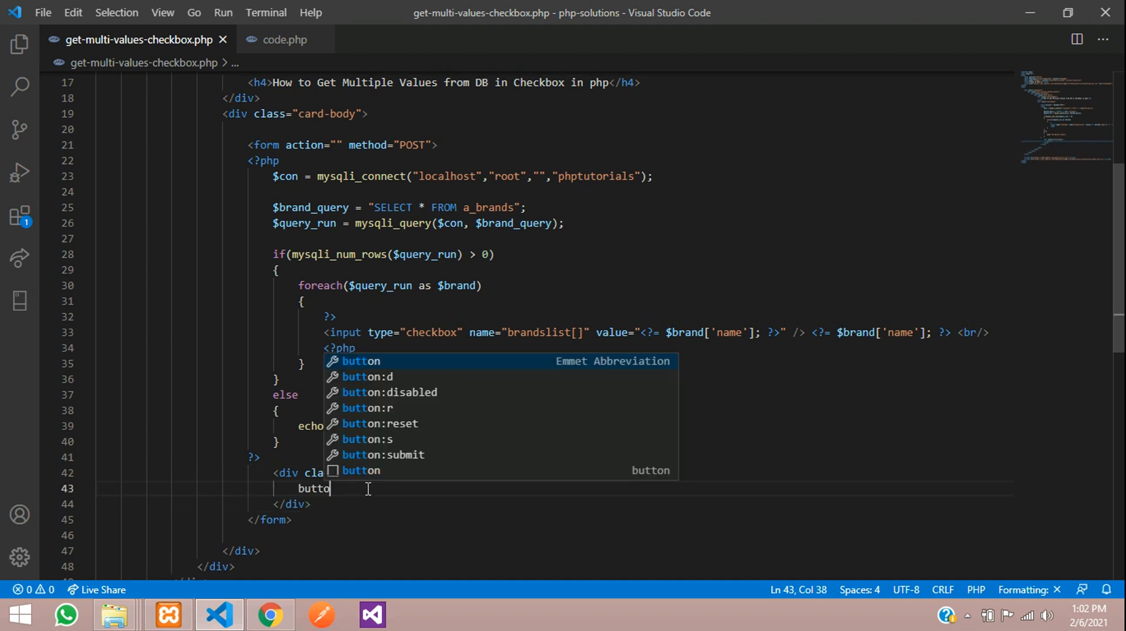
key("Tab")
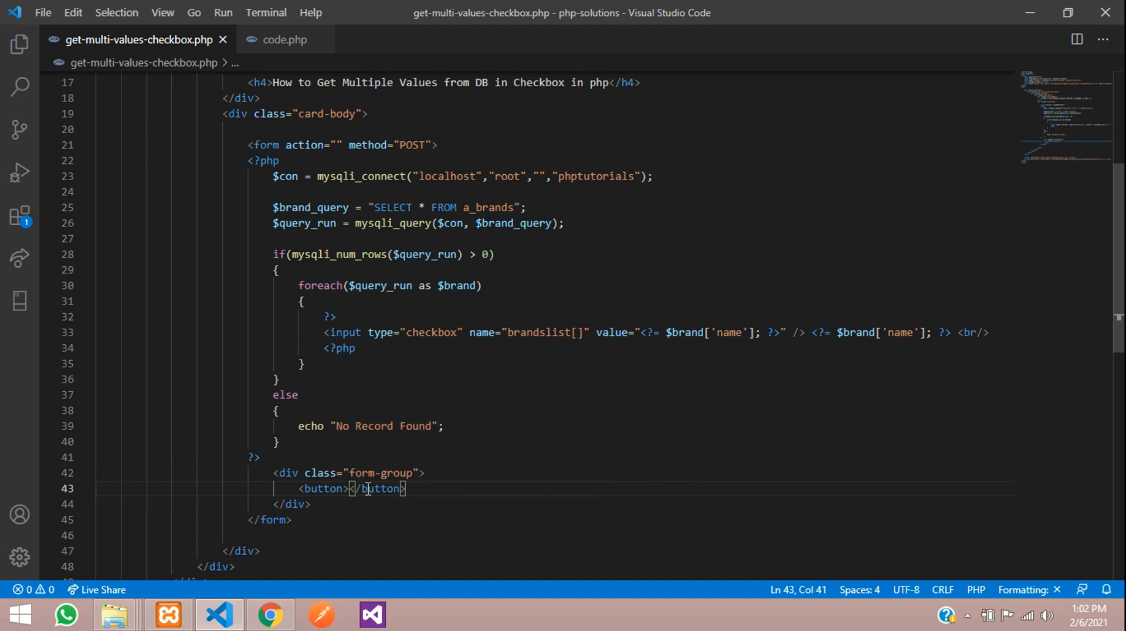
type("Save")
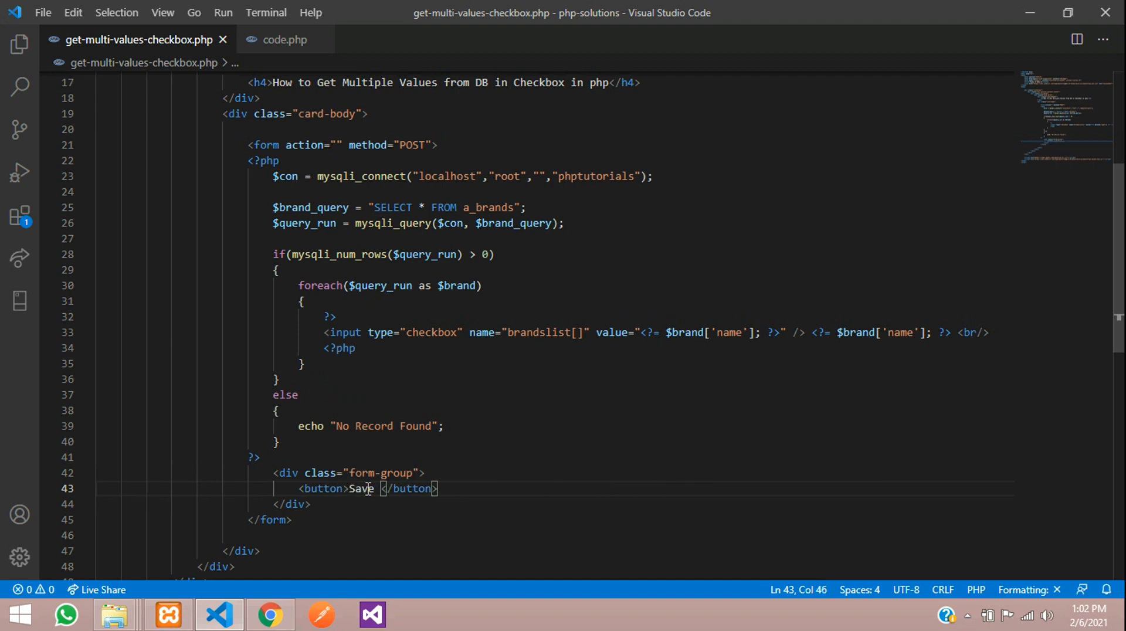
type("Multiple Checkbox")
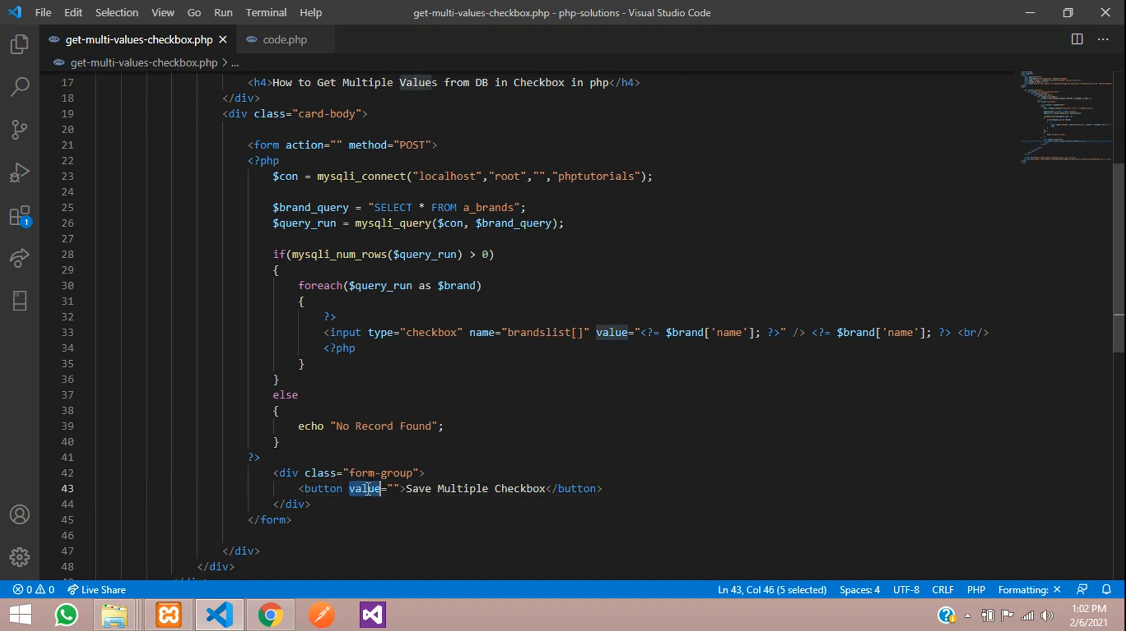
- Name the button save_multicheckbox, class it "btn btn-primary", and add mt-3 to the form-group
type("name")
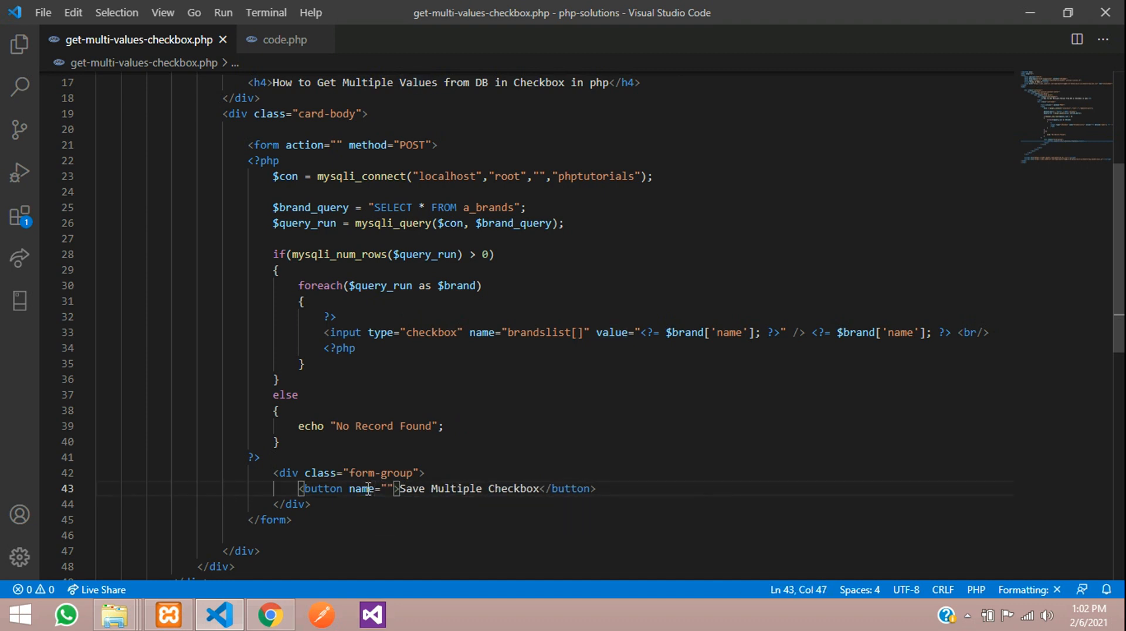
type("save_")
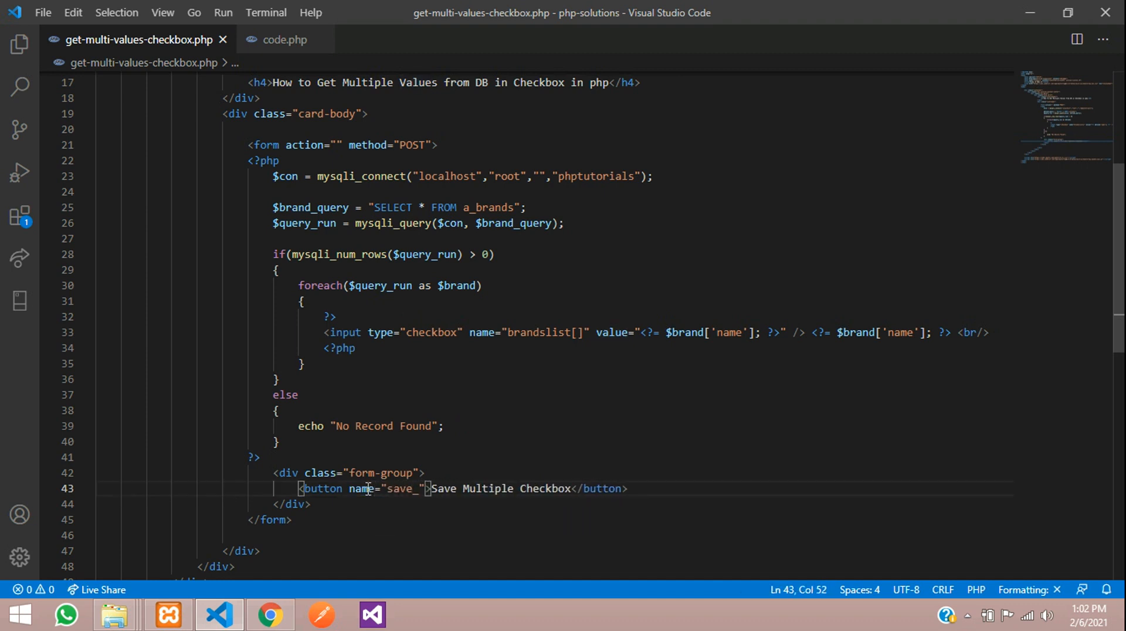
type("multic")
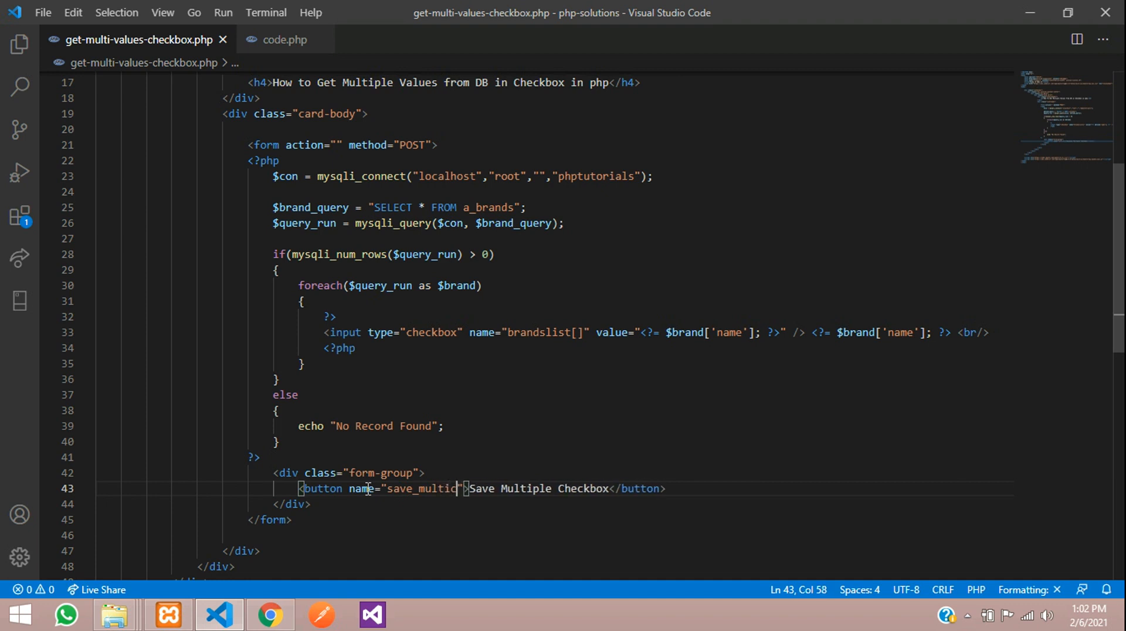
type("heckbox\" class=")
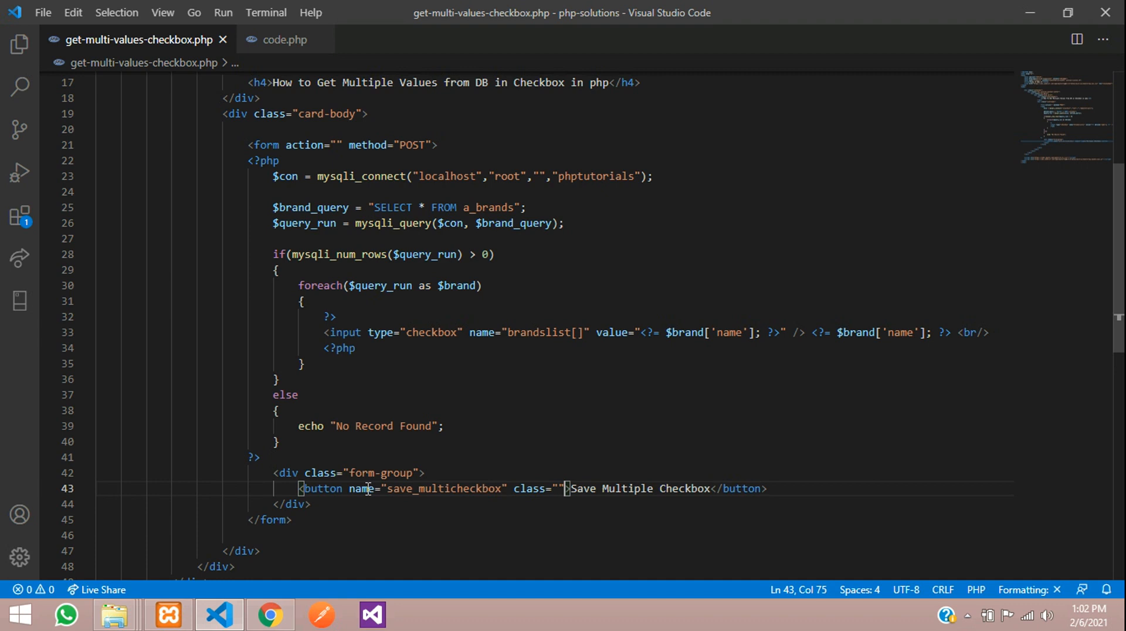
type("btn btn")
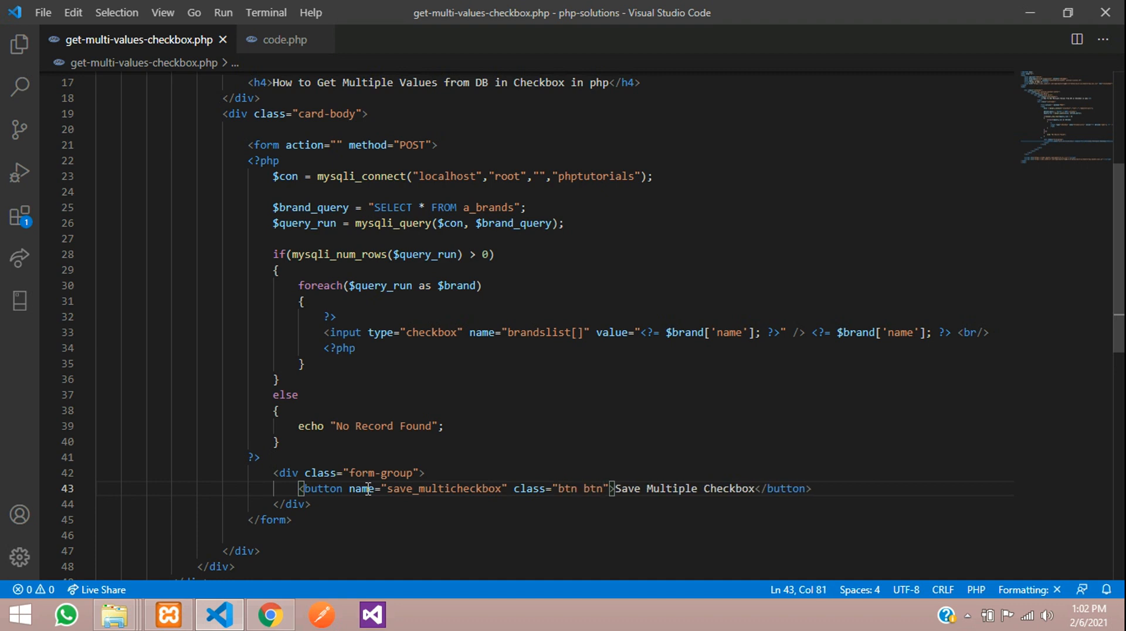
type("-primary")
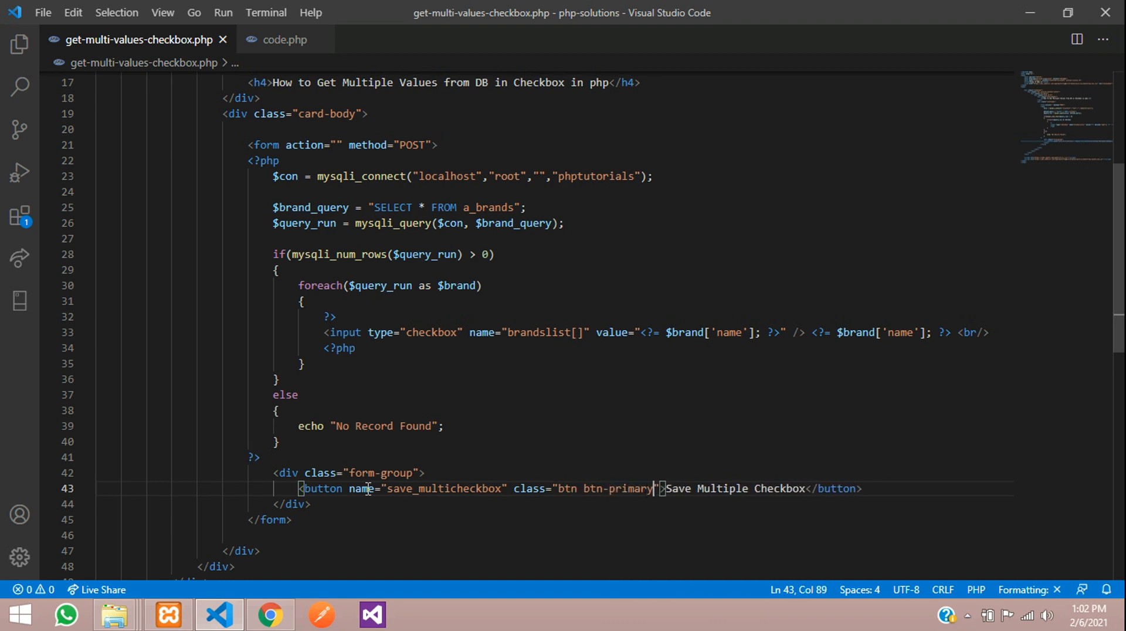
type("mt")
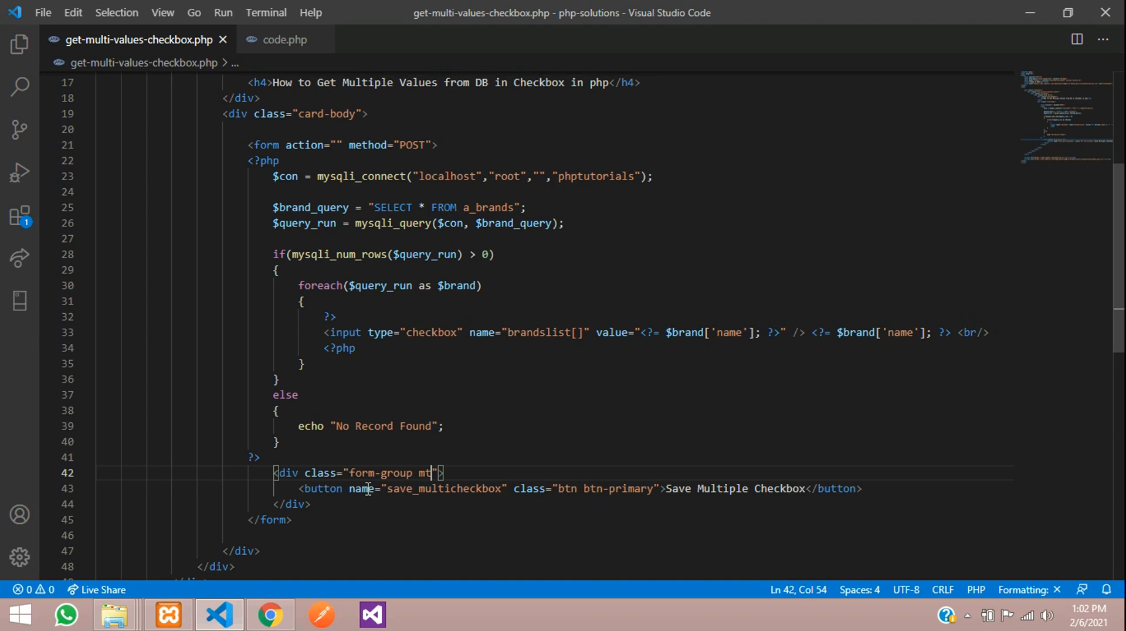
type("-3")
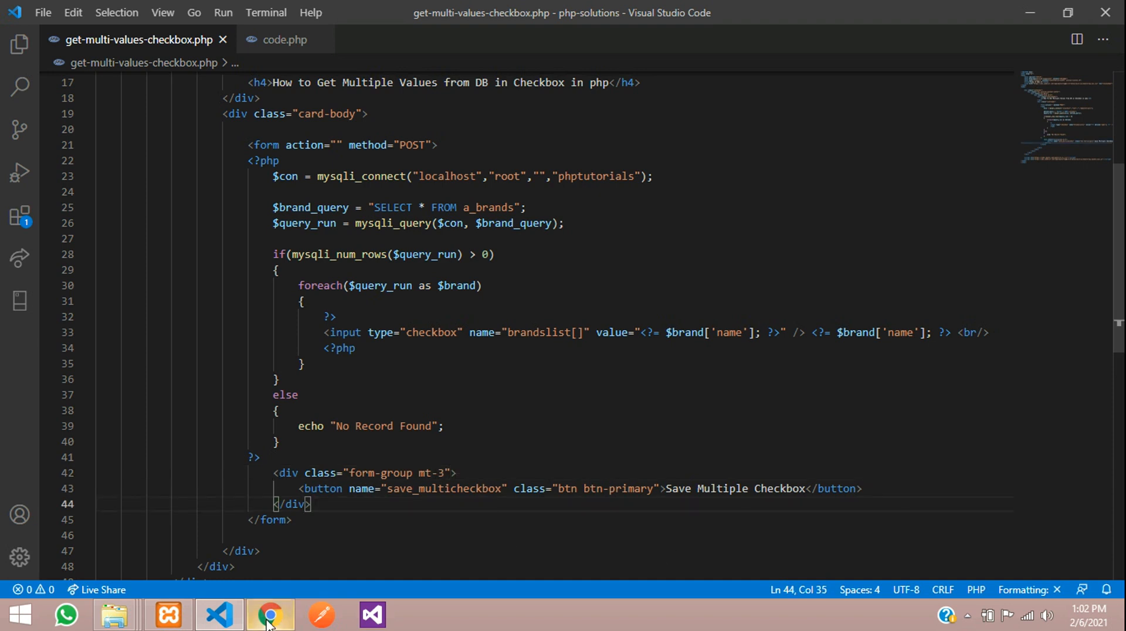
left_click(269, 616)
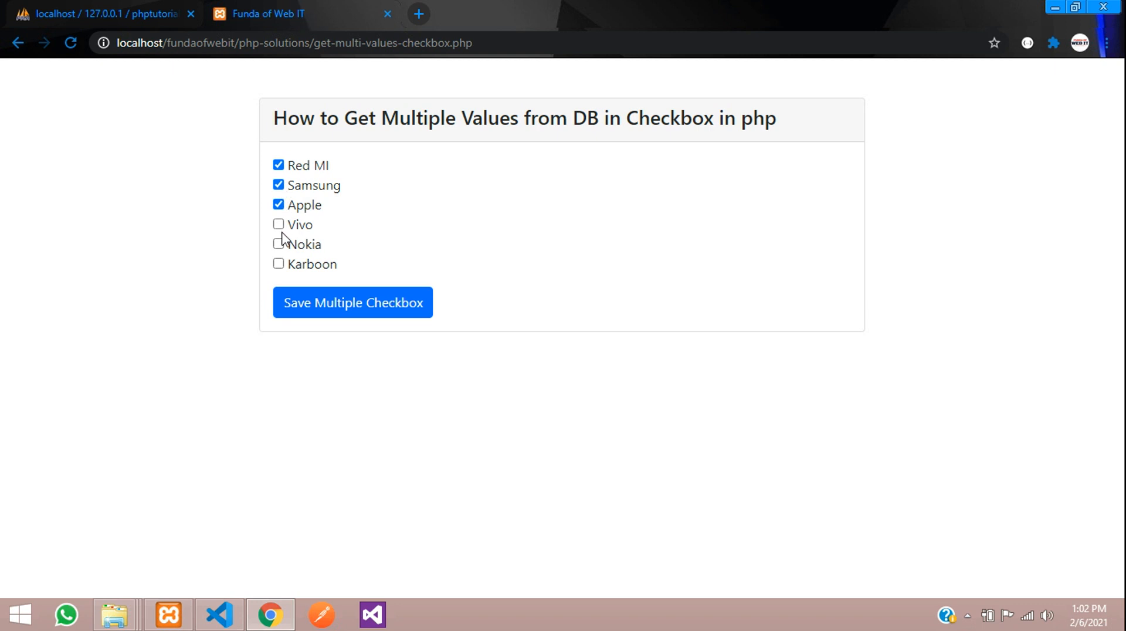
mouse_move(407, 187)
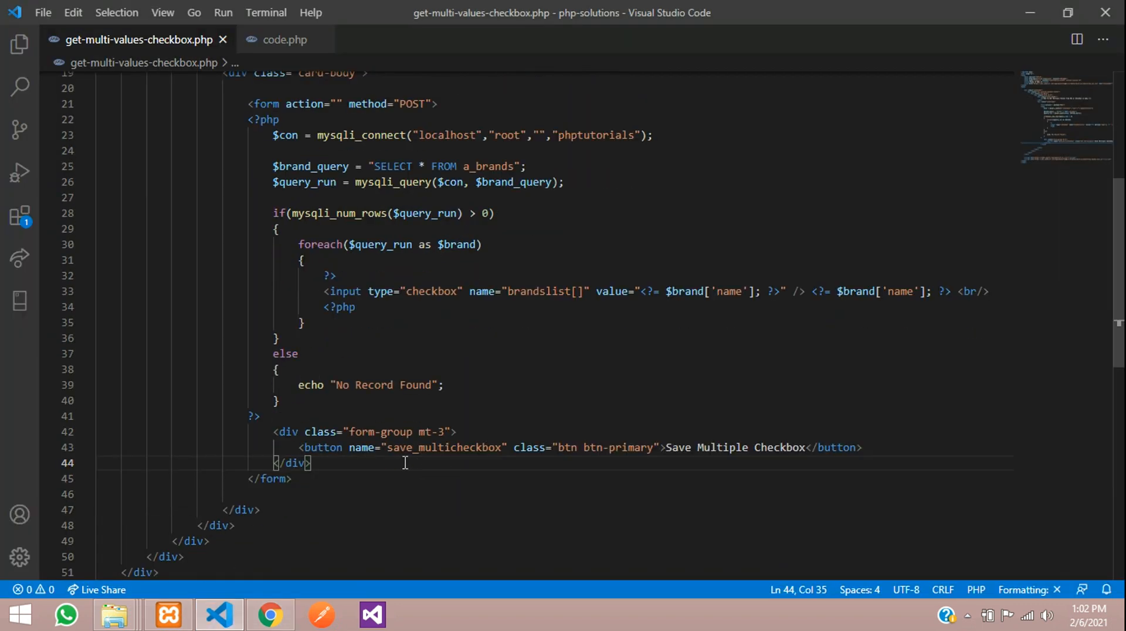
- Select the save_multicheckbox button name in the editor
double_click(444, 447)
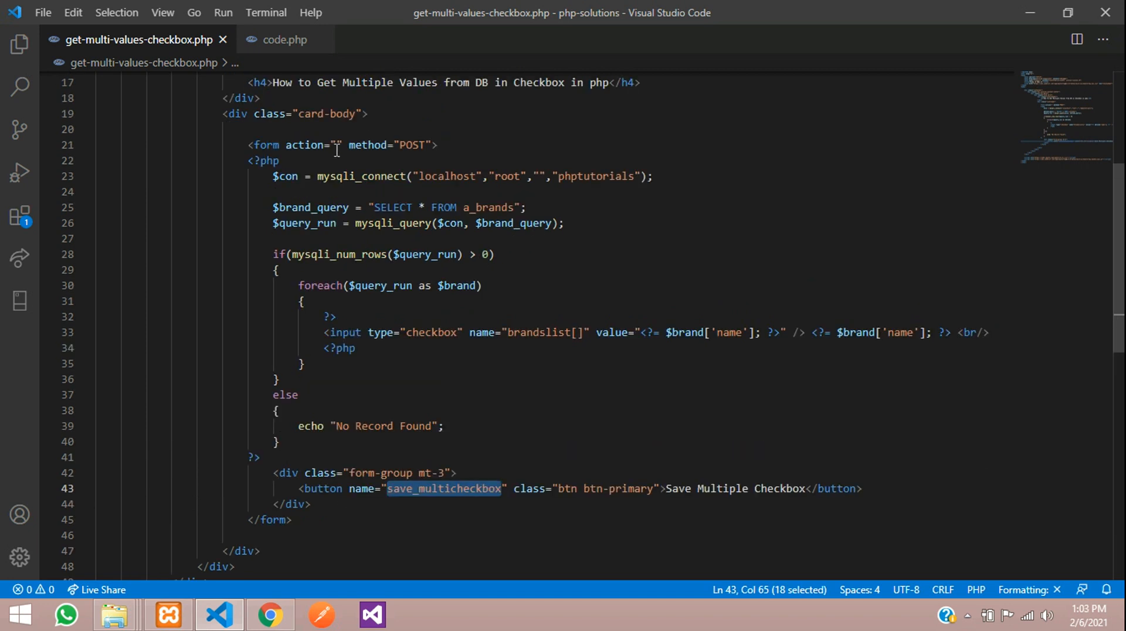
- Point the form action at code.php and add an isset($_POST['save_multicheckbox']) check there
type("code.php")
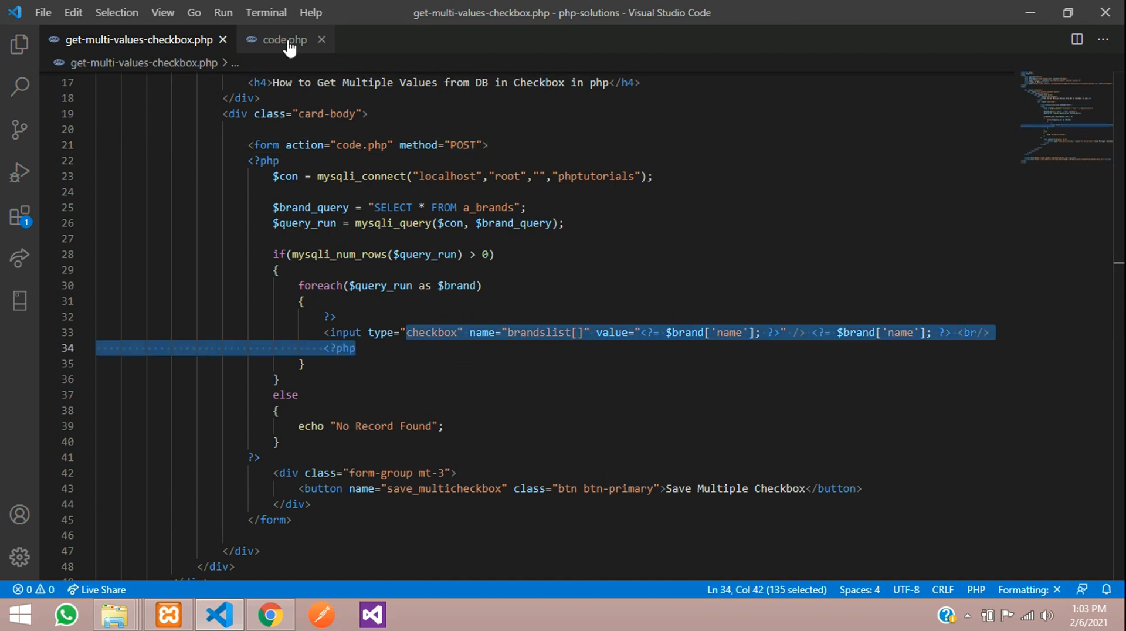
left_click(284, 39)
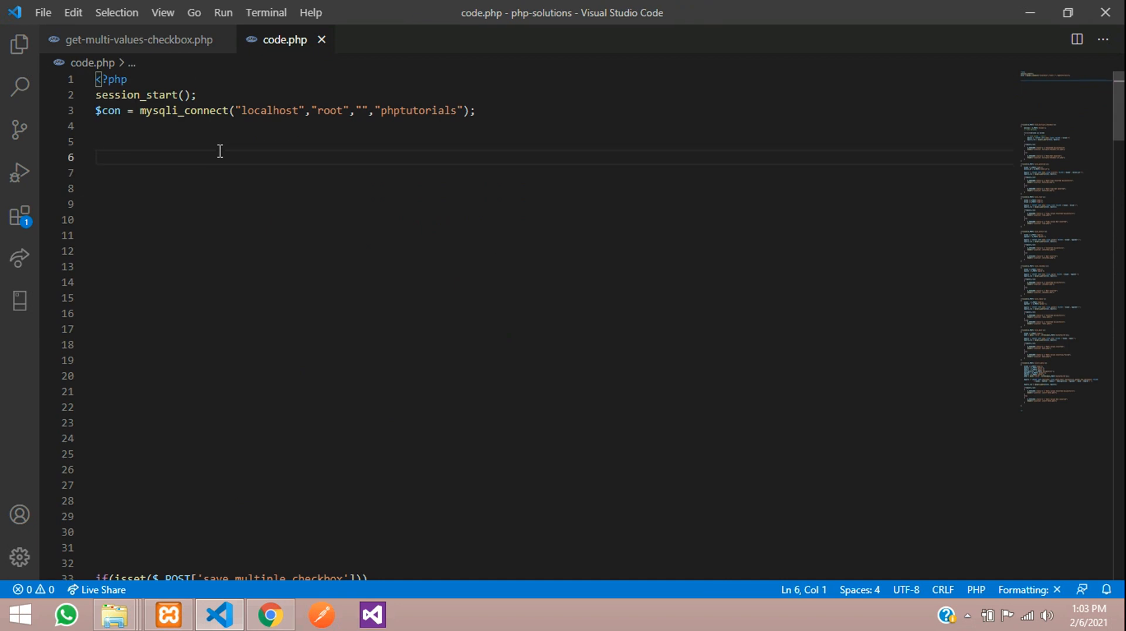
type("if(){}")
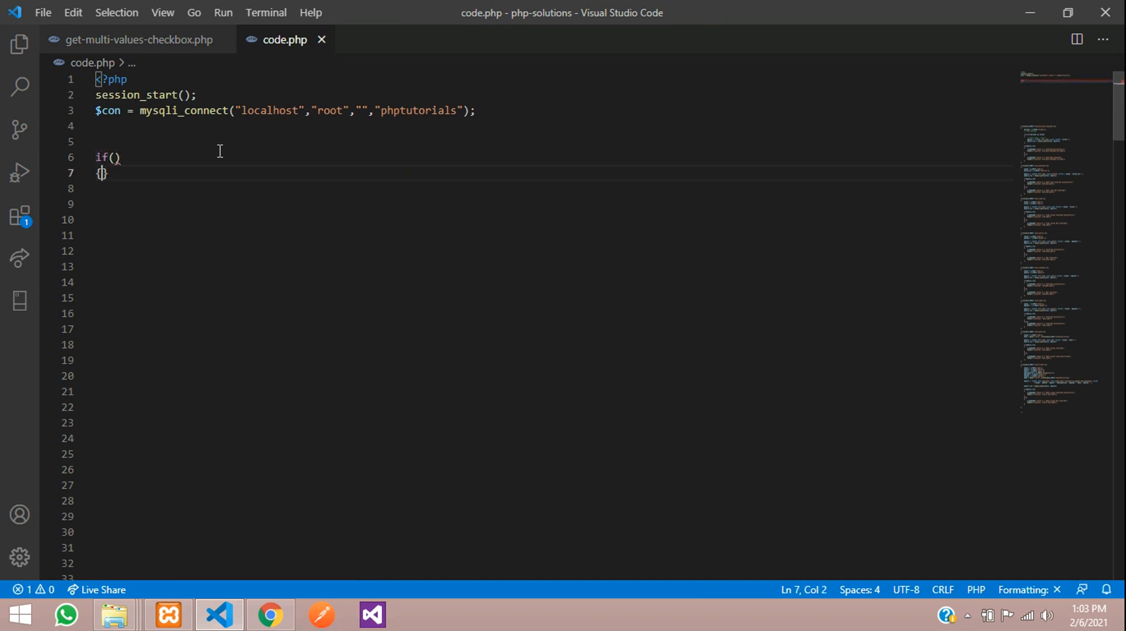
type("iss")
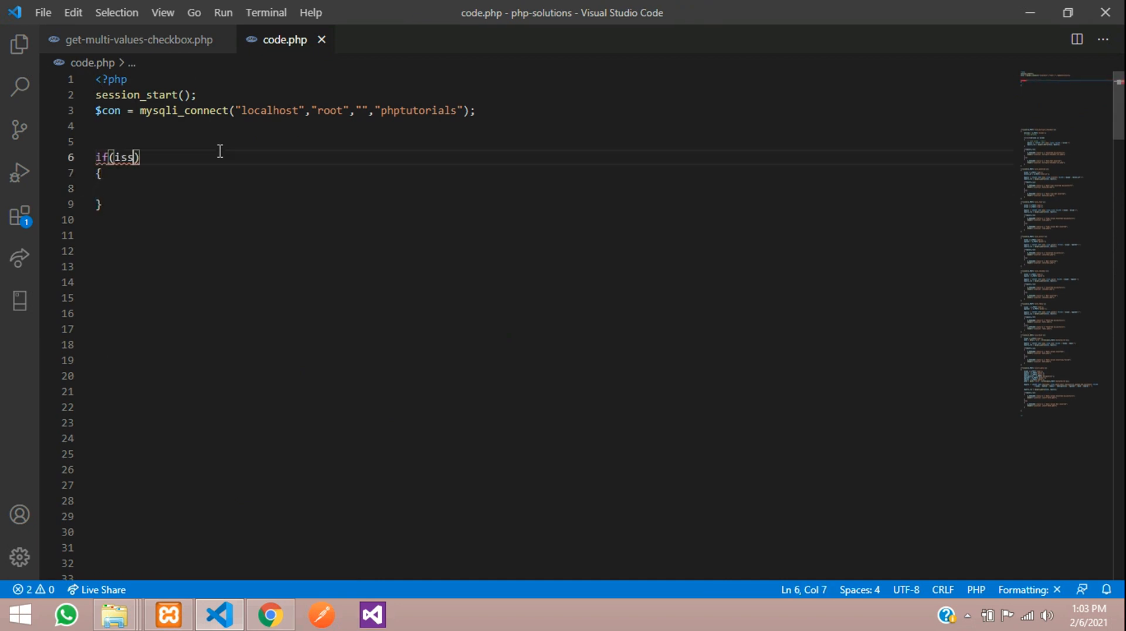
type("et($")
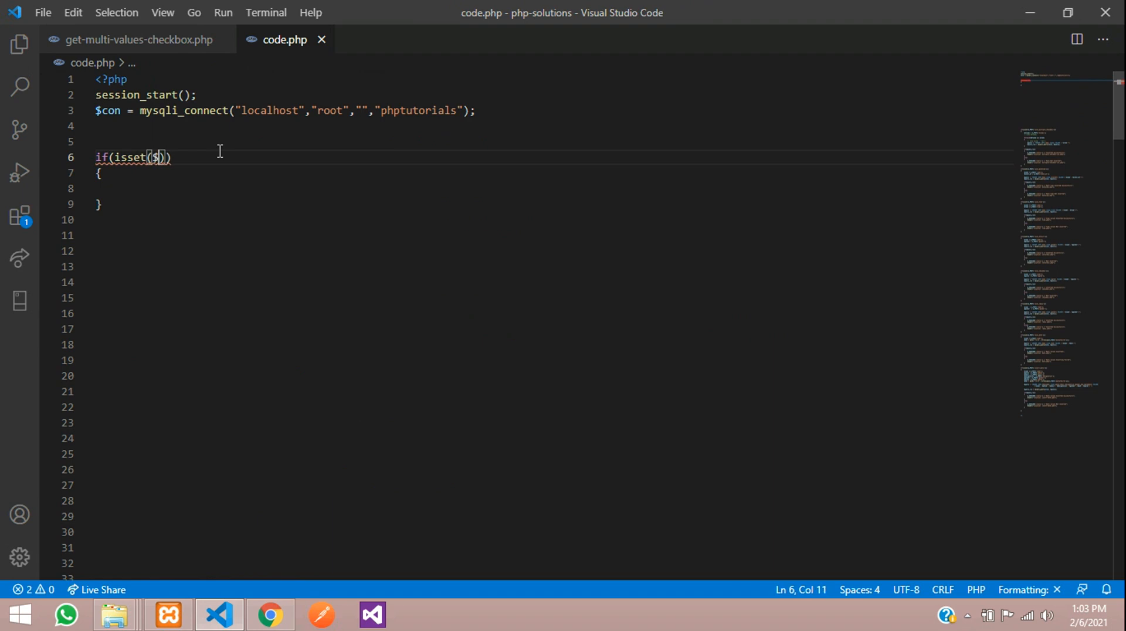
type("_POST[]")
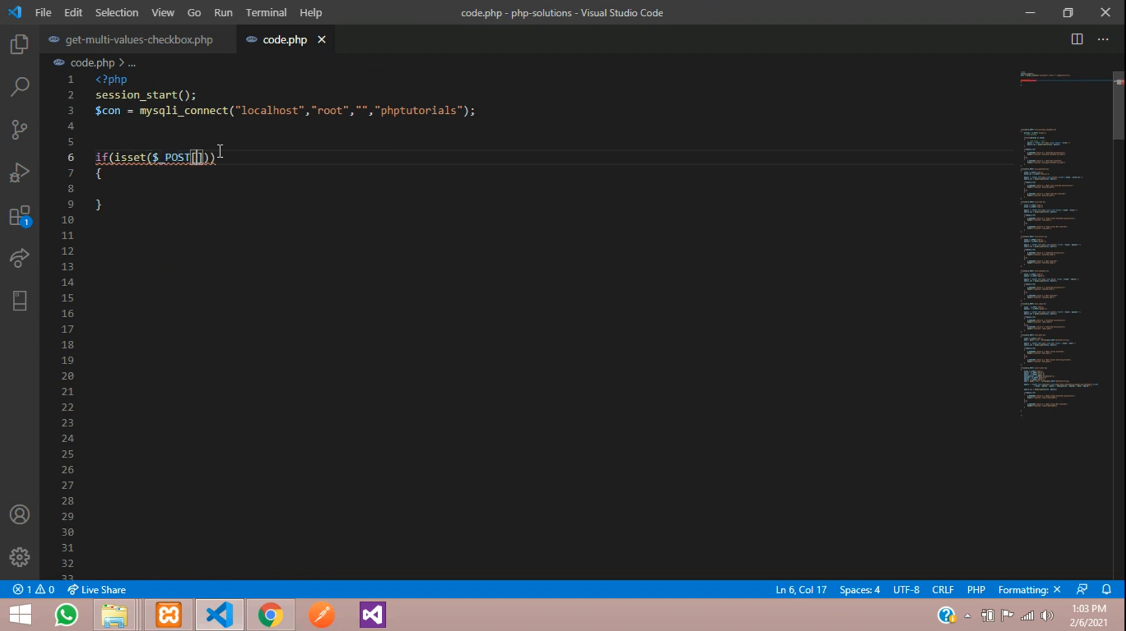
type("'save_multicheckbox'")
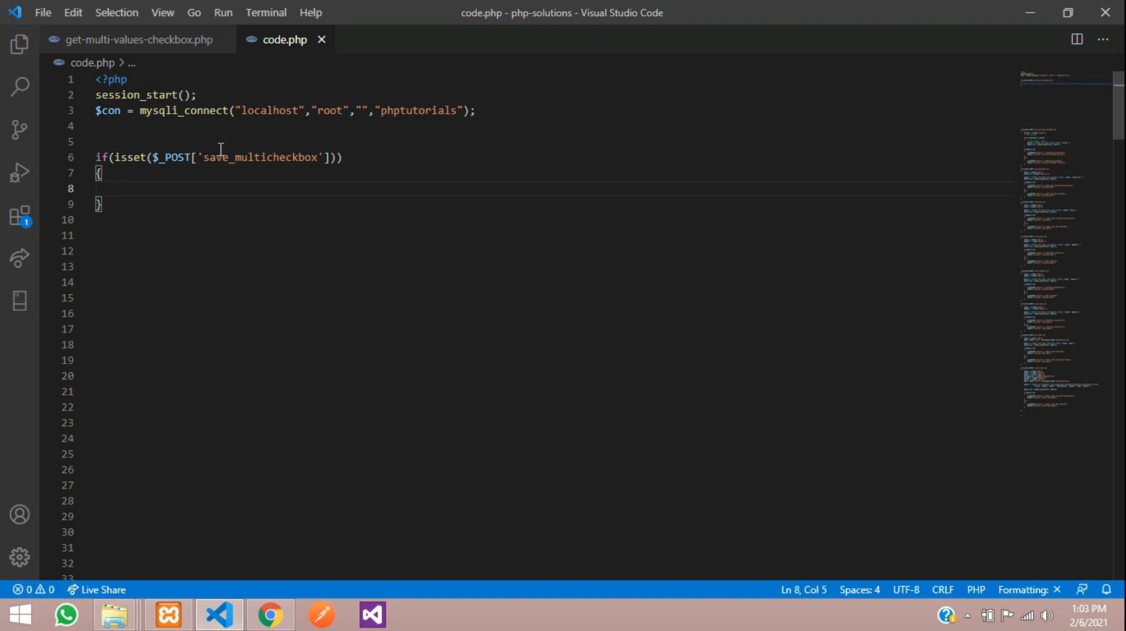
- Store the posted brandslist values in $brandlist inside that check
type("$")
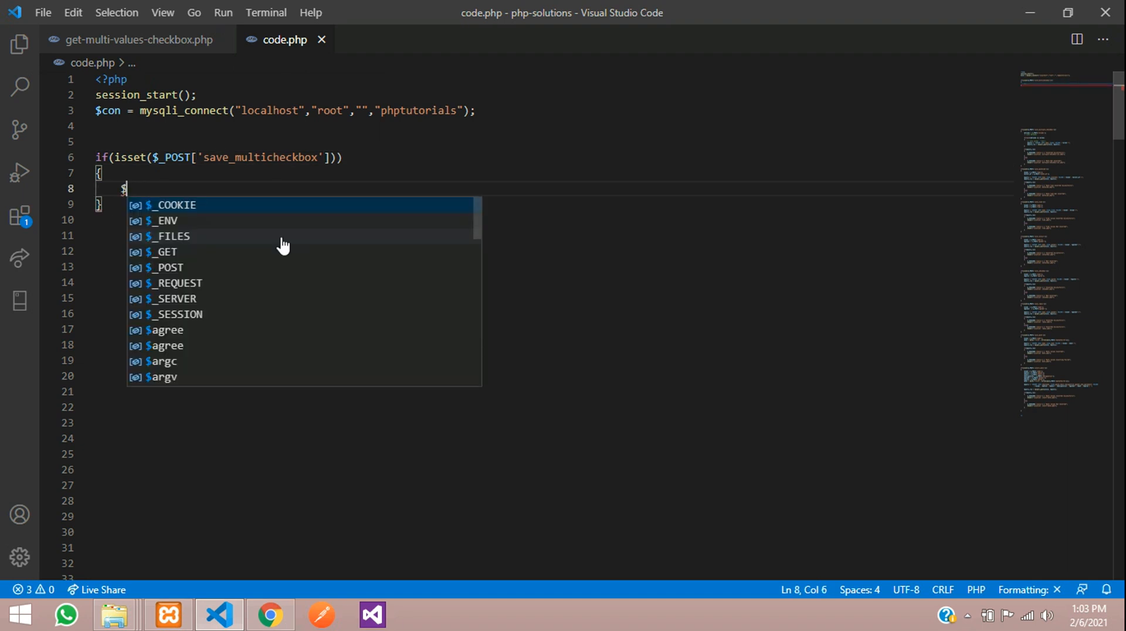
type("bran")
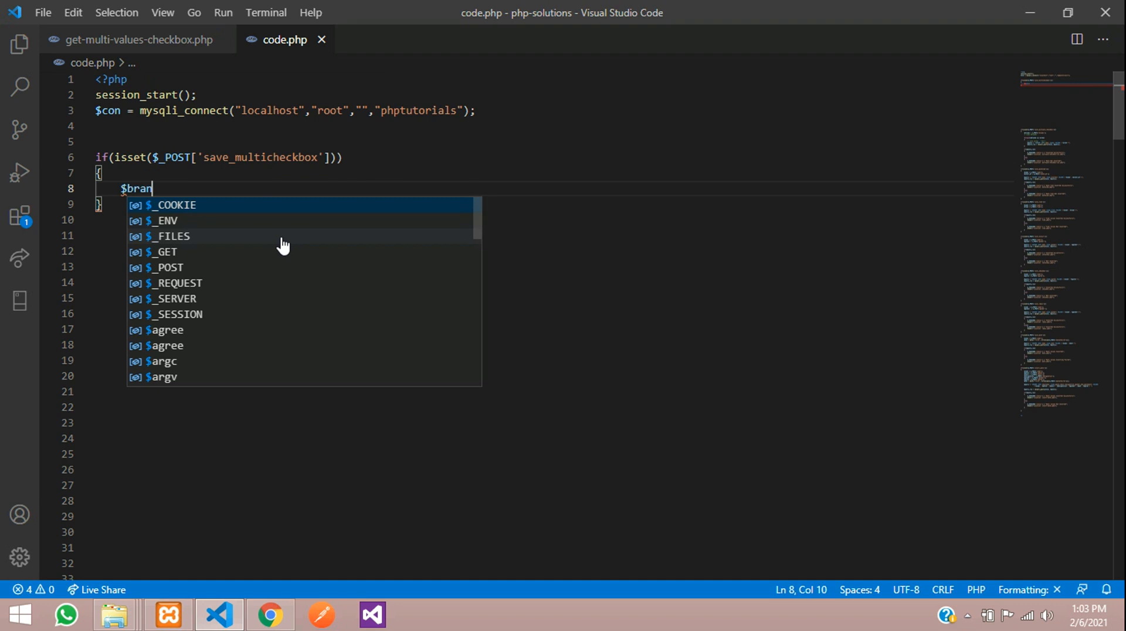
type("dlist =")
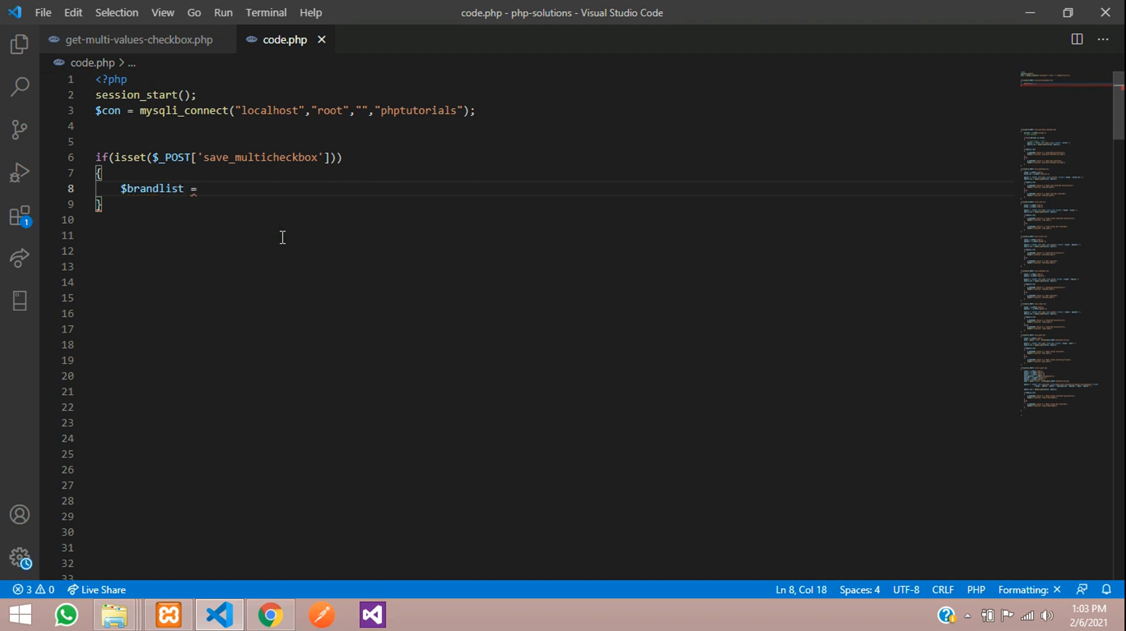
type("$_POST['")
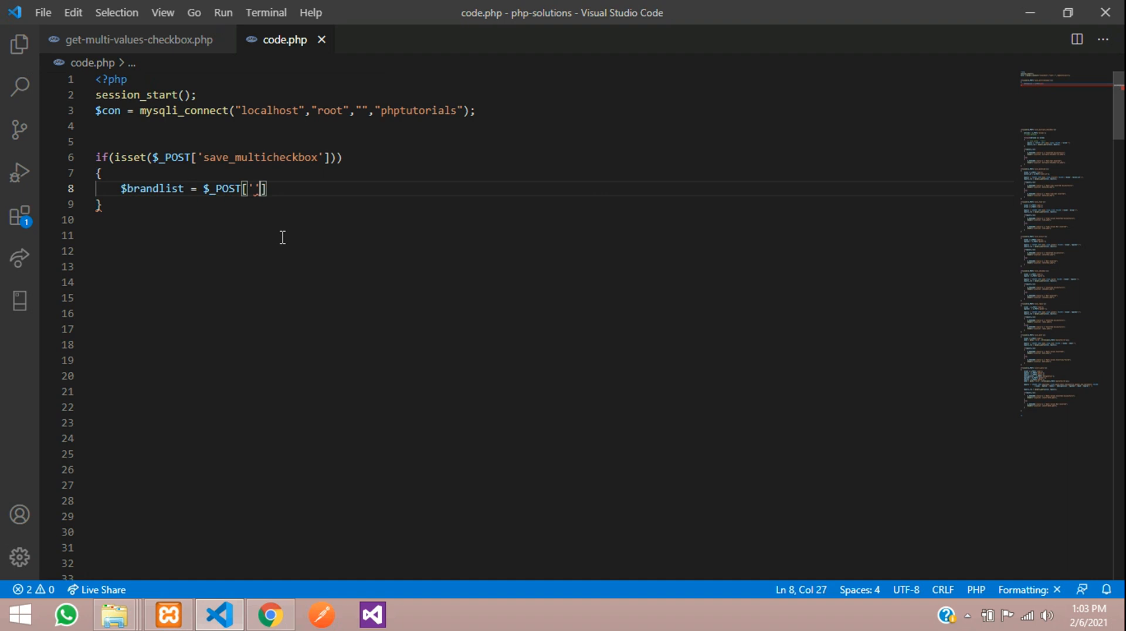
type(";")
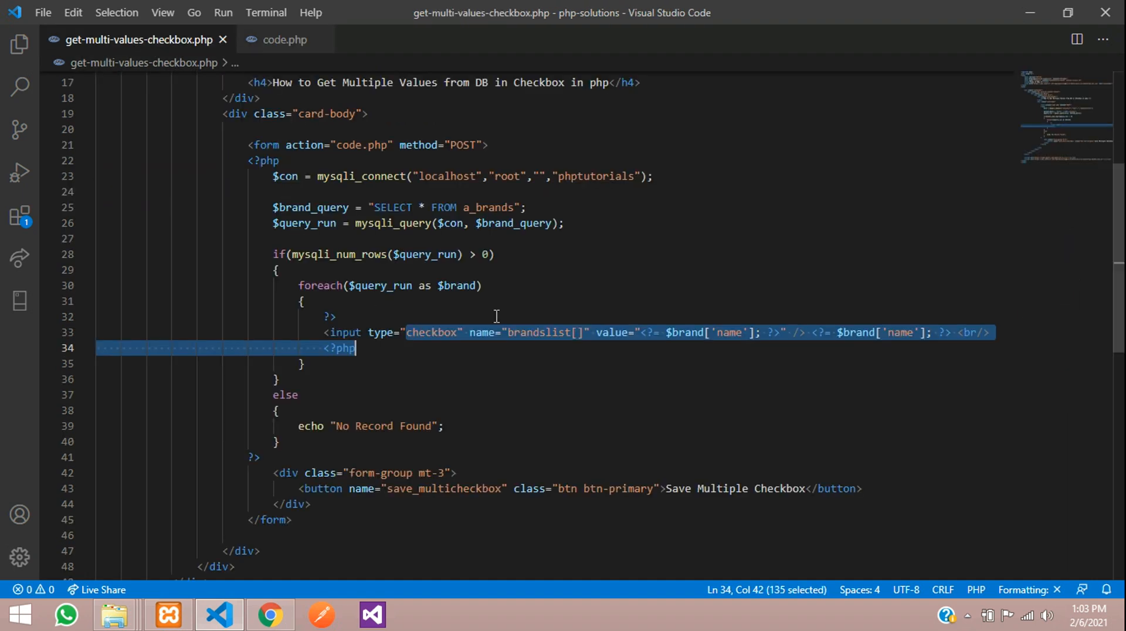
double_click(537, 333)
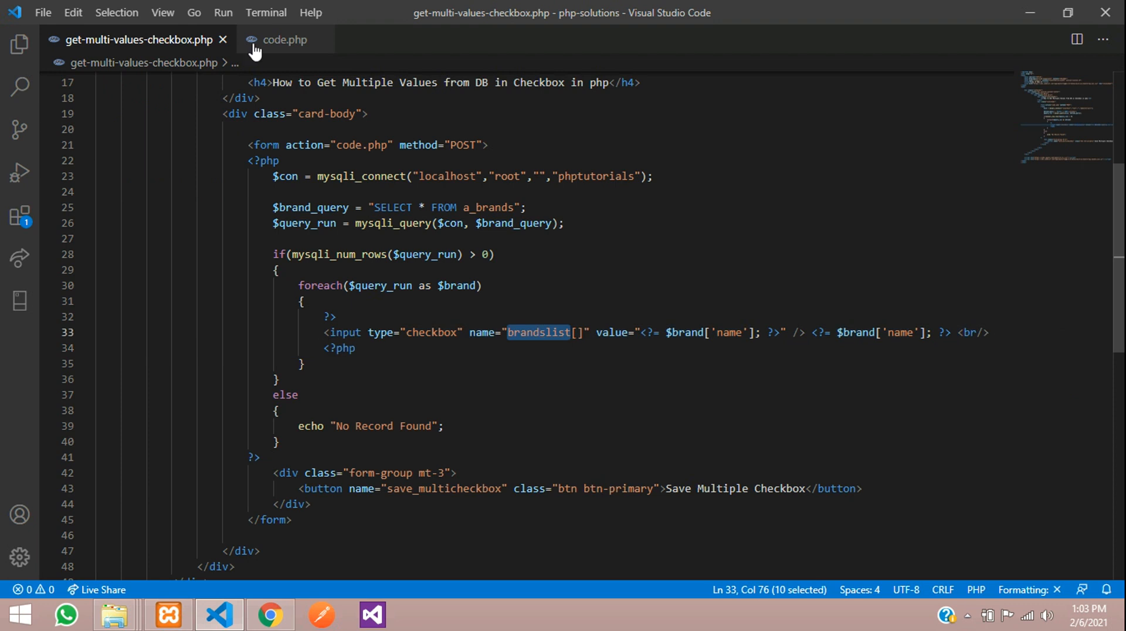
left_click(285, 39)
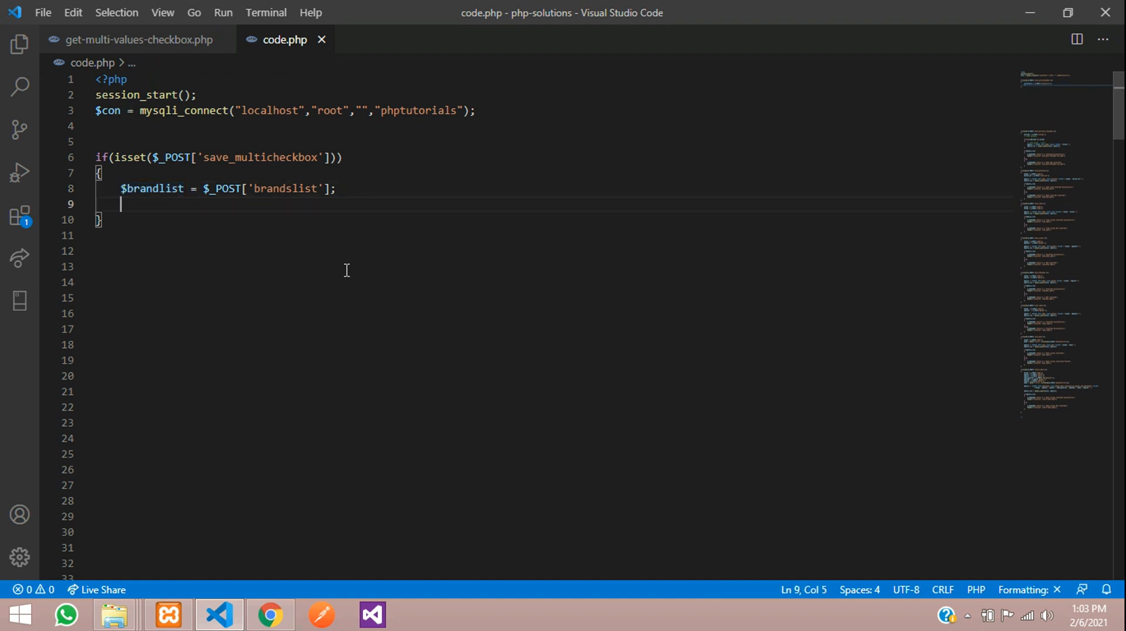
- Loop over $brandlist as $branditems, echoing each item followed by <br>
type("foreact")
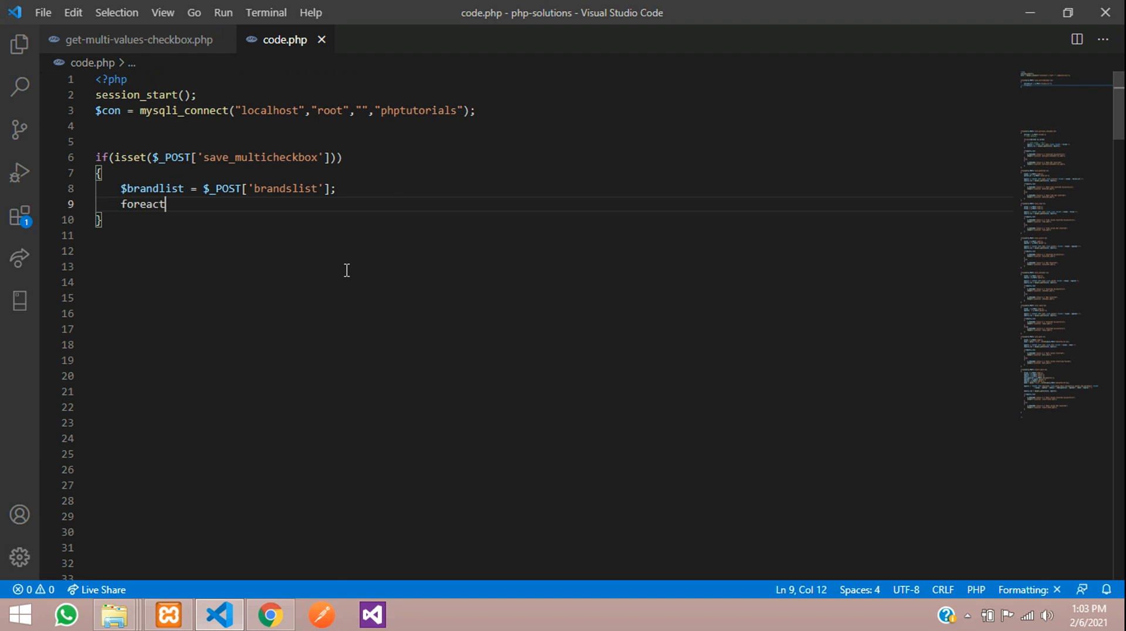
type("()")
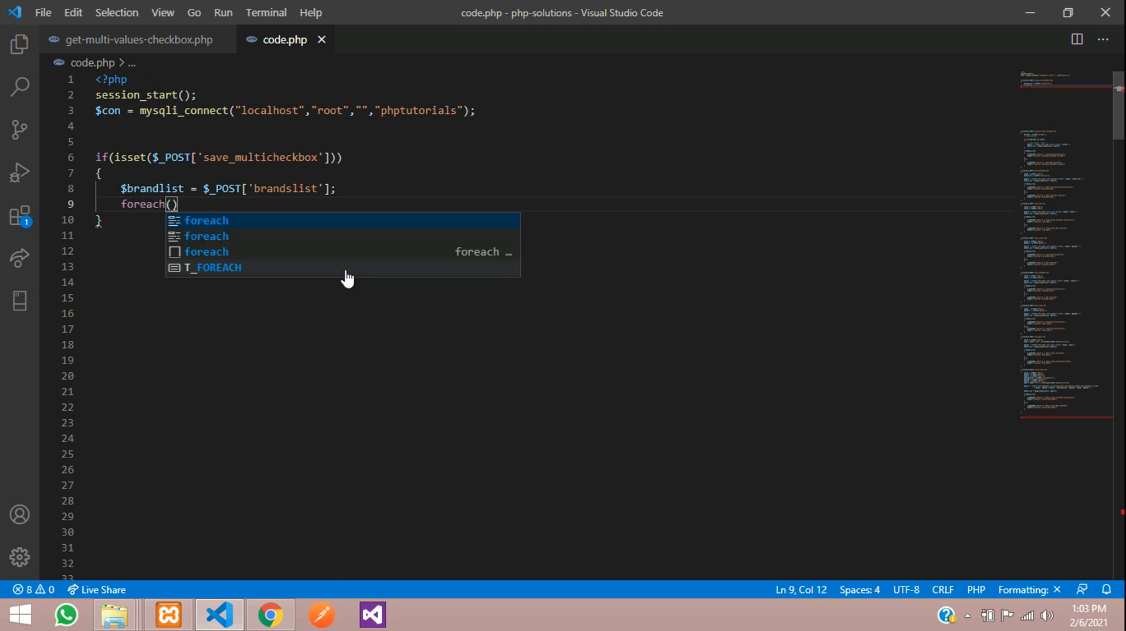
key("Enter")
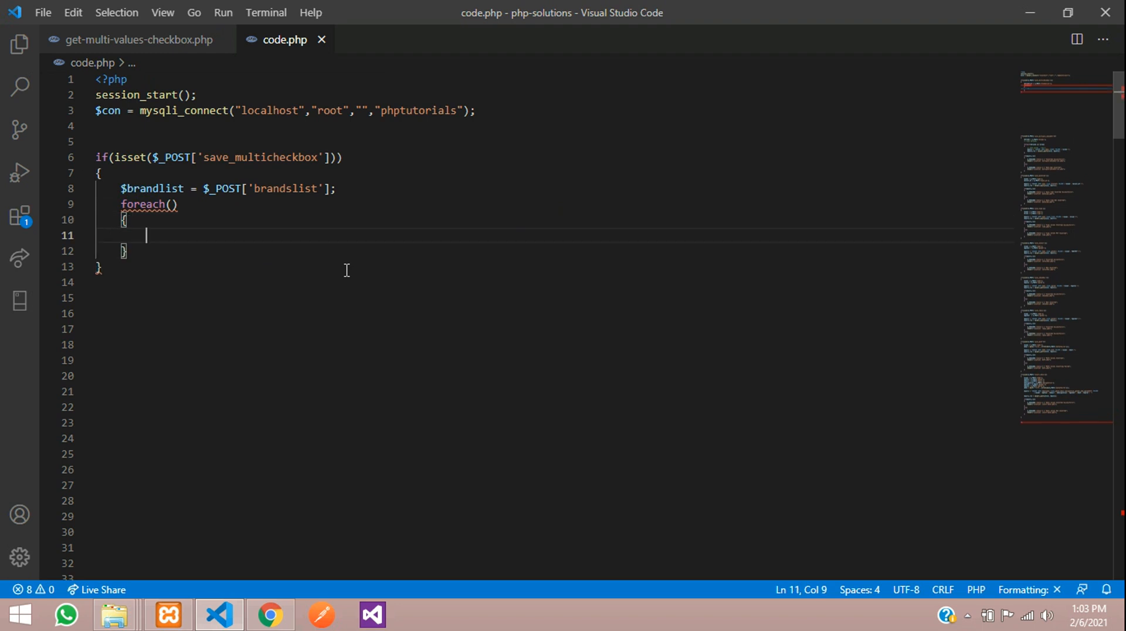
type("$brandlist")
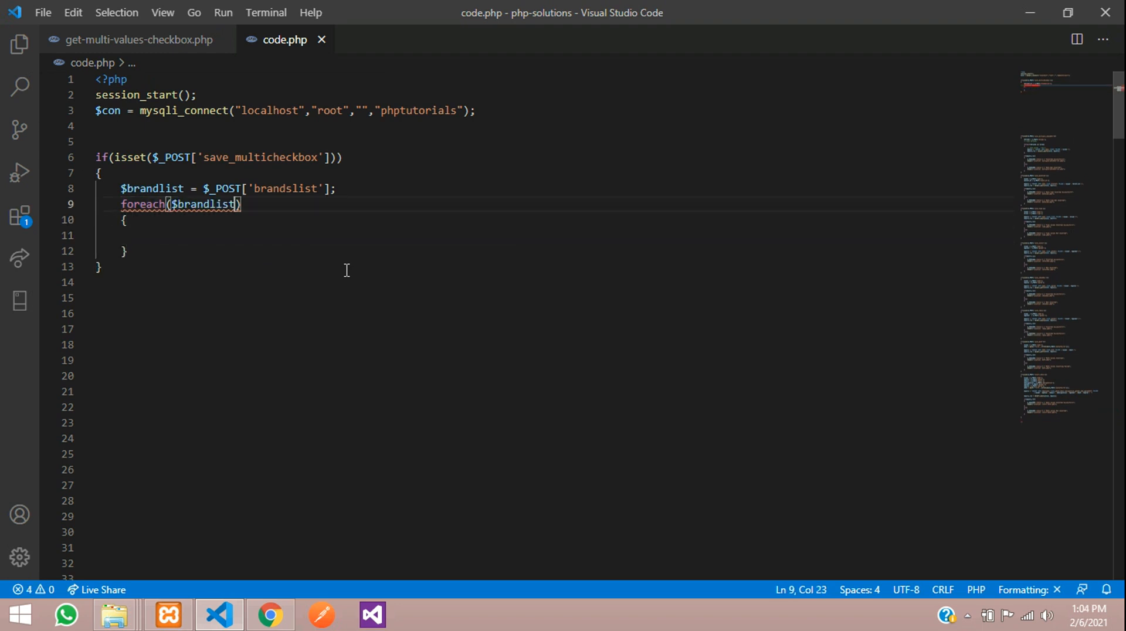
type("as $")
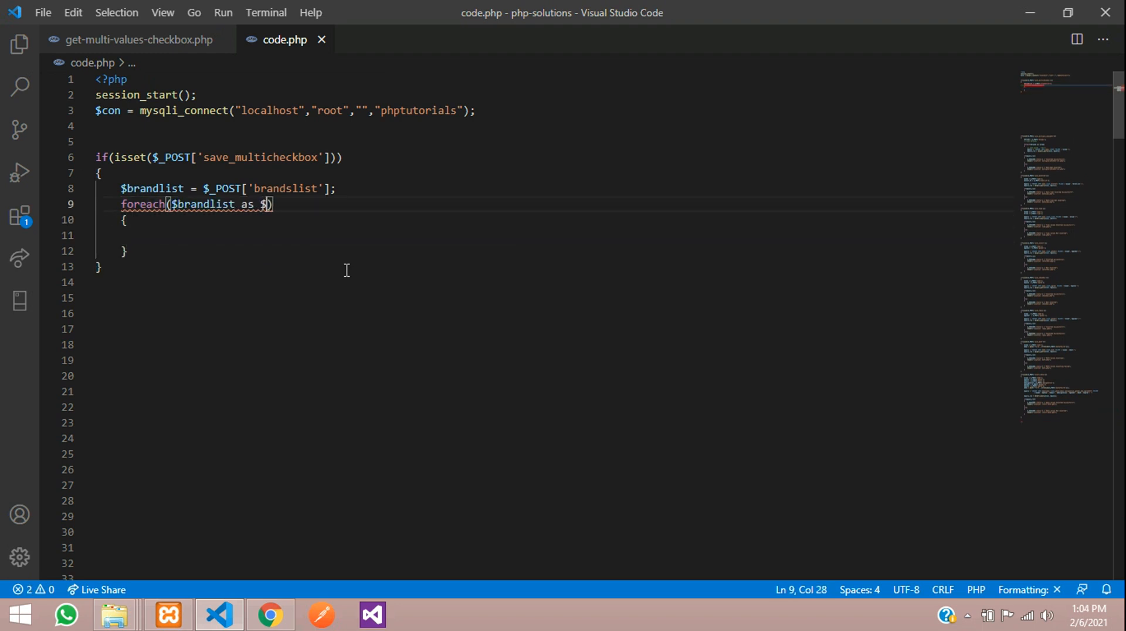
type("branditem")
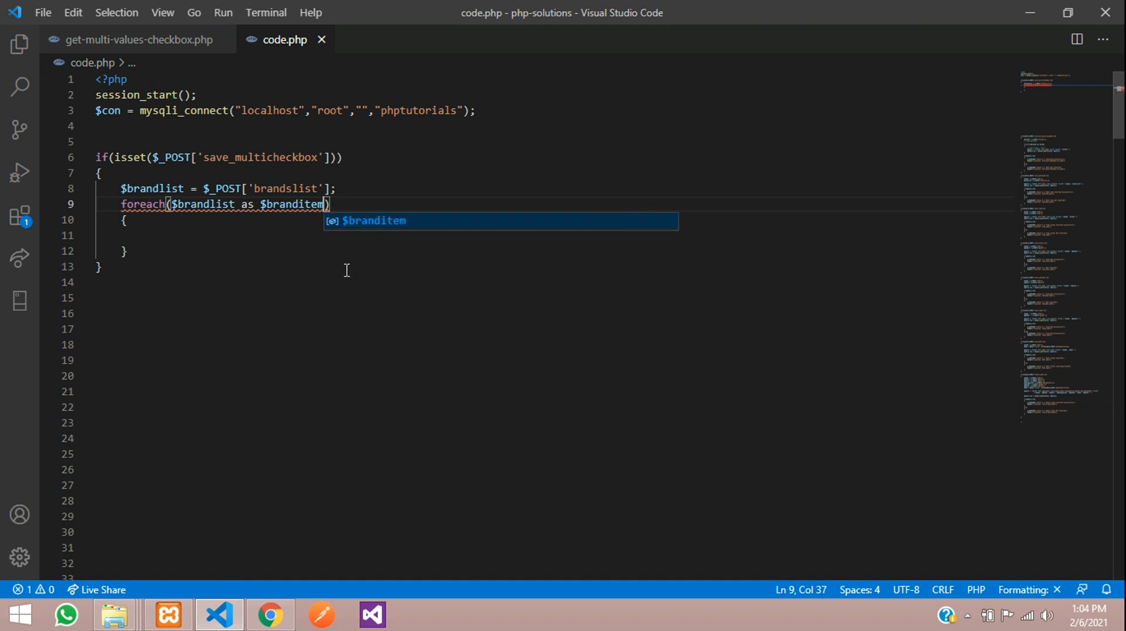
type("s")
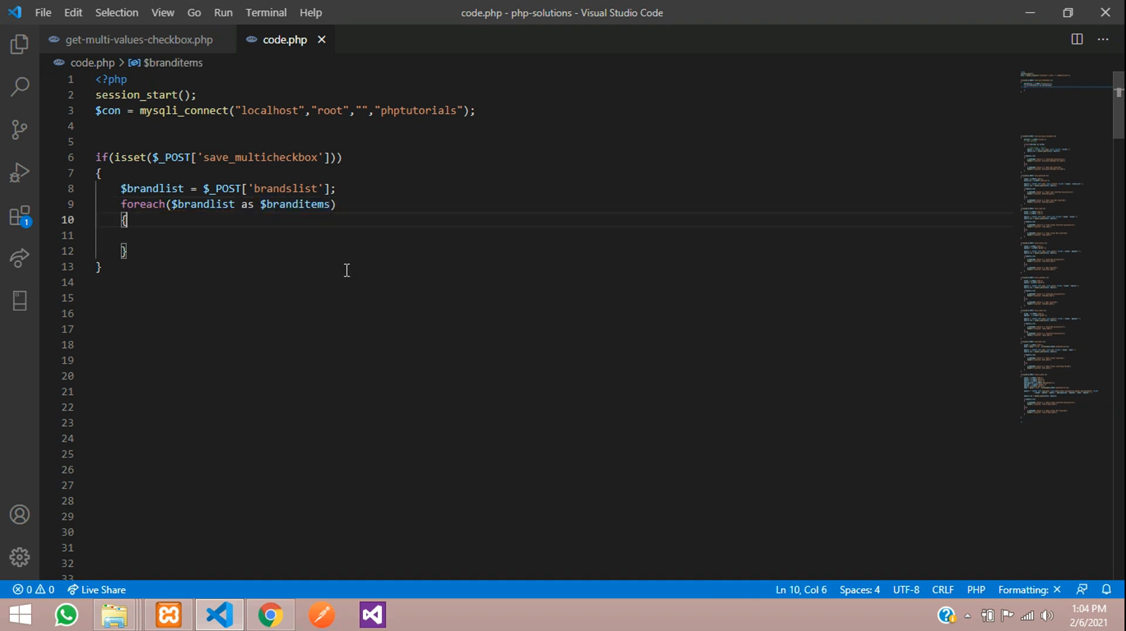
type("echo")
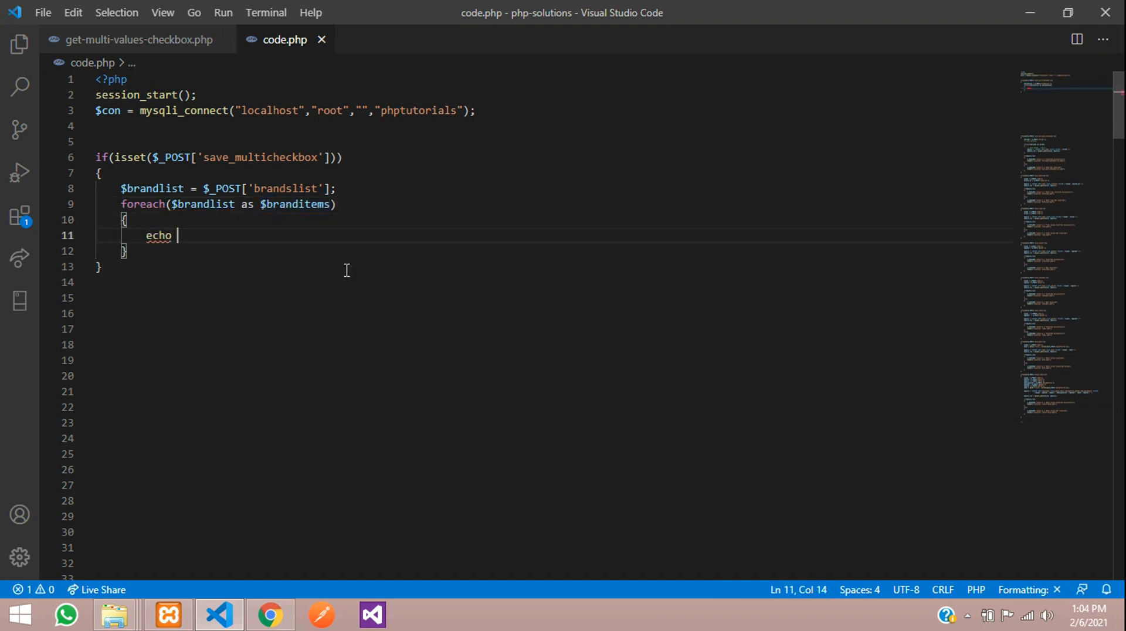
type("$branditems;")
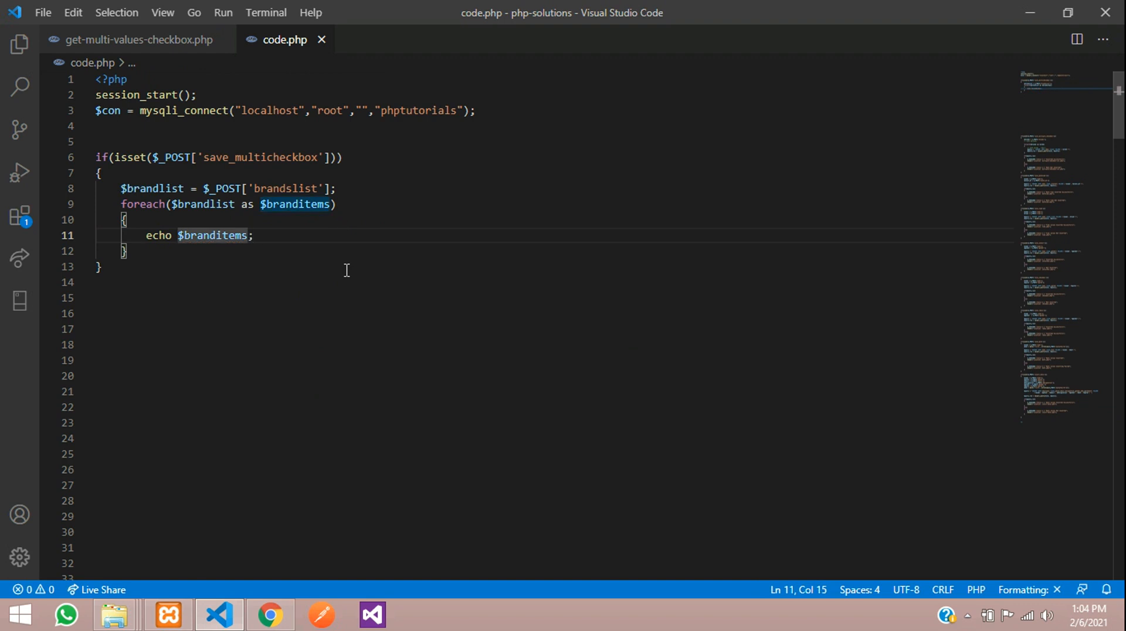
type(".\"<b")
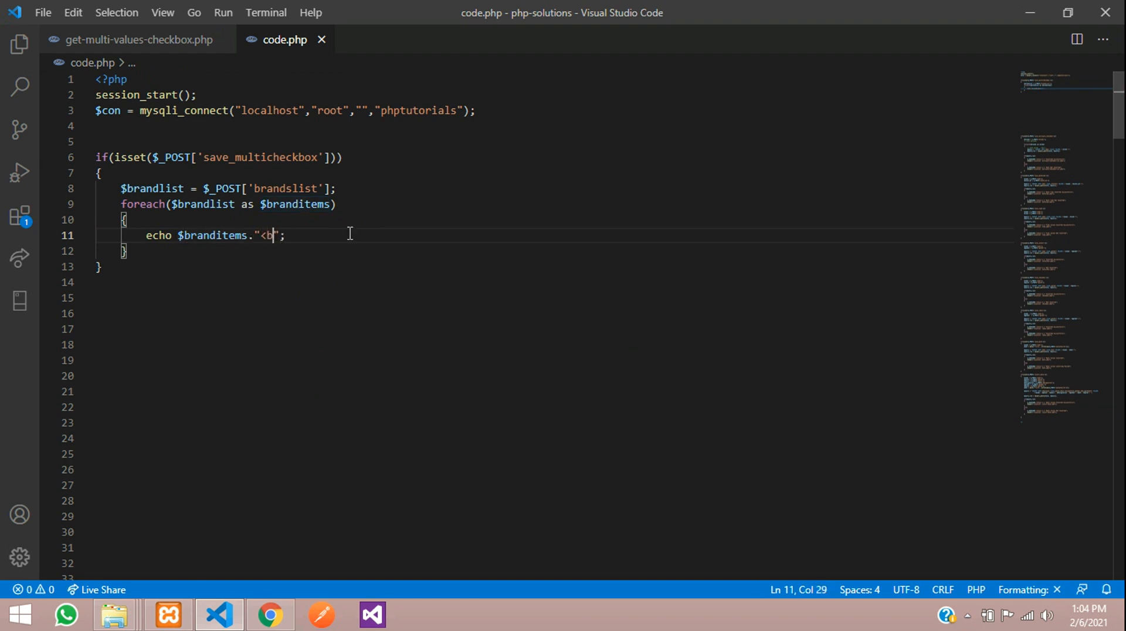
type("r>")
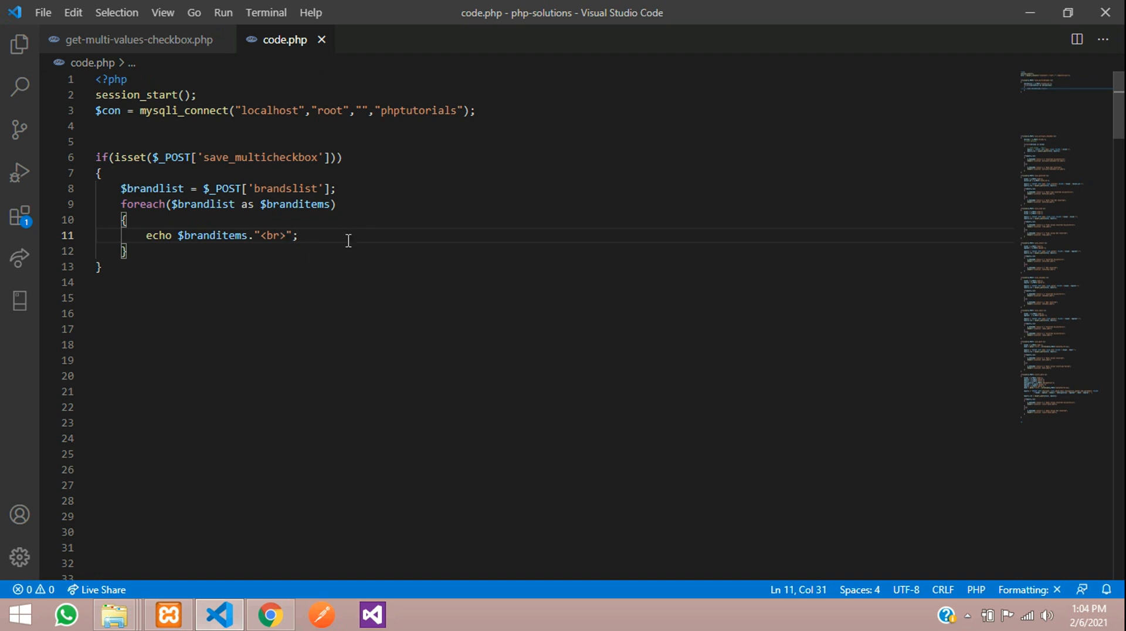
left_click(270, 615)
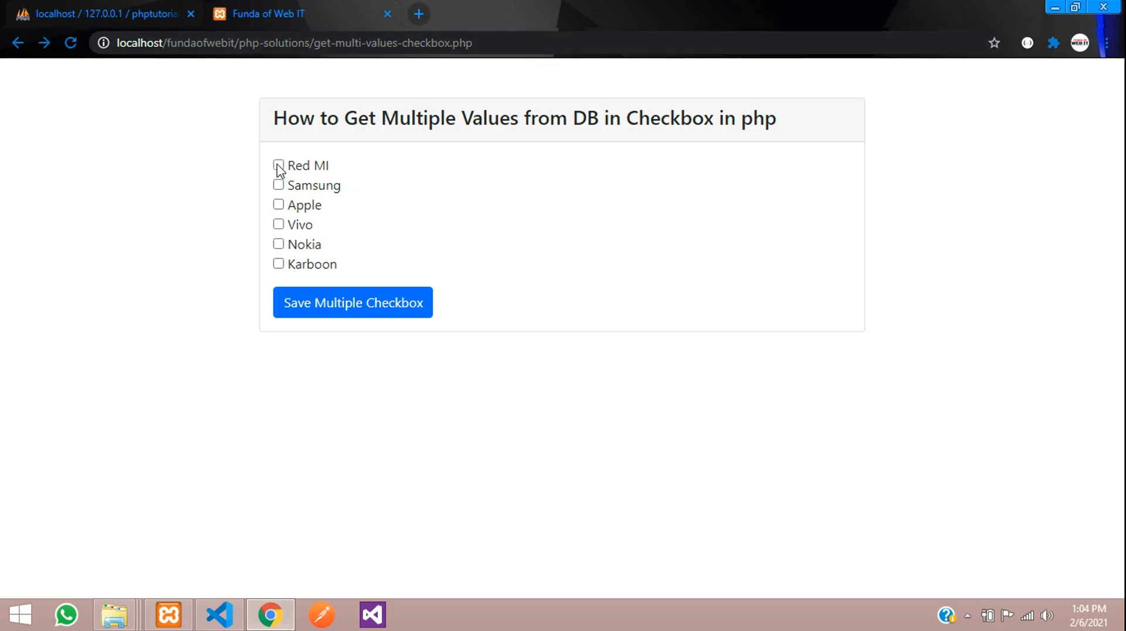
- Tick the Red MI brand checkbox in Chrome, then return to the editor
left_click(279, 185)
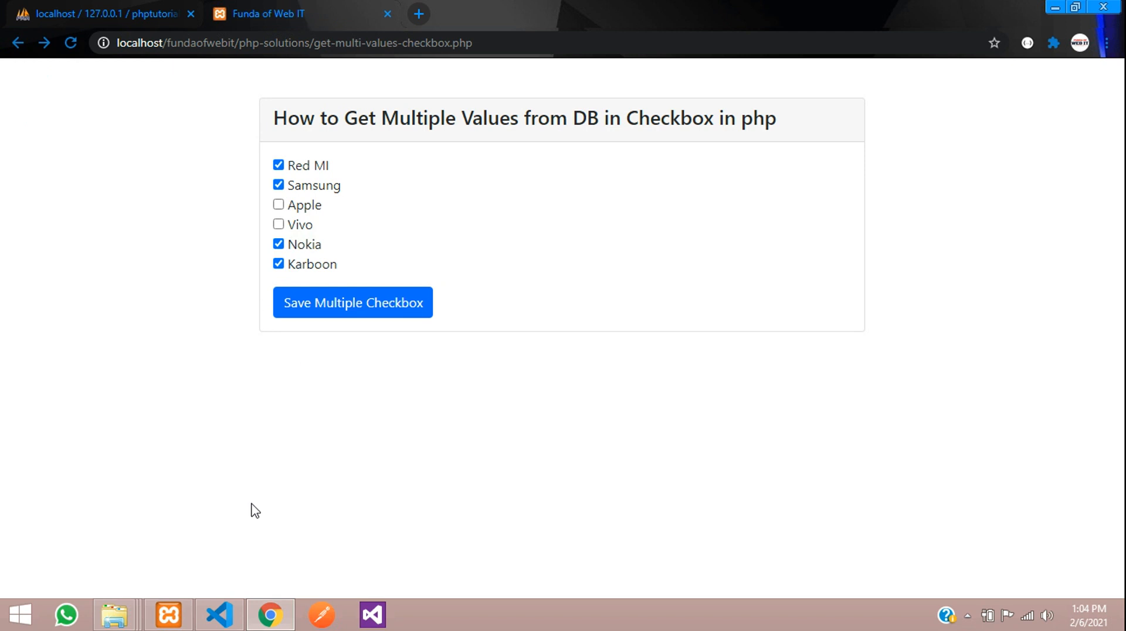
left_click(218, 614)
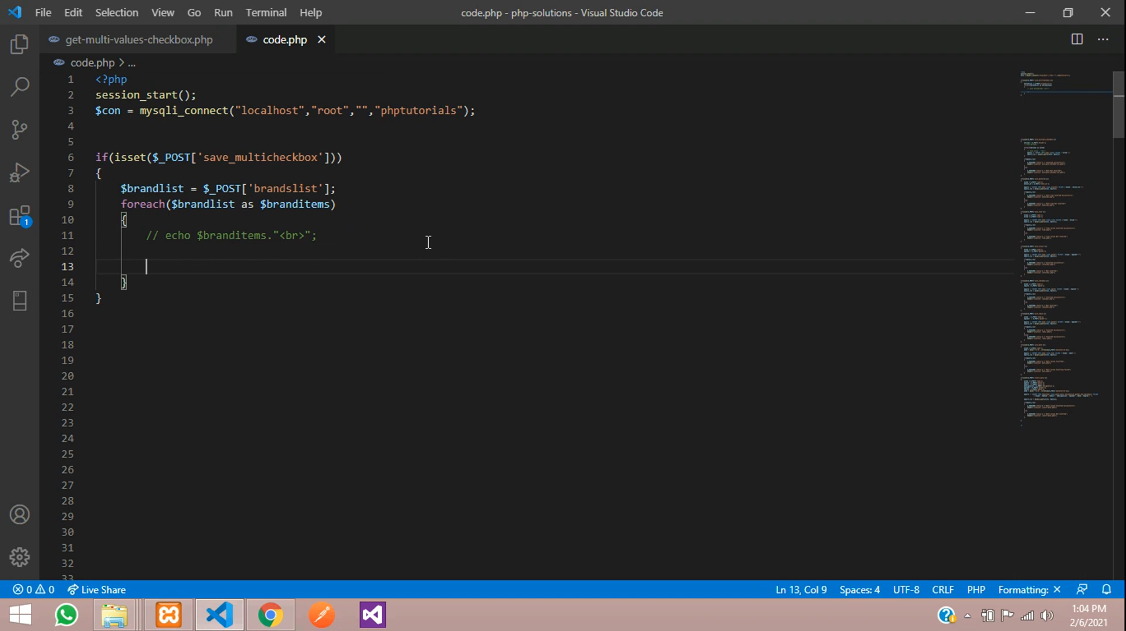
- Start a $query variable, then browse phpMyAdmin's empty demo table
type("$query = \"\";")
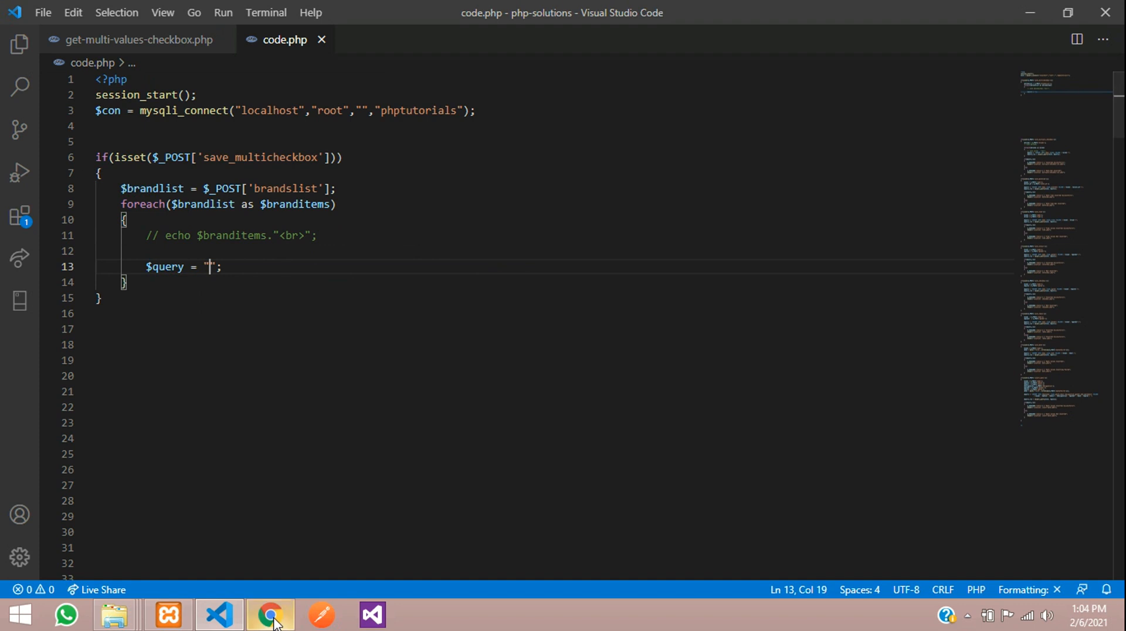
left_click(271, 615)
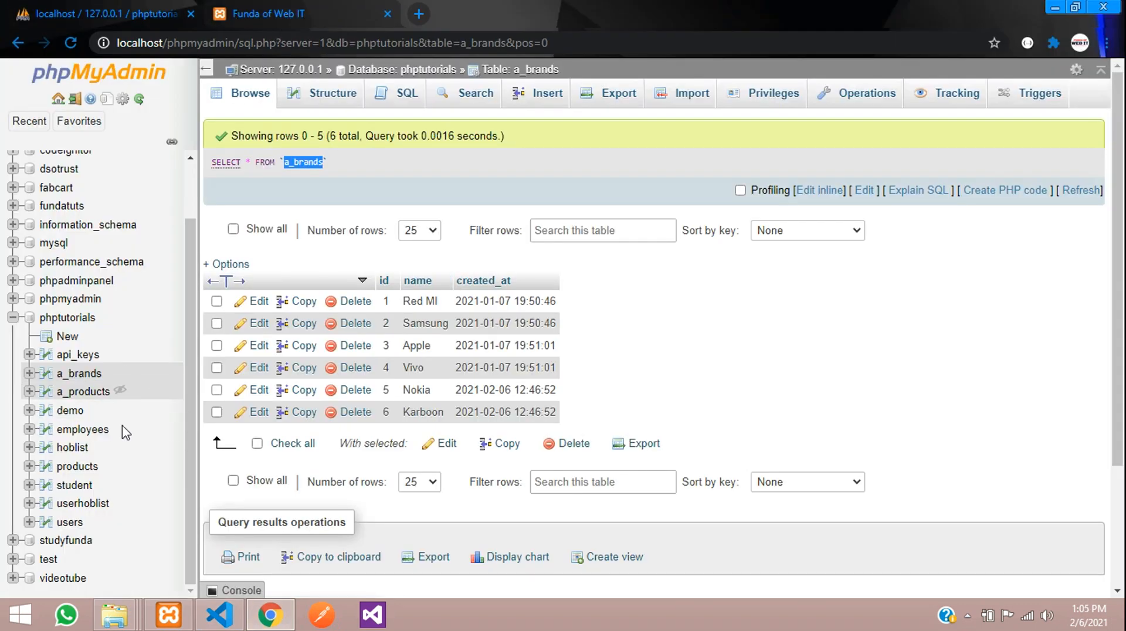
left_click(69, 410)
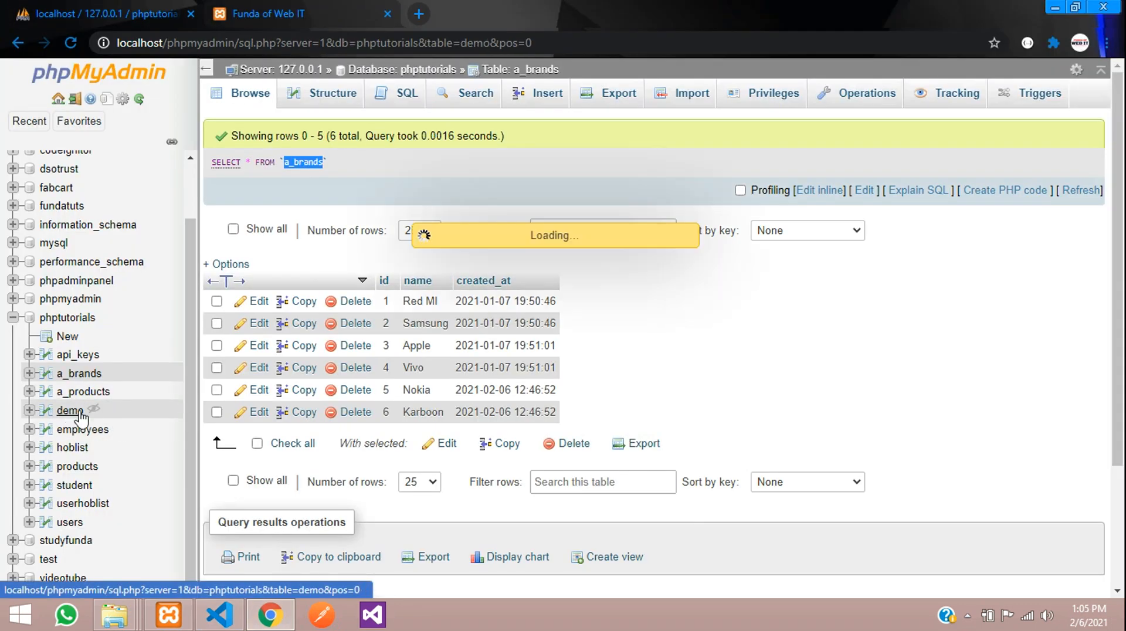
left_click(69, 409)
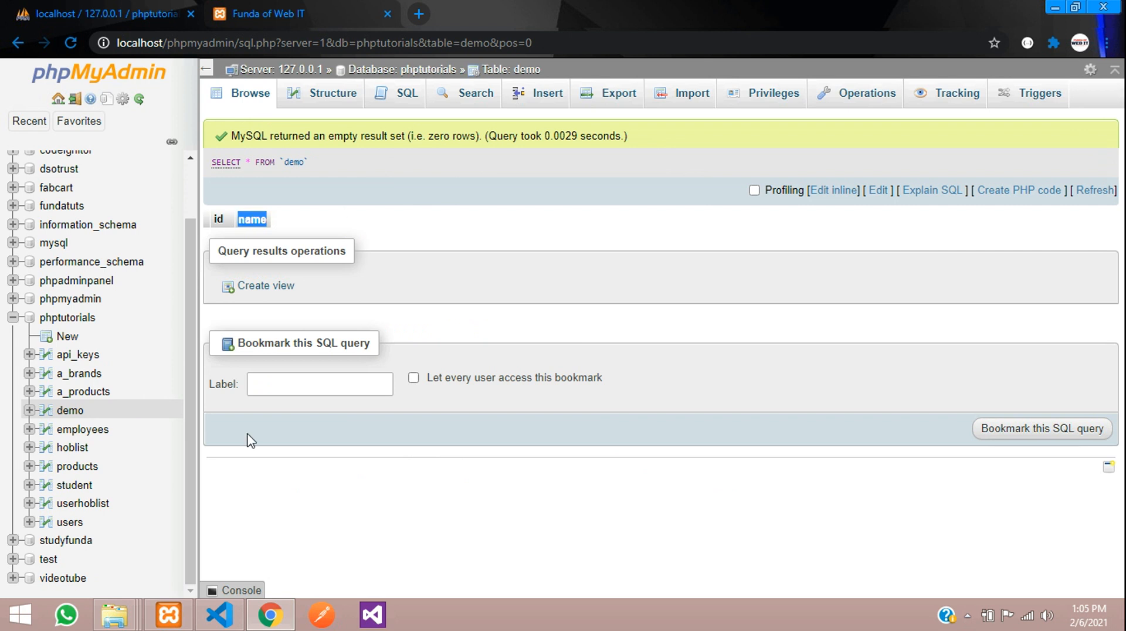
left_click(218, 615)
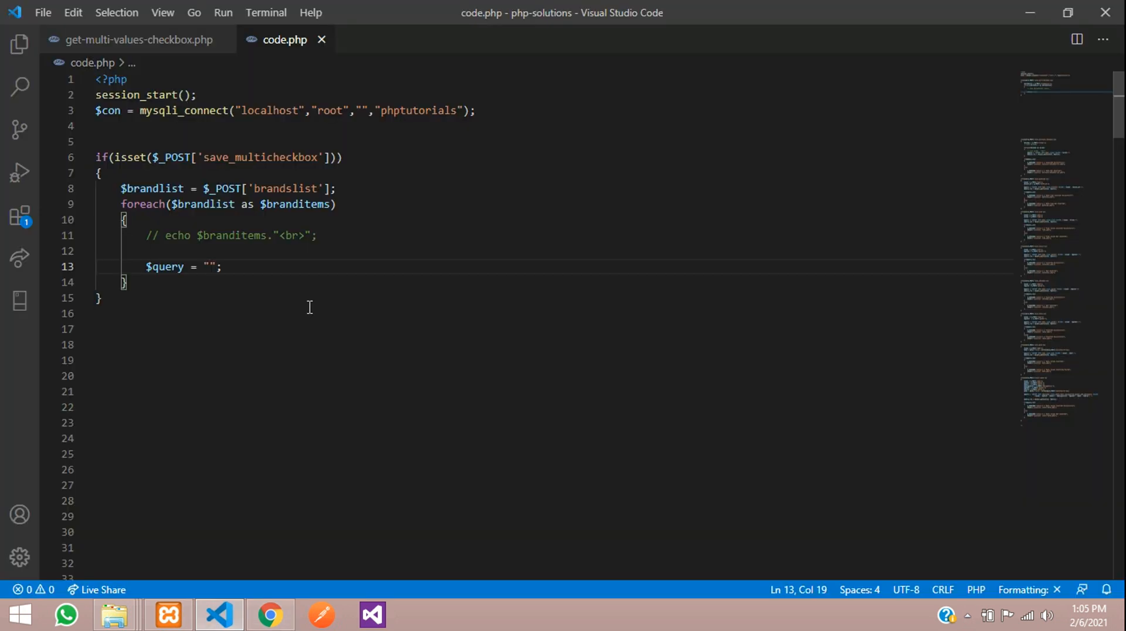
- Build the query INSERT INTO demo (name) VALUES ('$branditems')
type("INSERT")
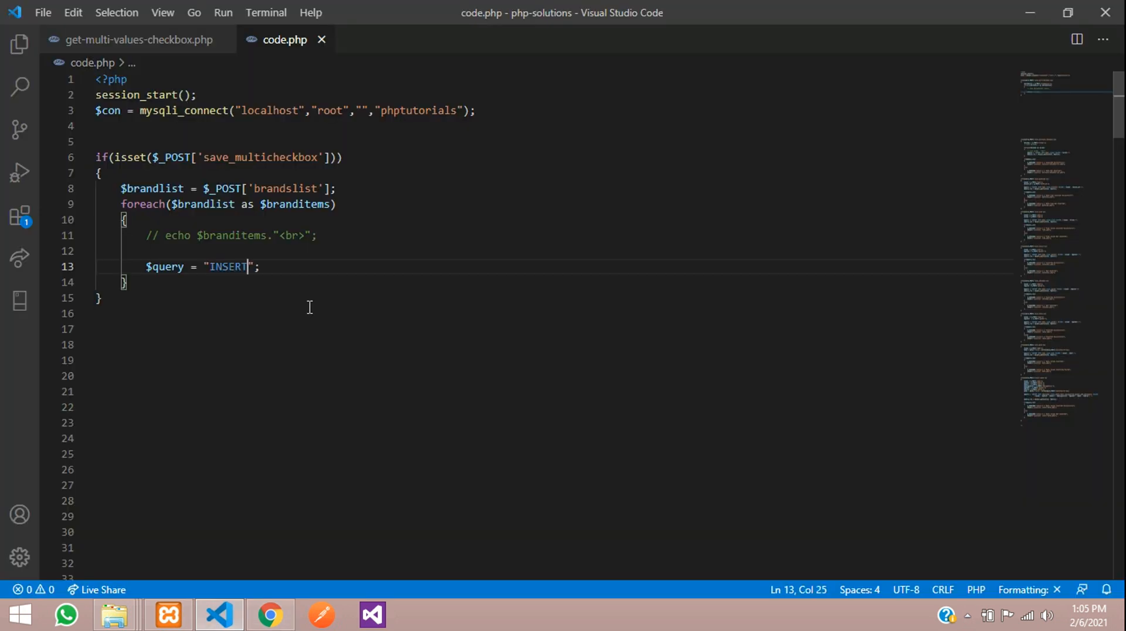
type("INTO")
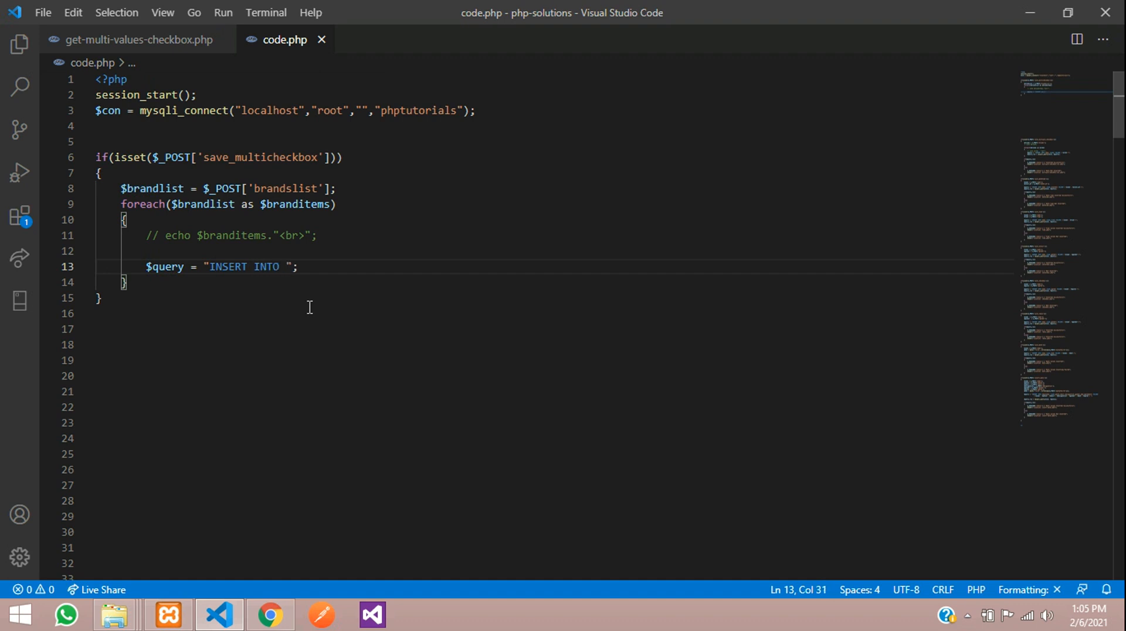
type("demo")
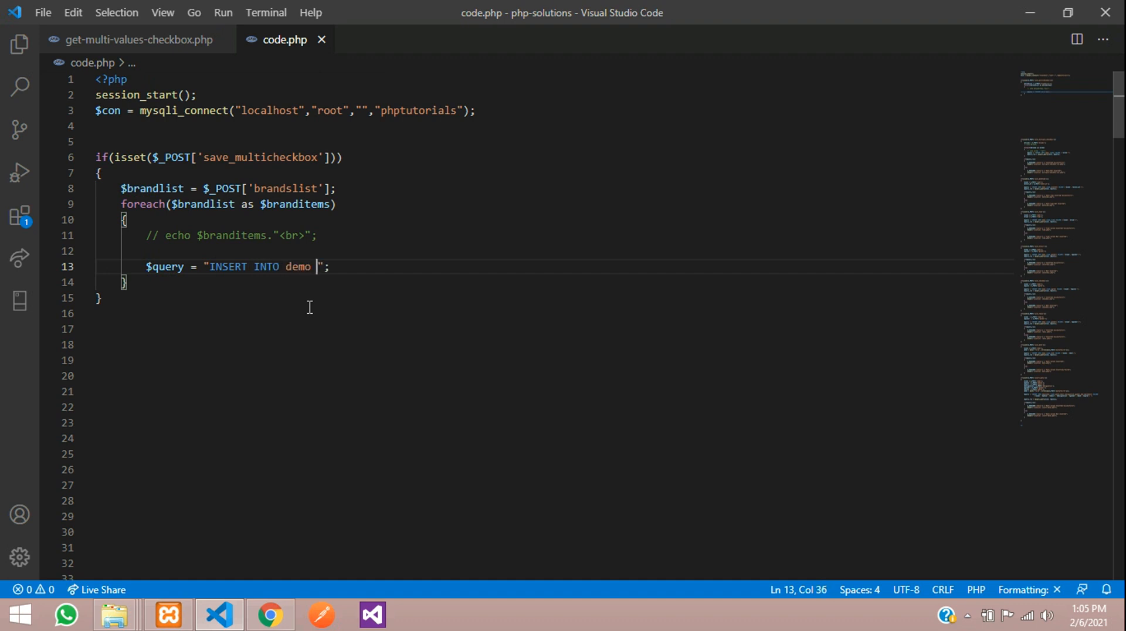
type("() VALUES (")
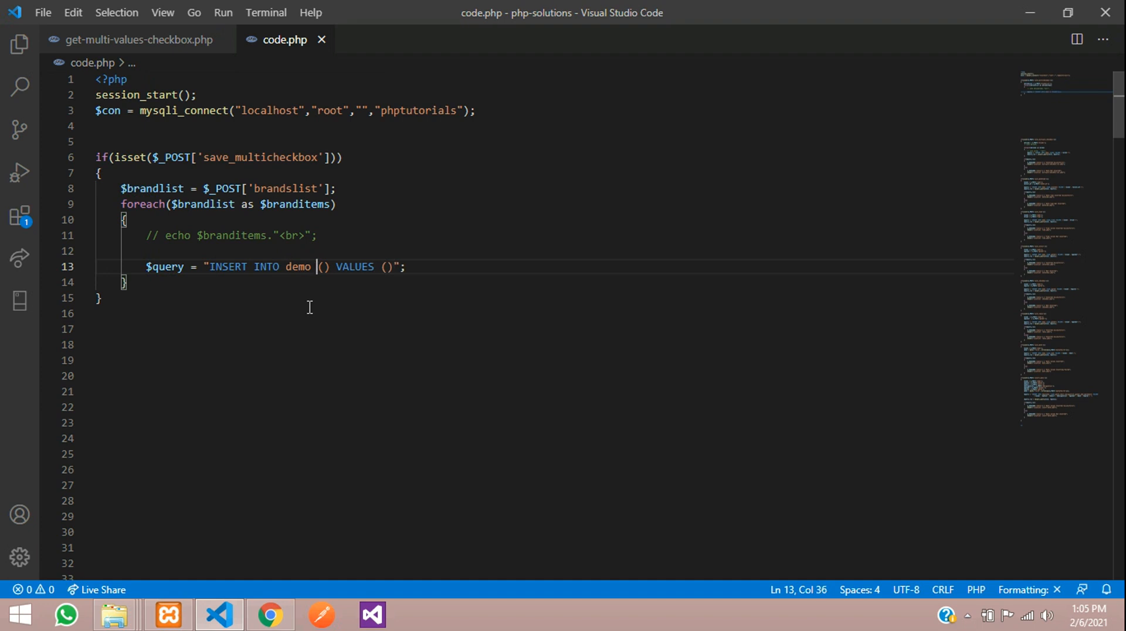
type("name")
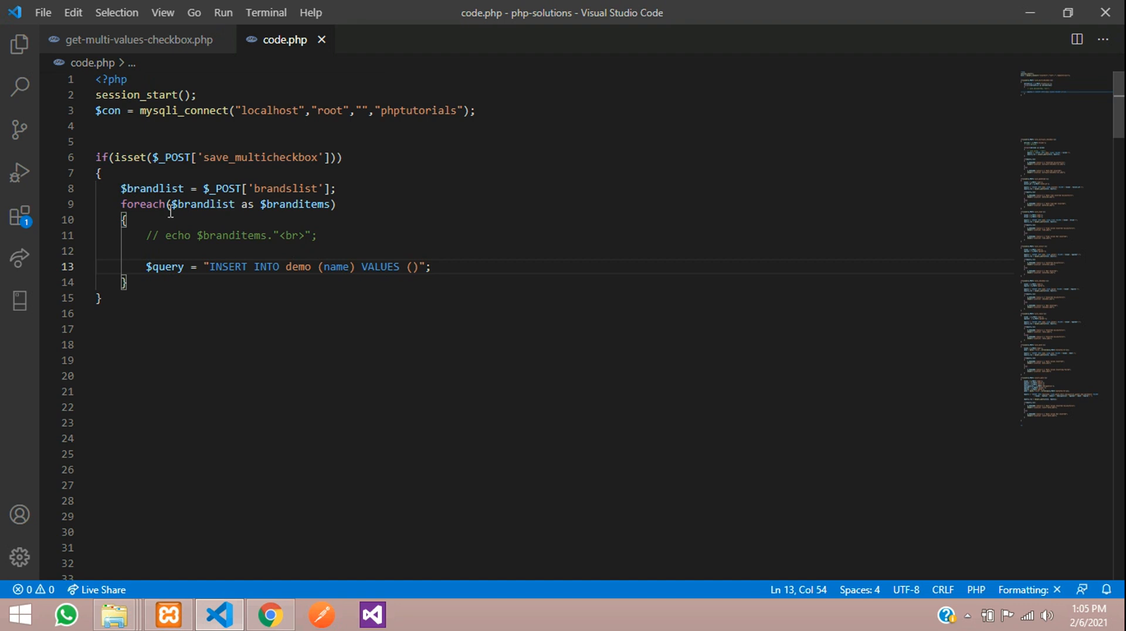
left_click_drag(196, 236, 283, 235)
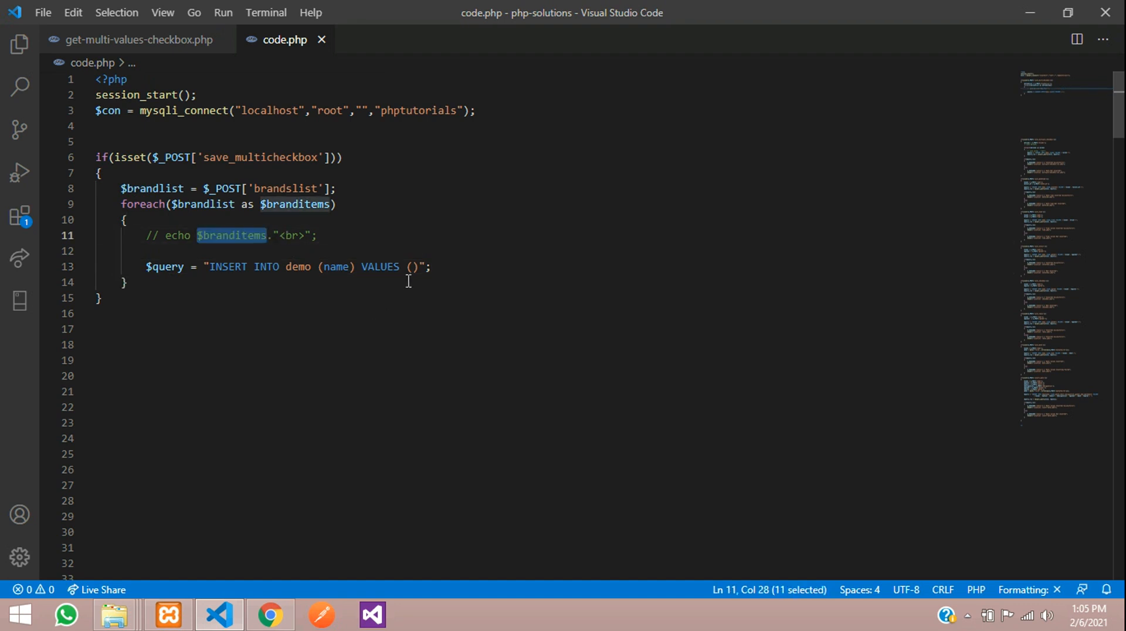
type("$branditems'")
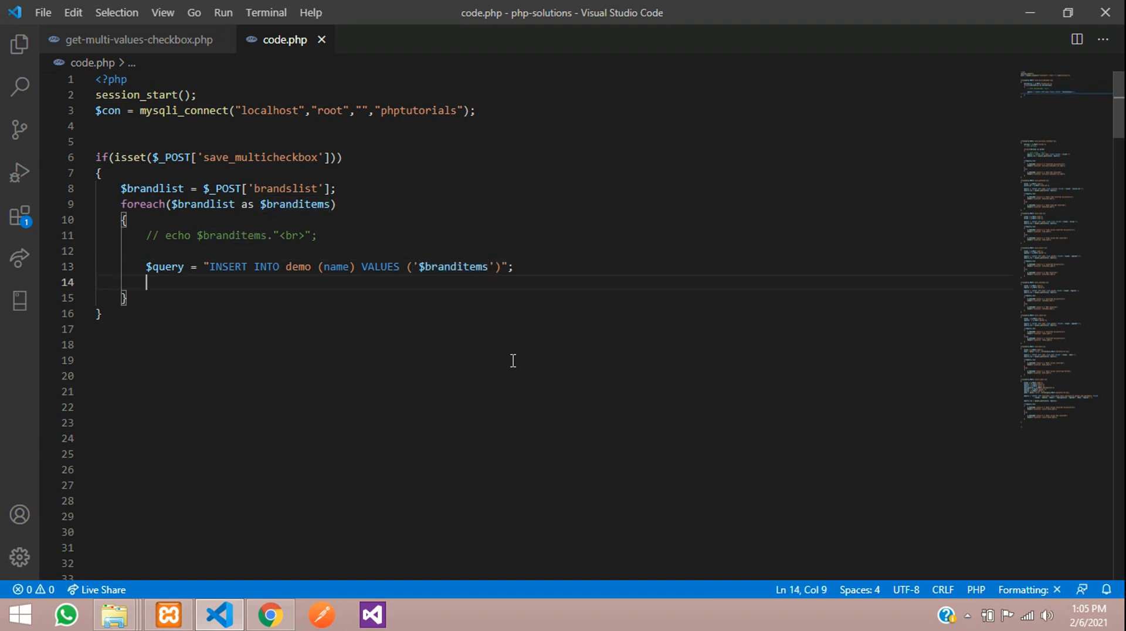
- Run the insert with $query_run = mysqli_query($con, $query)
type("$quewry")
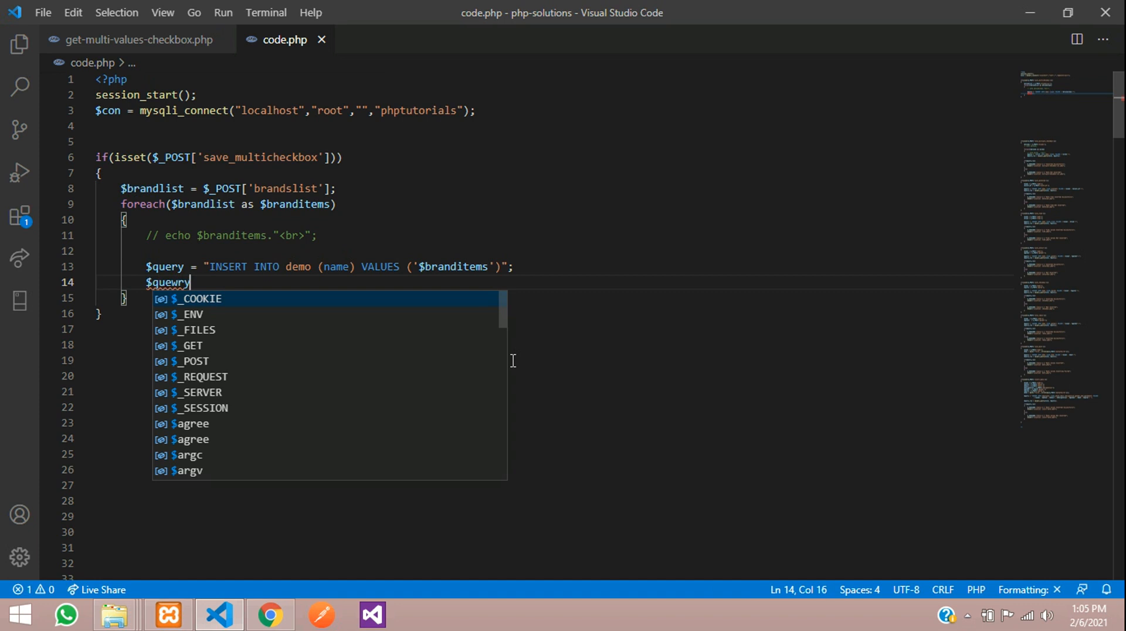
key("Backspace")
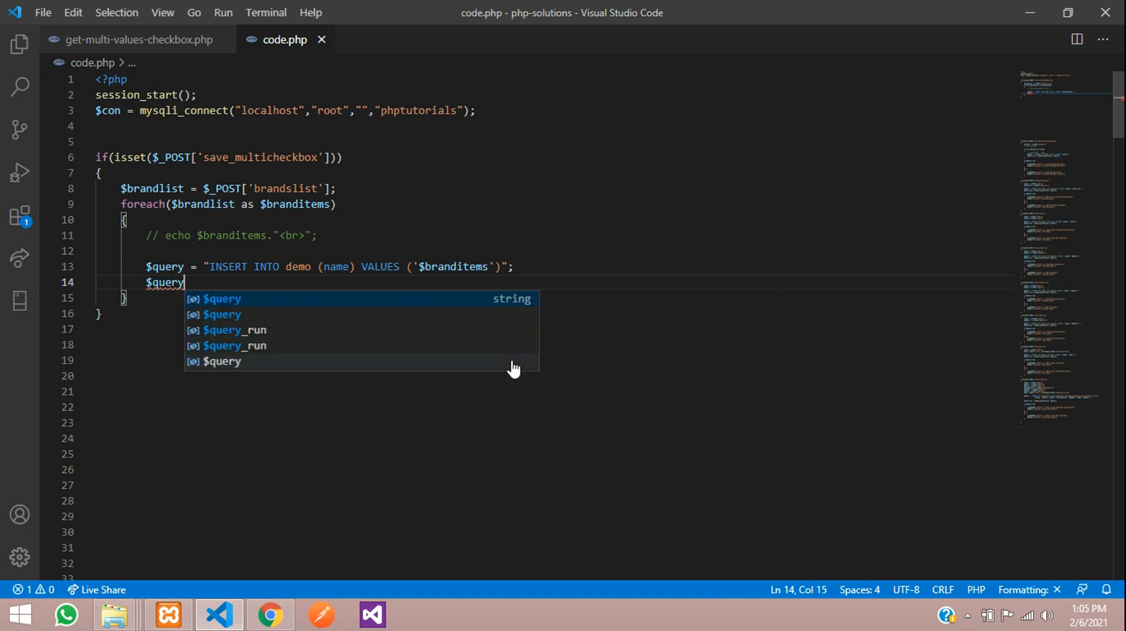
type("_run =")
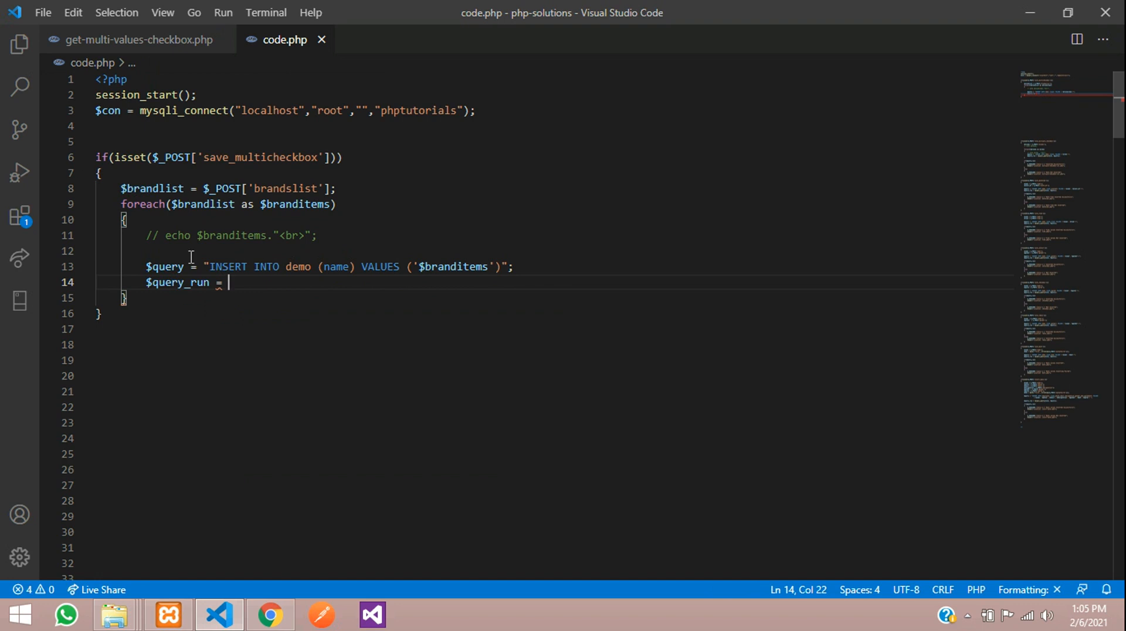
type("my")
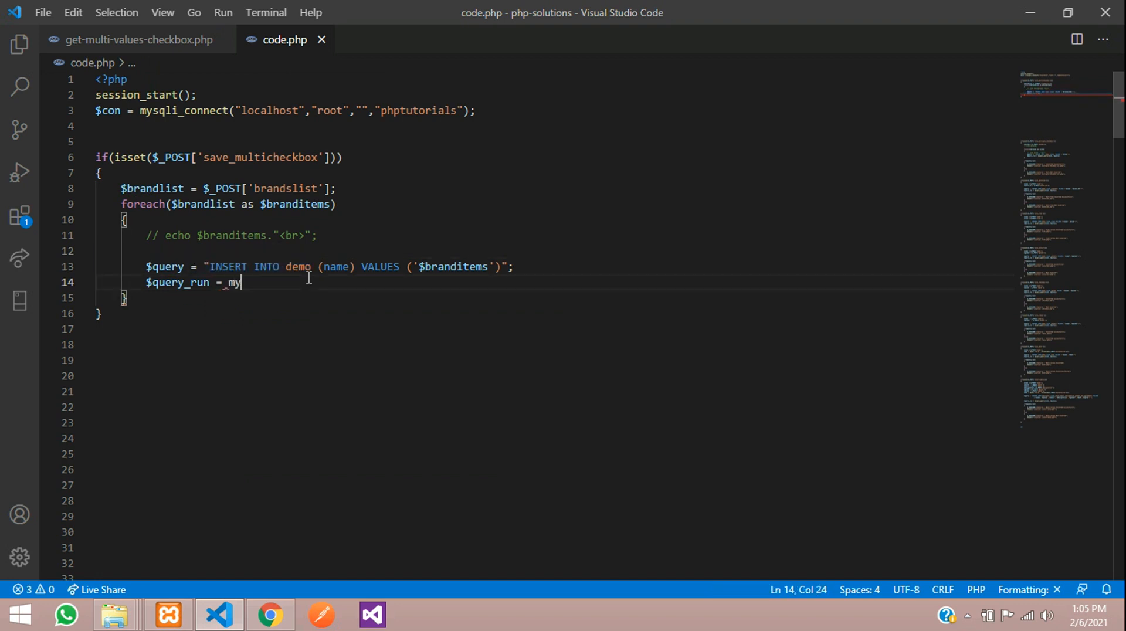
type("sqli_query")
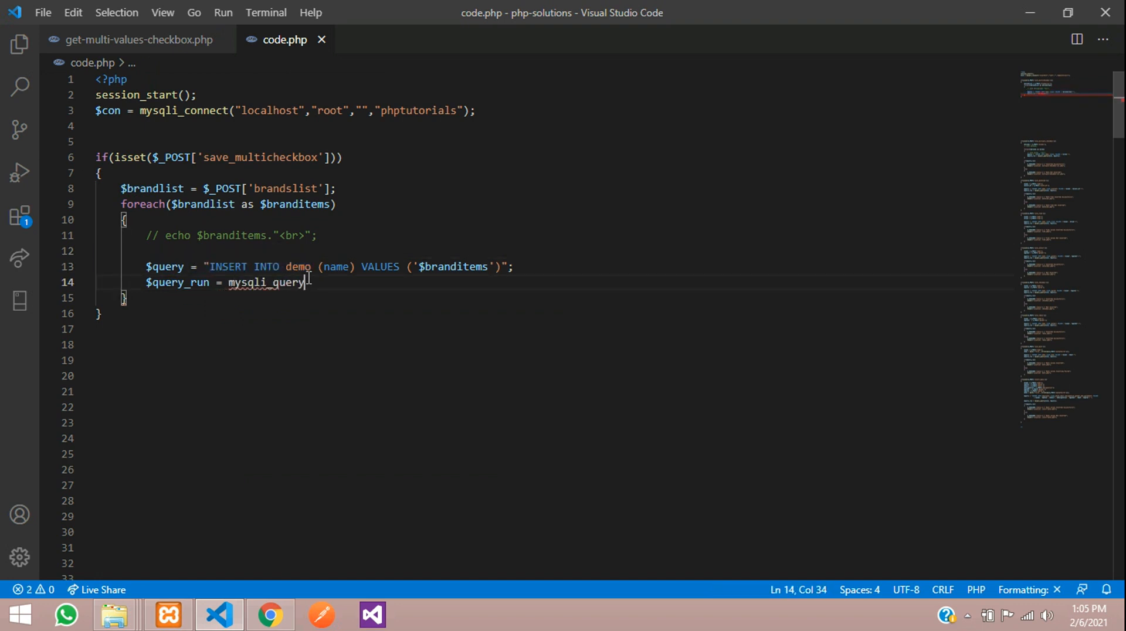
type("();")
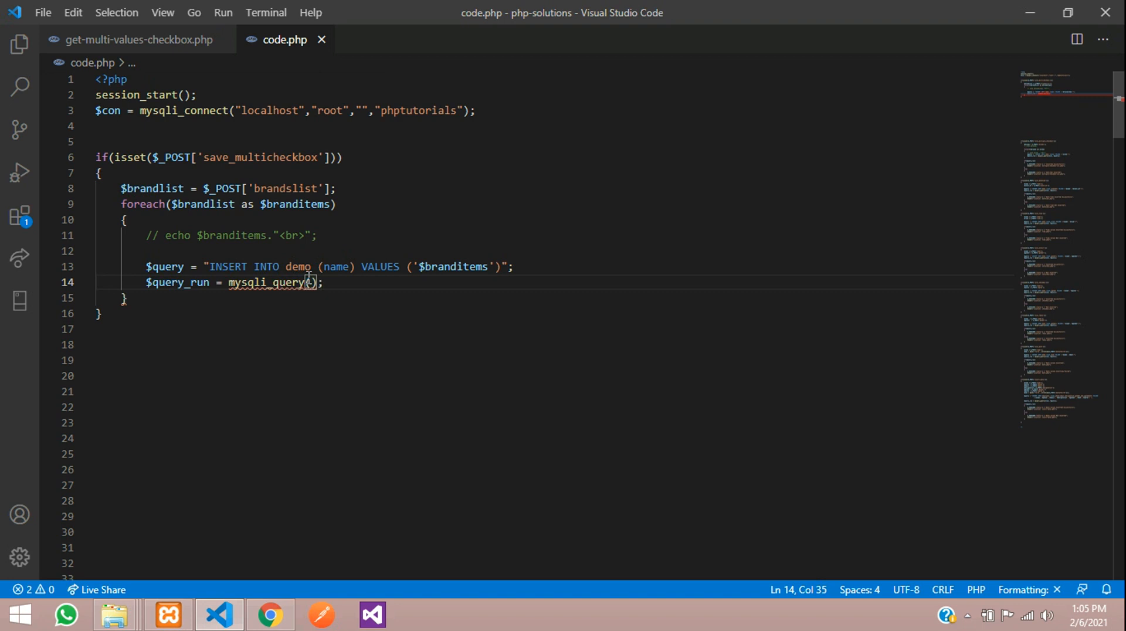
type("$con,")
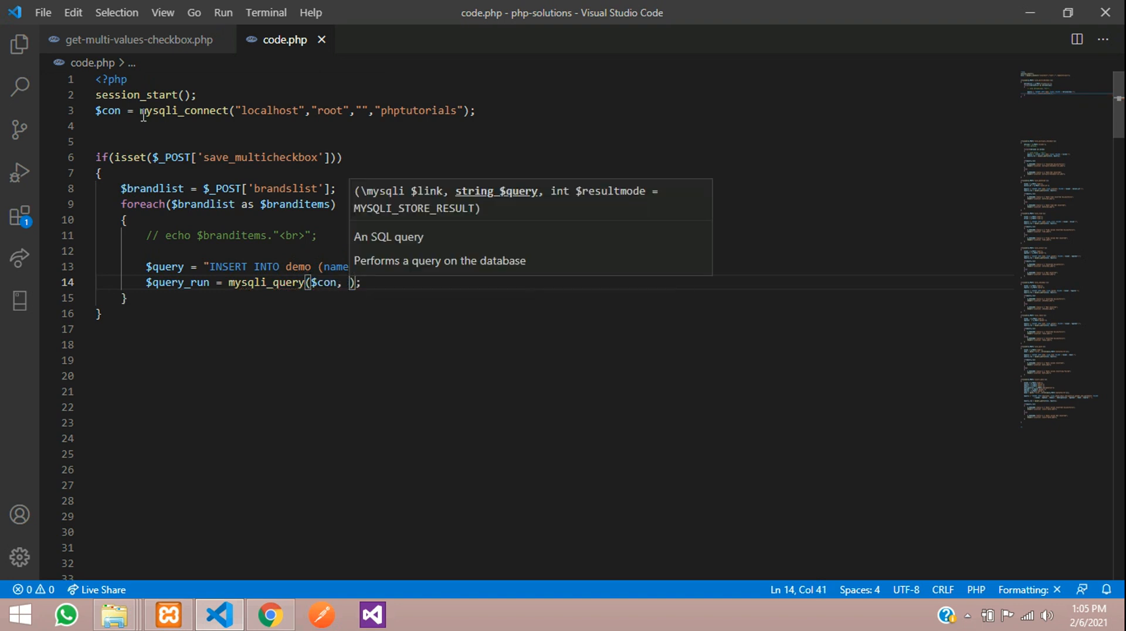
double_click(108, 111)
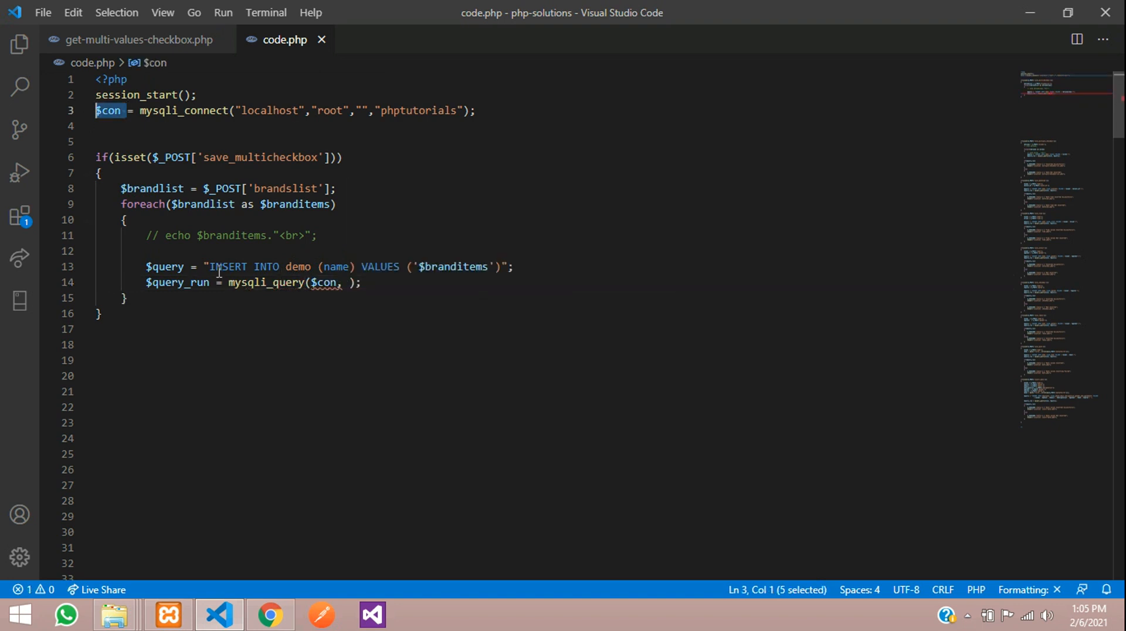
double_click(163, 266)
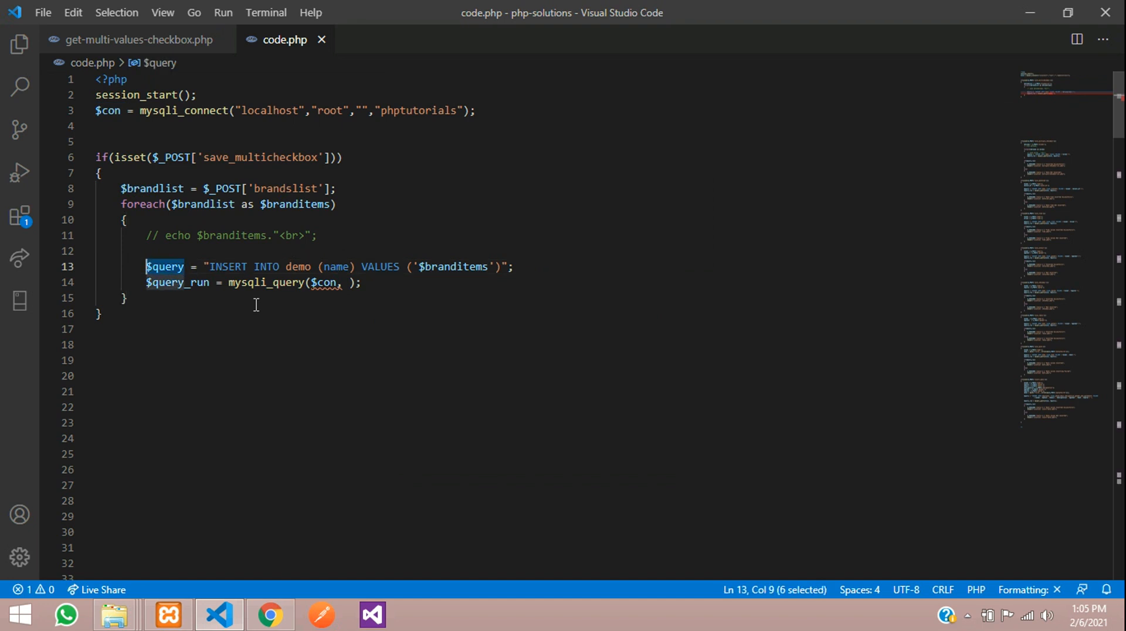
type("$query")
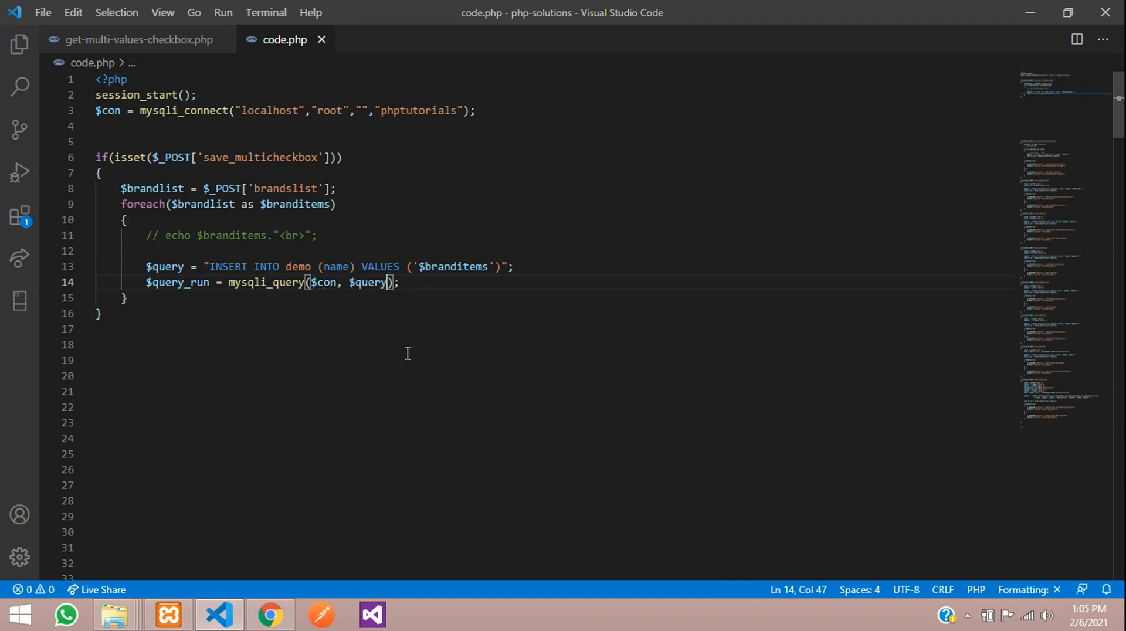
key("Enter")
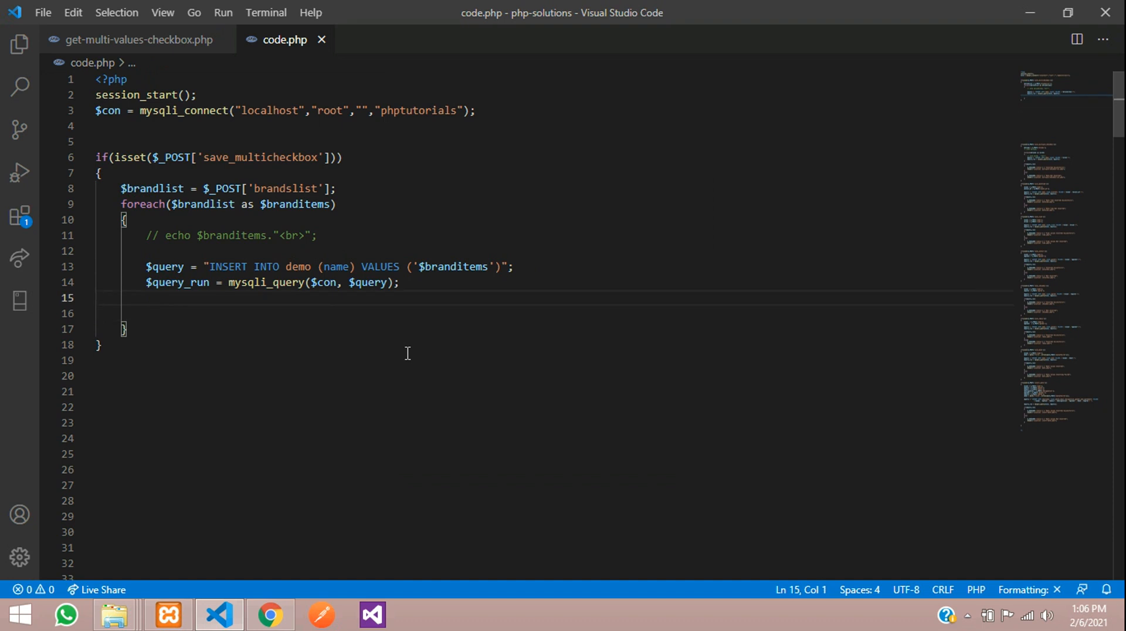
key("Backspace")
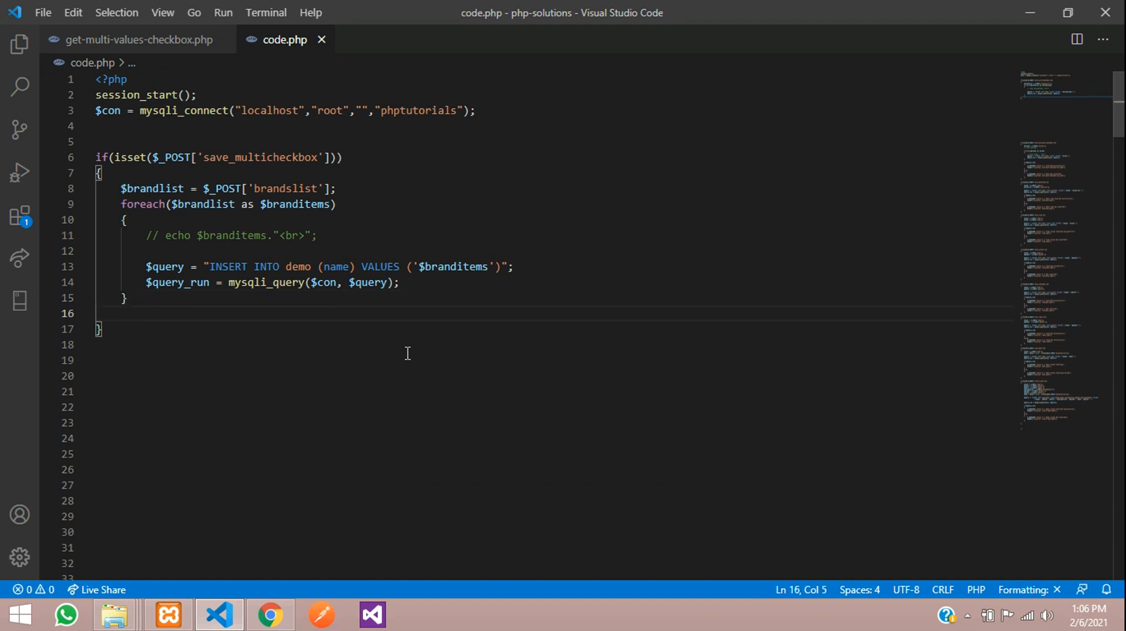
- Add an if($query_run) check with an else block after the loop
type("if(")
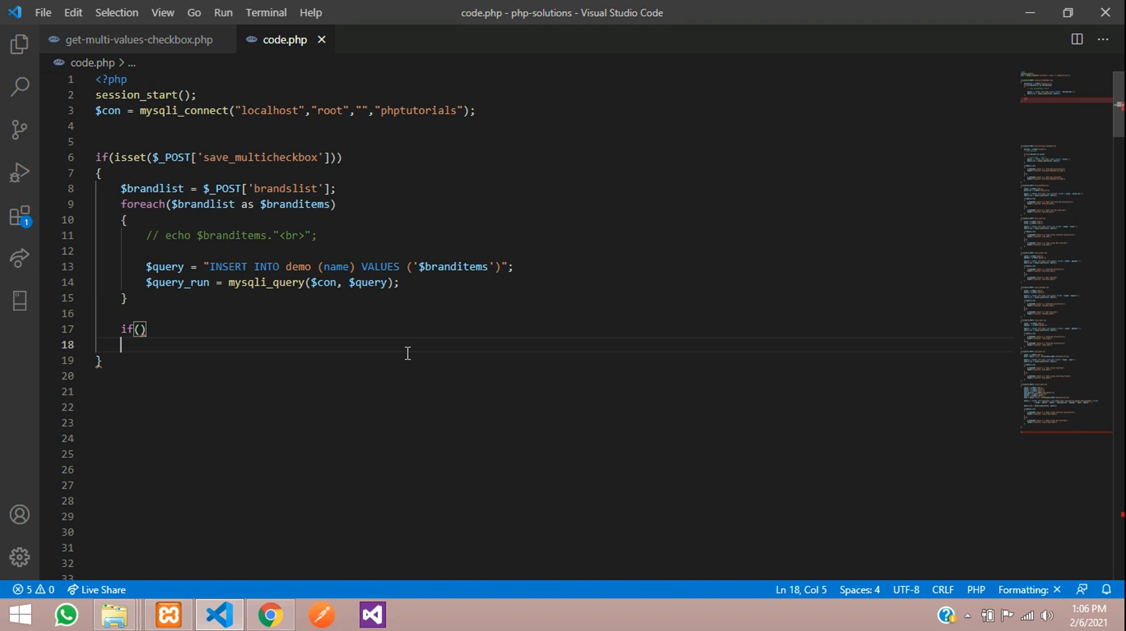
type("e")
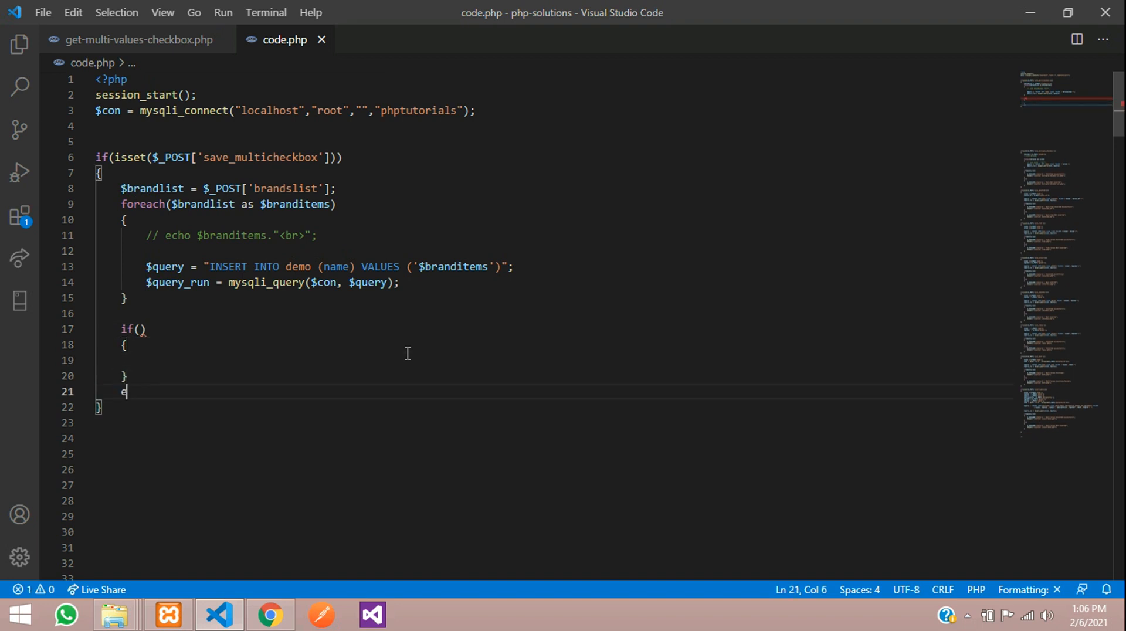
type("lse")
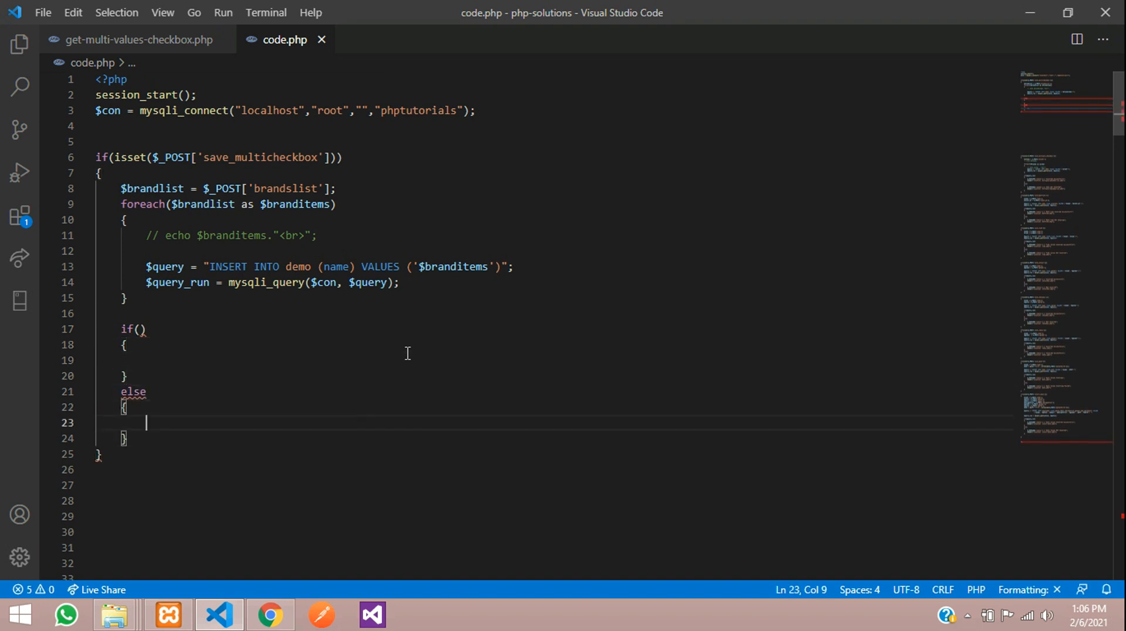
double_click(177, 282)
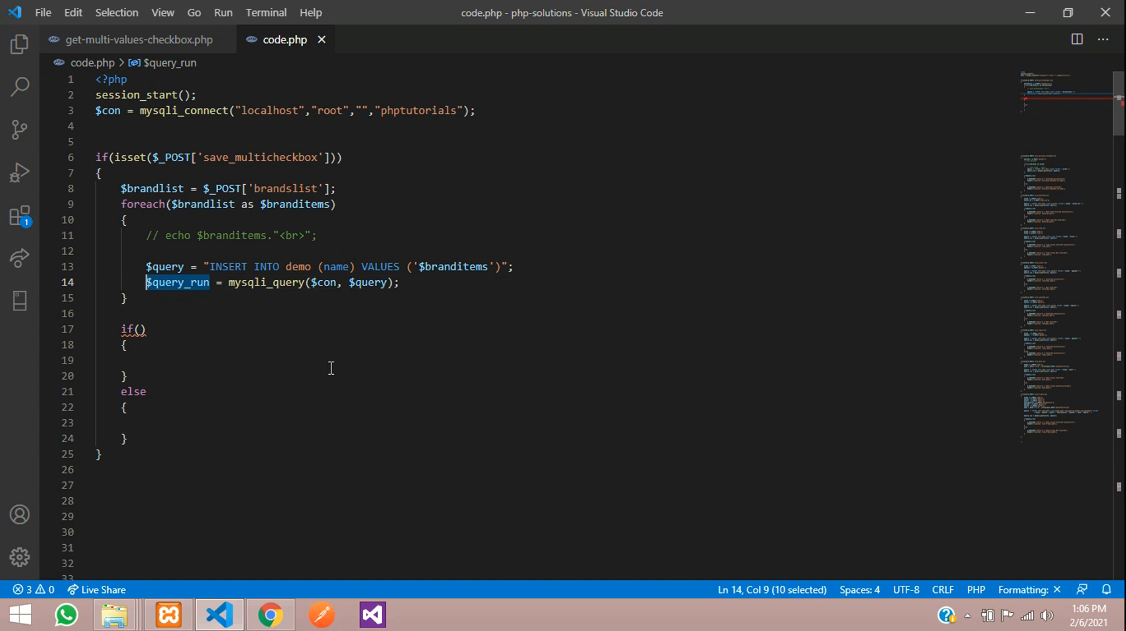
type("$query_run")
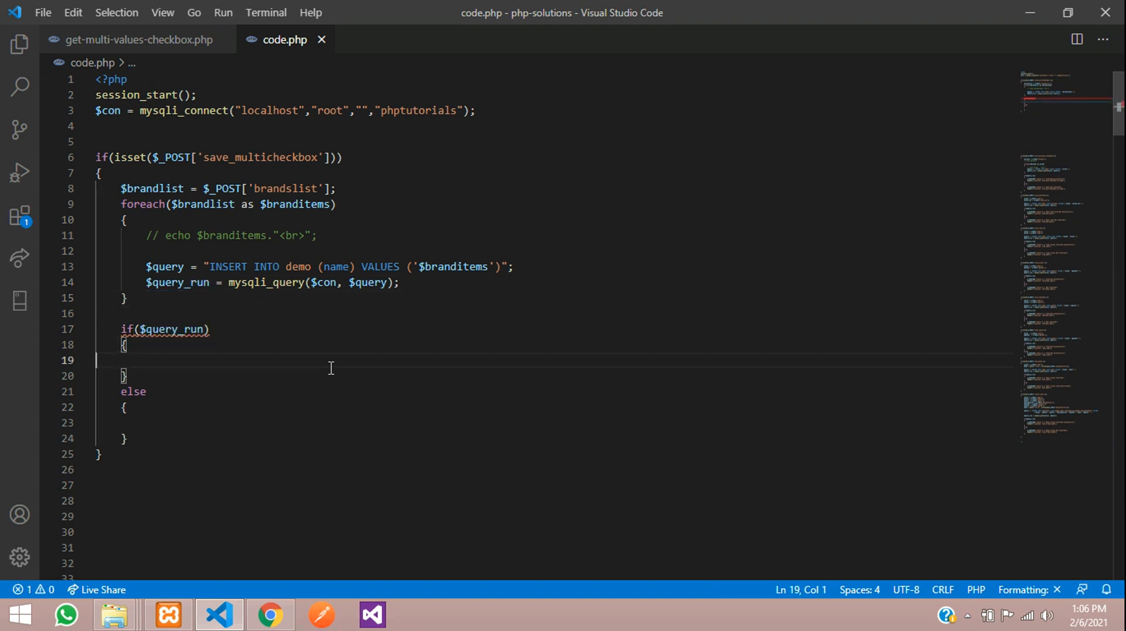
- Set $_SESSION['status'] to "Inserted Successfully" and start a header("Location:") redirect
type("$")
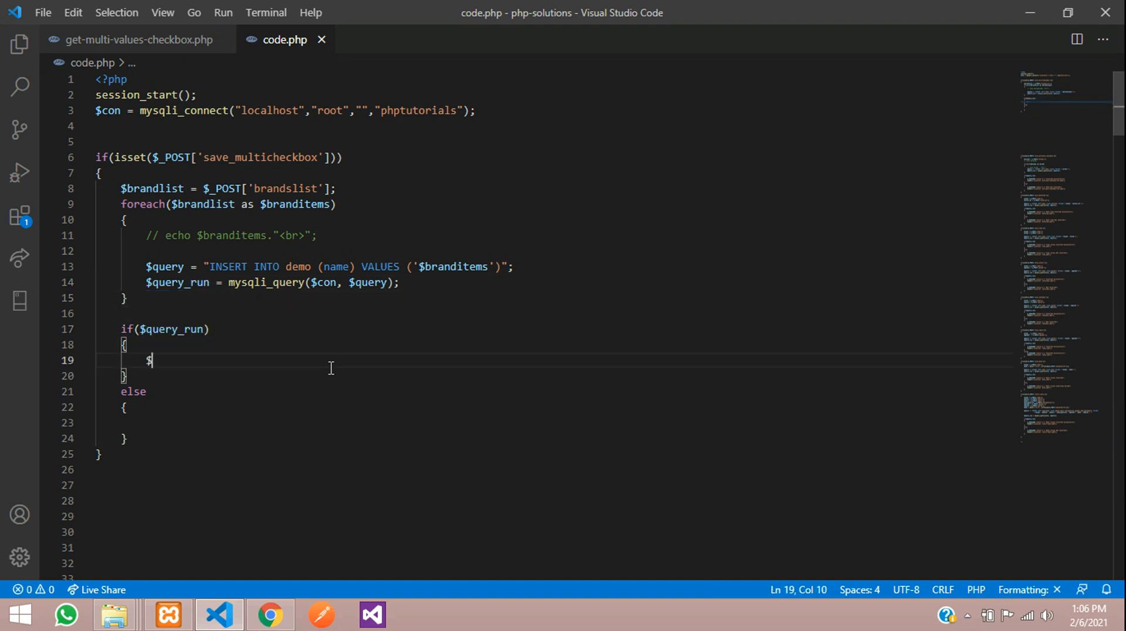
type("_SESSION['")
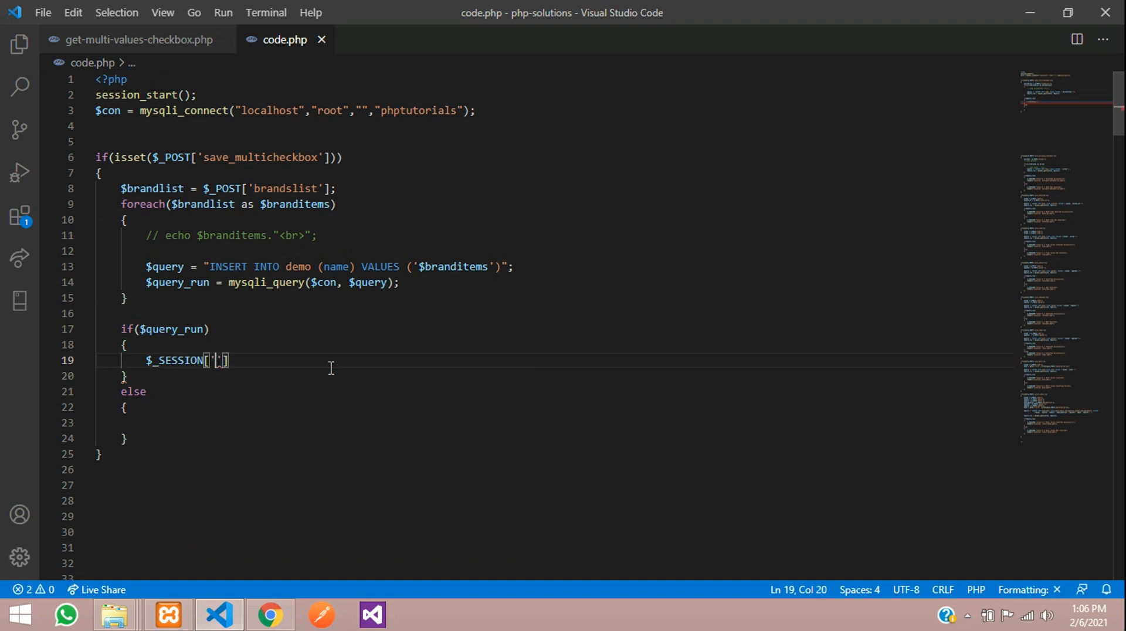
type("status")
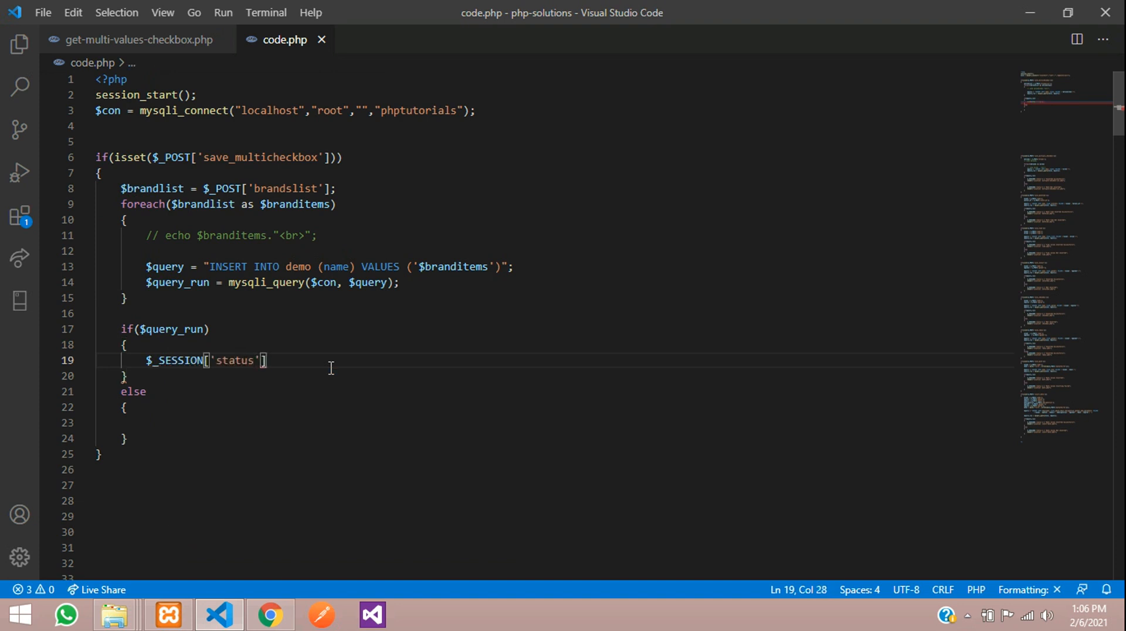
type("= \"\";")
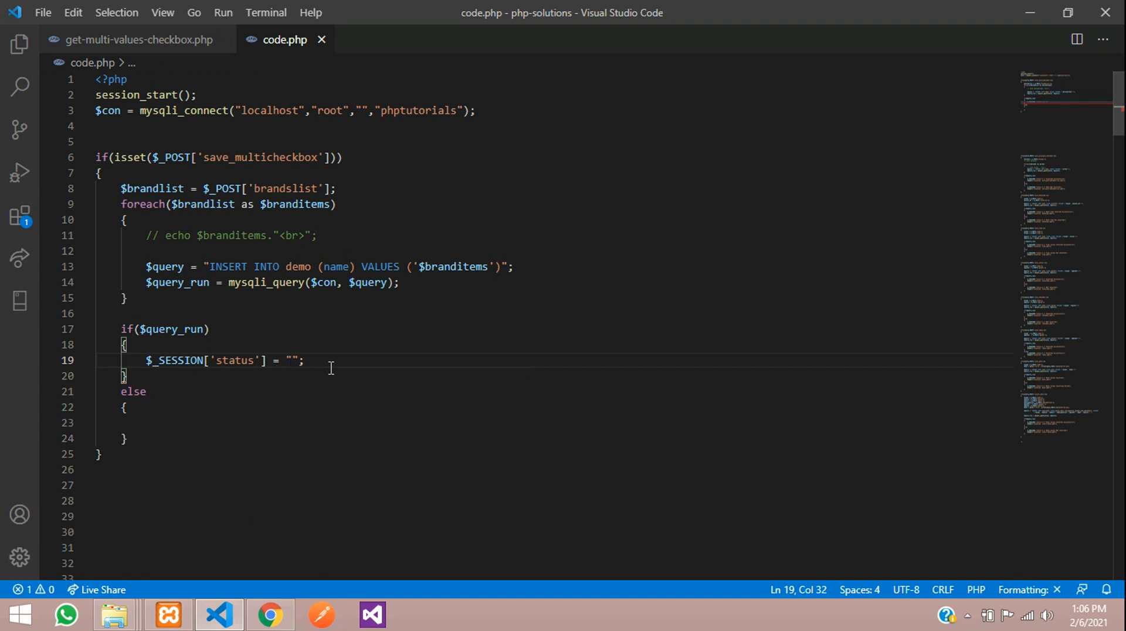
type("Inserted S")
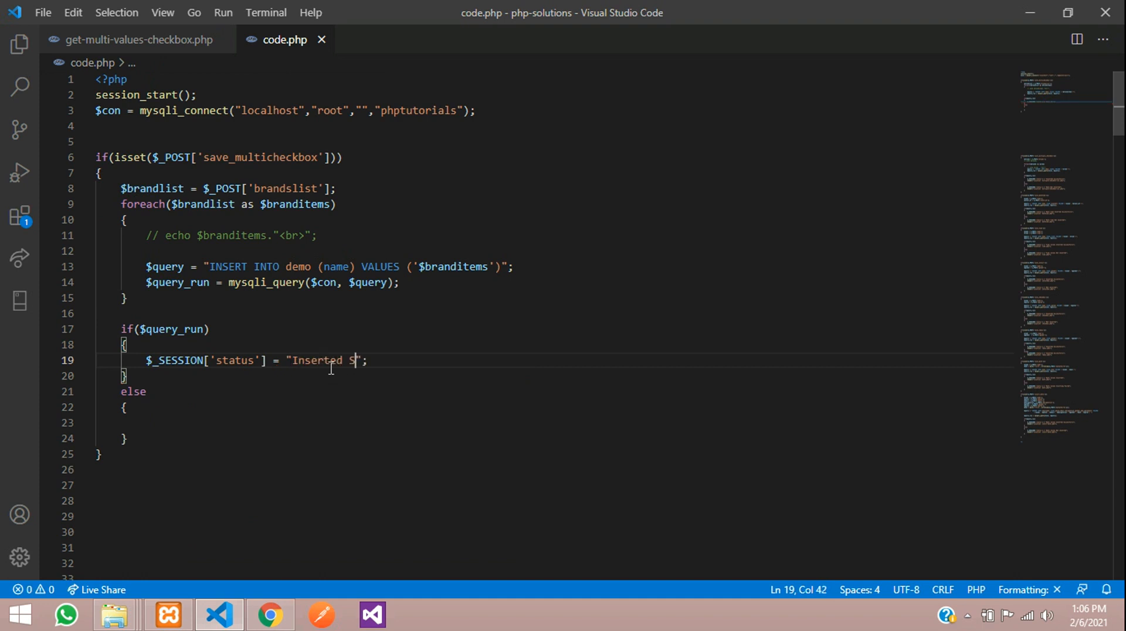
type("uccess")
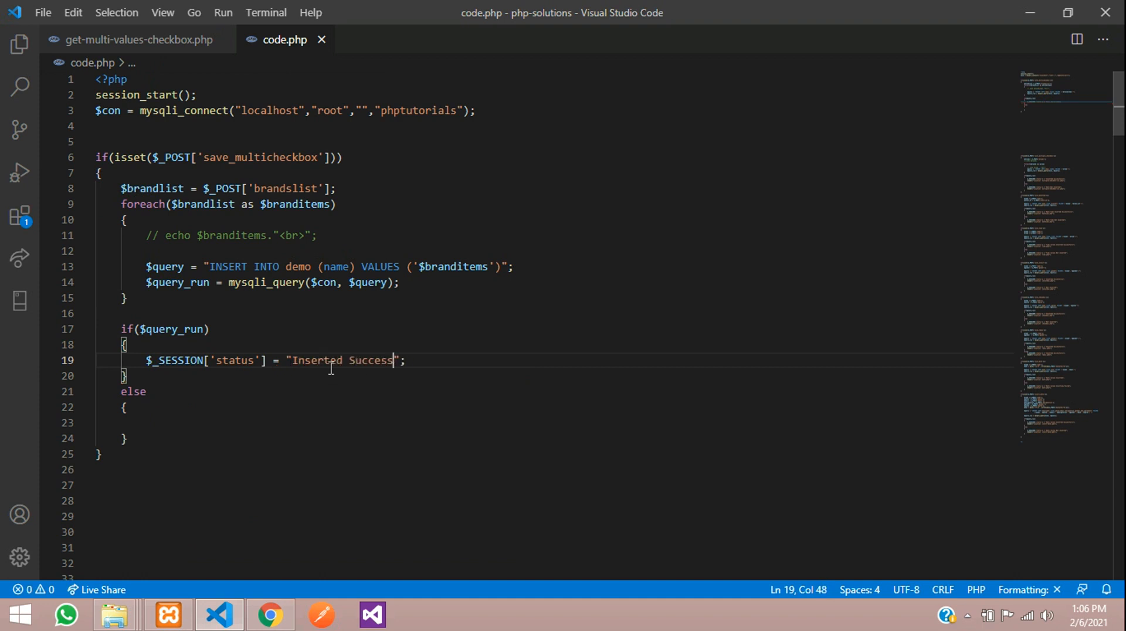
type("fully")
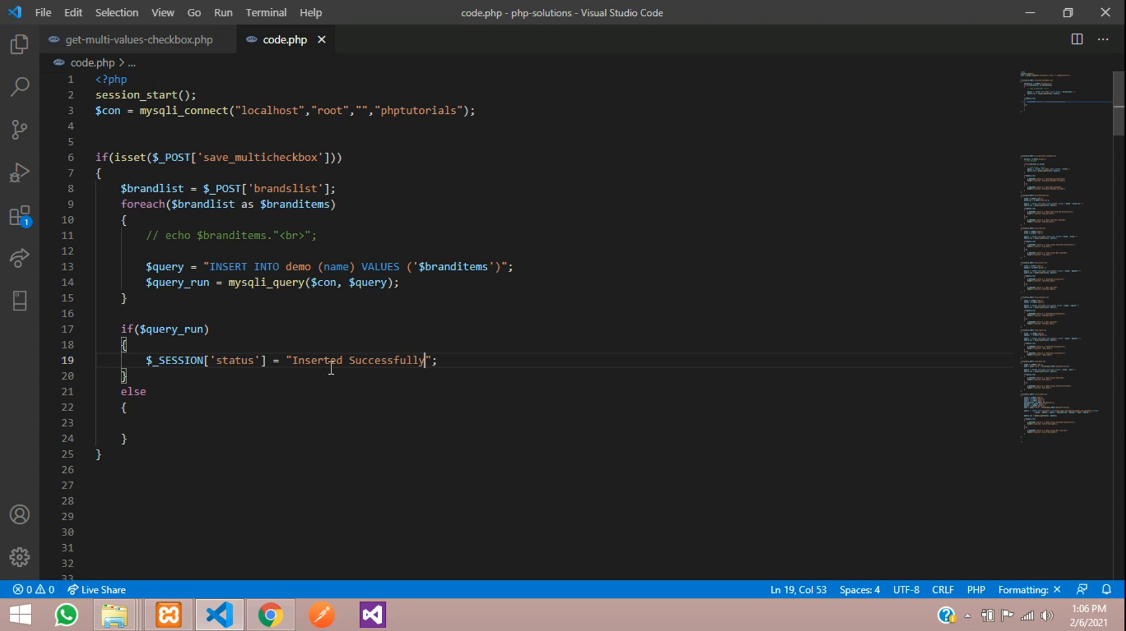
type("hea")
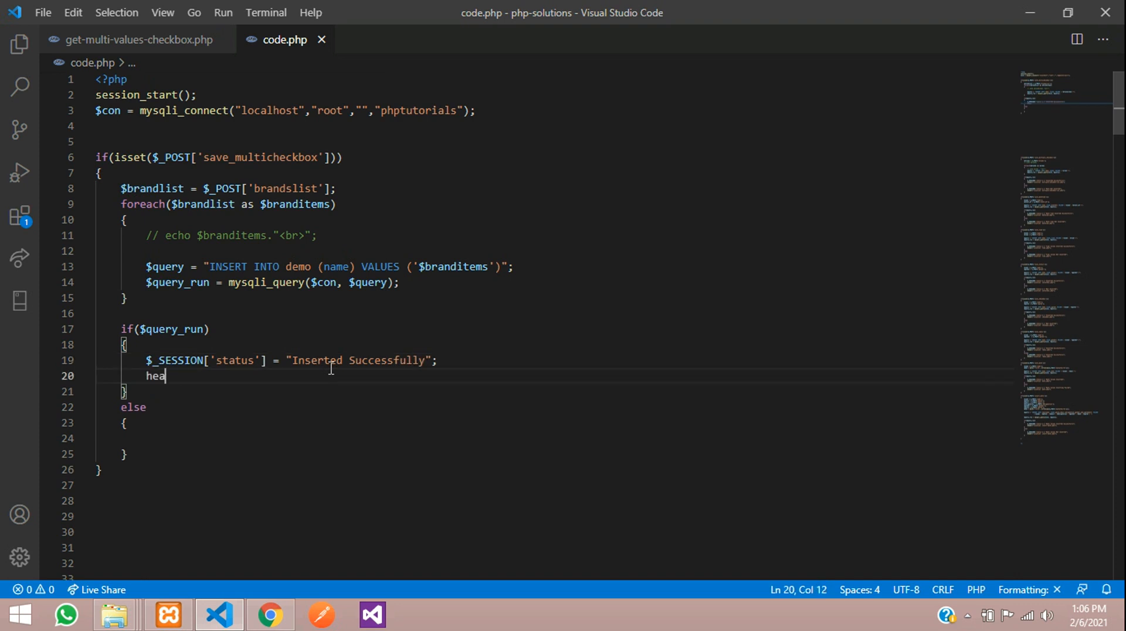
type("der();")
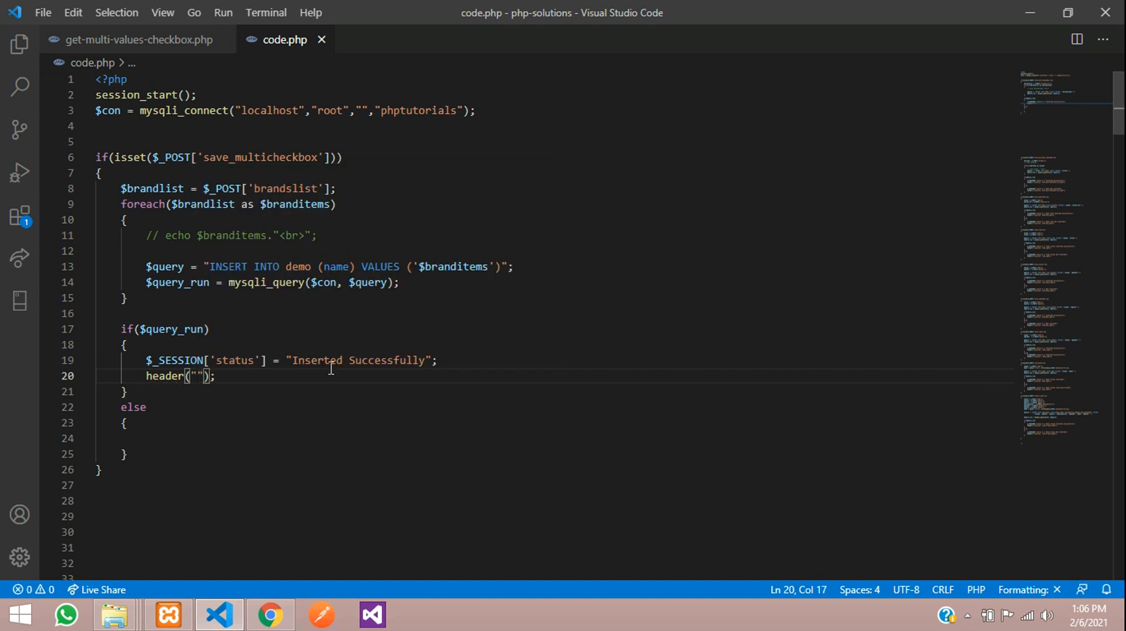
type("Location:")
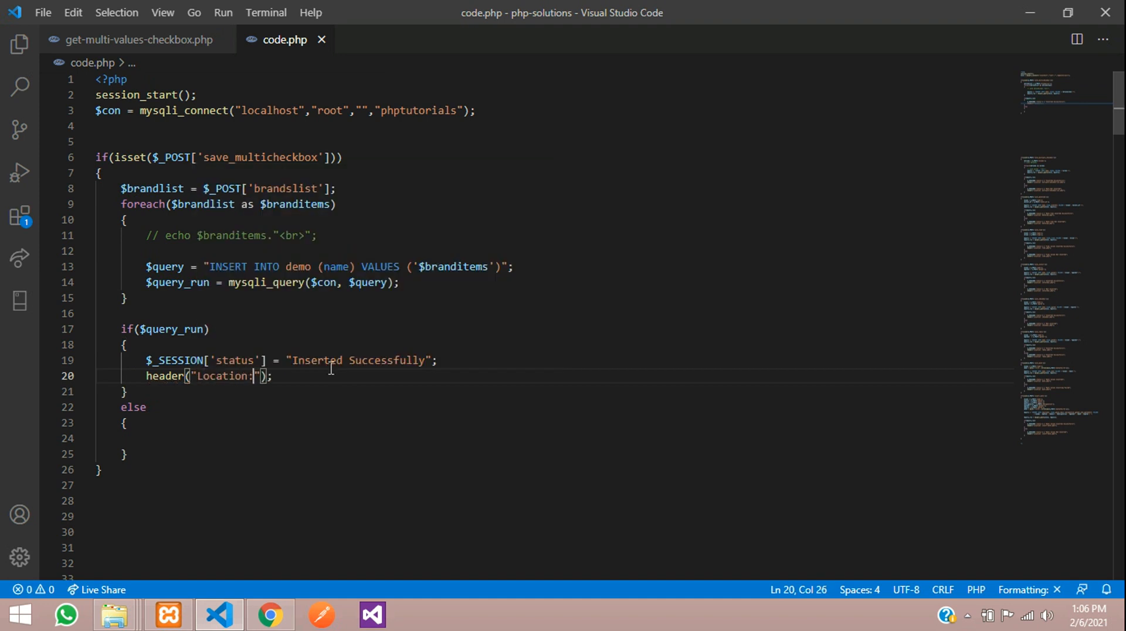
left_click(269, 615)
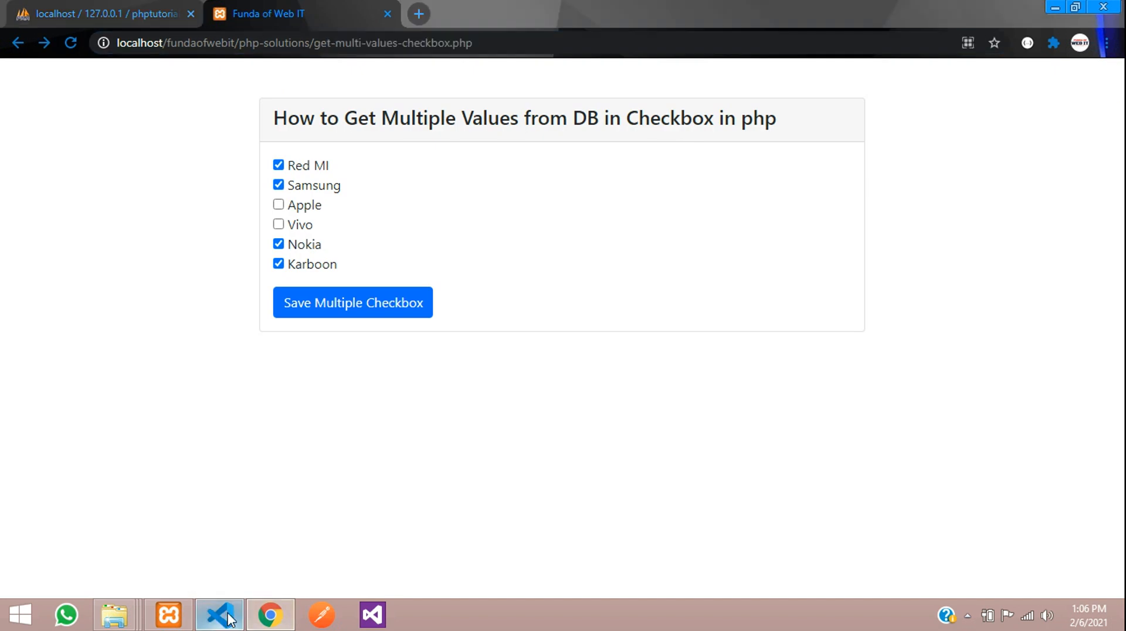
- Select the success status line to reuse it in the else branch
left_click(218, 614)
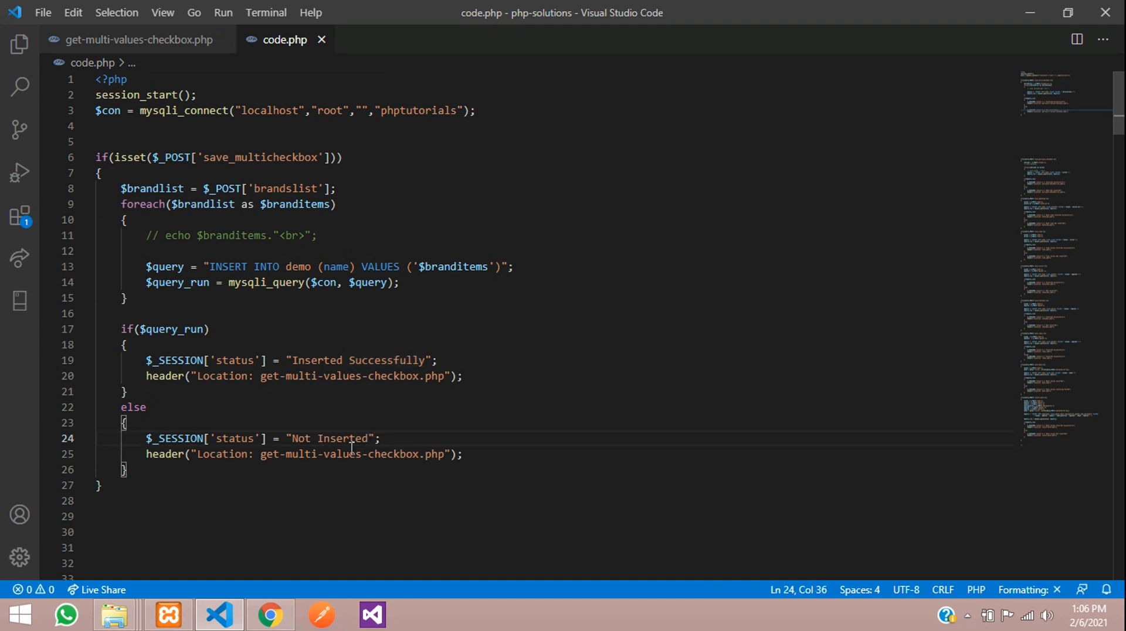
left_click_drag(146, 360, 327, 359)
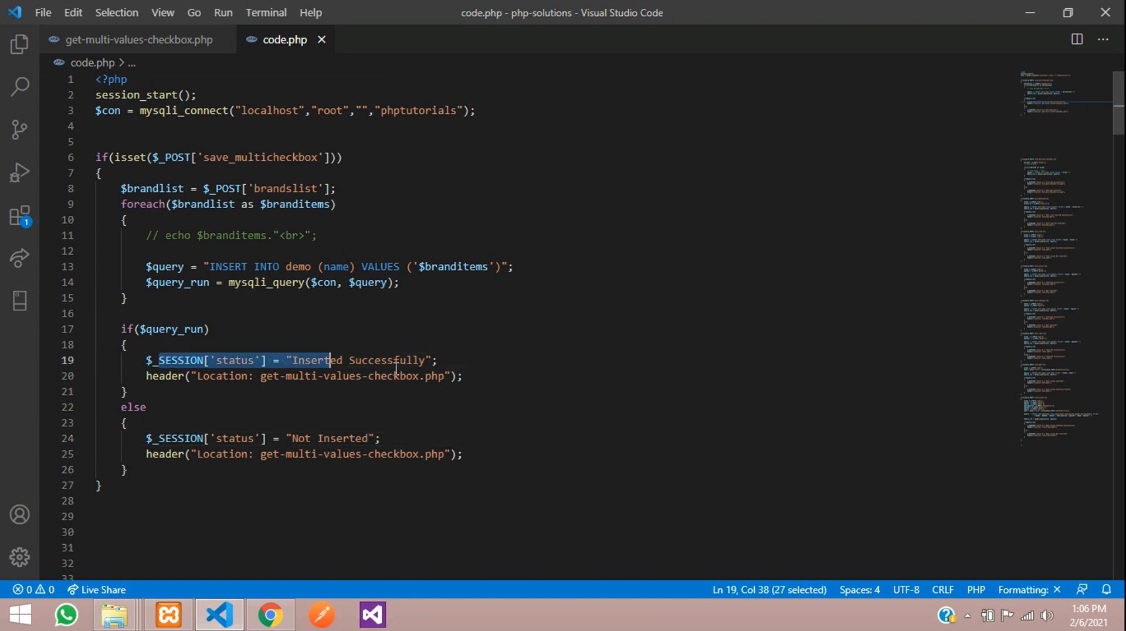
double_click(381, 375)
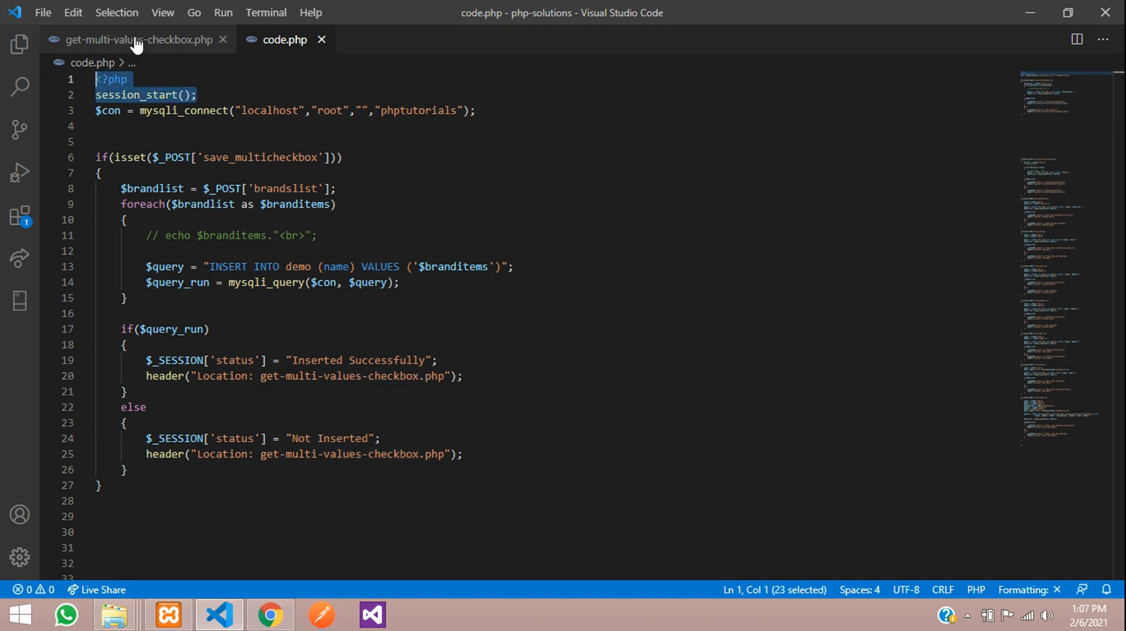
- Join session_start onto line 1 of get-multi-values-checkbox.php and add the status echo-and-unset block
left_click(129, 39)
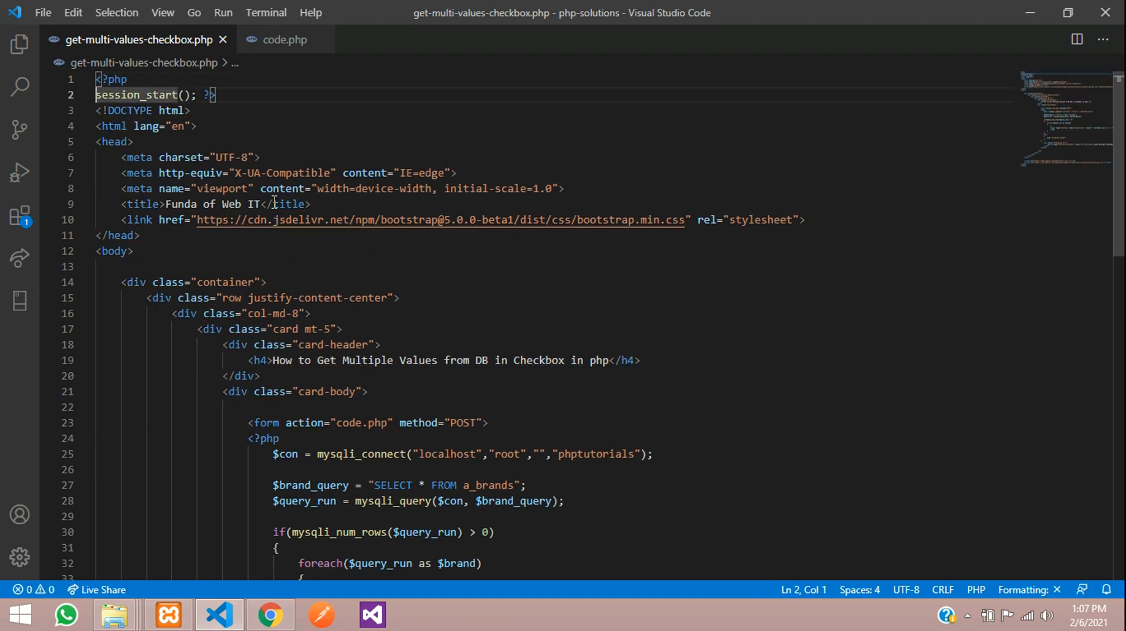
key("Backspace")
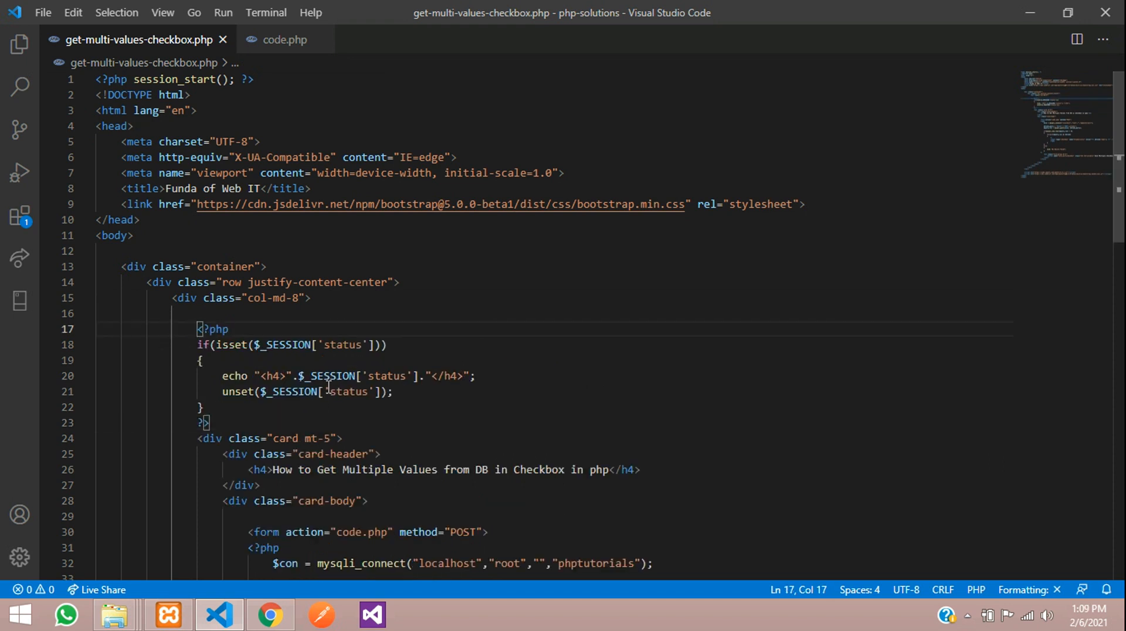
left_click_drag(202, 329, 209, 381)
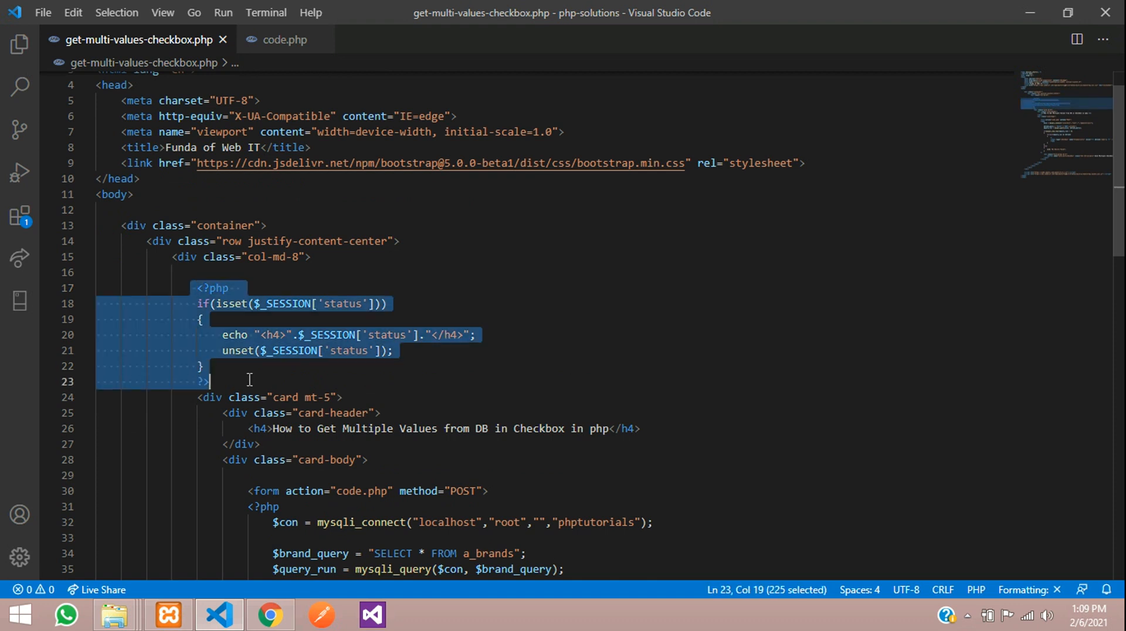
left_click(269, 303)
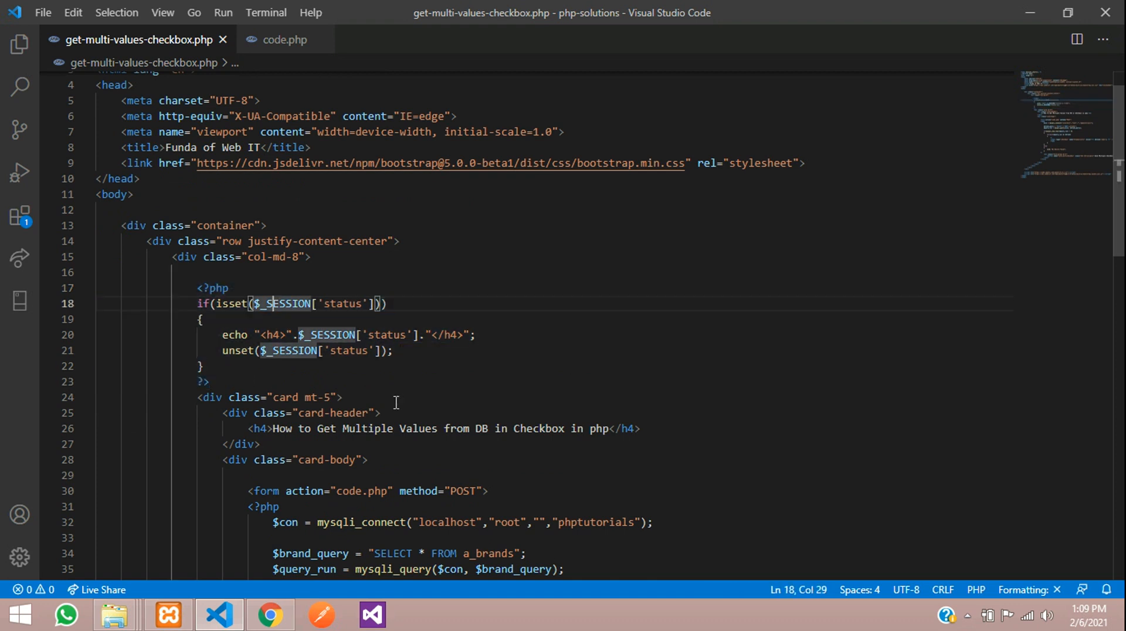
left_click(344, 397)
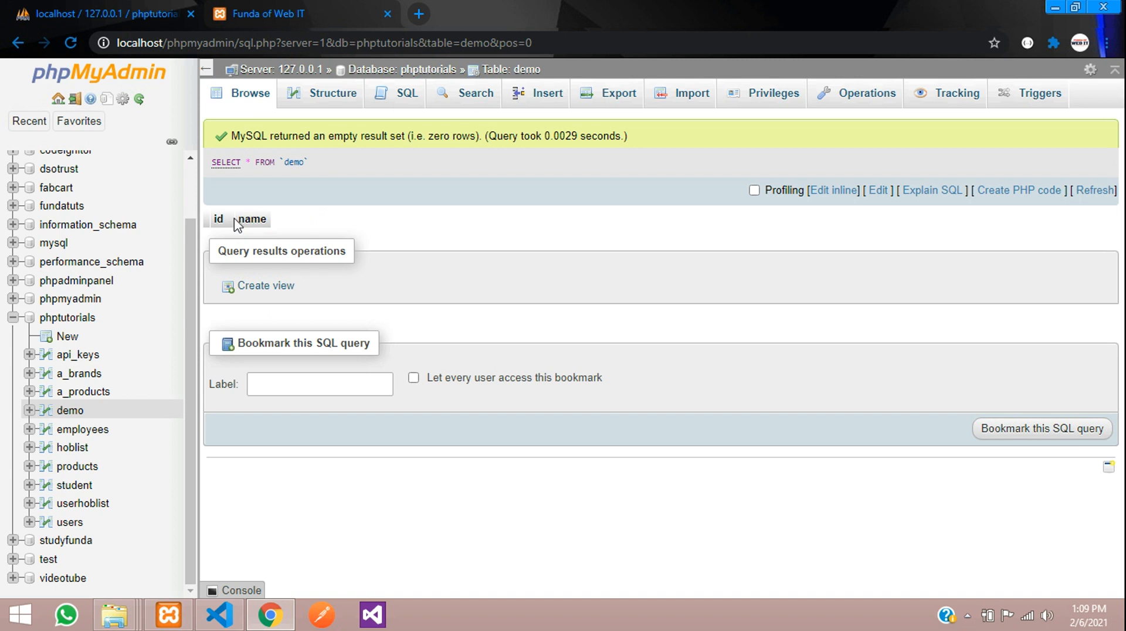
- Confirm the demo table is empty, then submit four ticked brands to show 'Inserted Successfully'
double_click(294, 161)
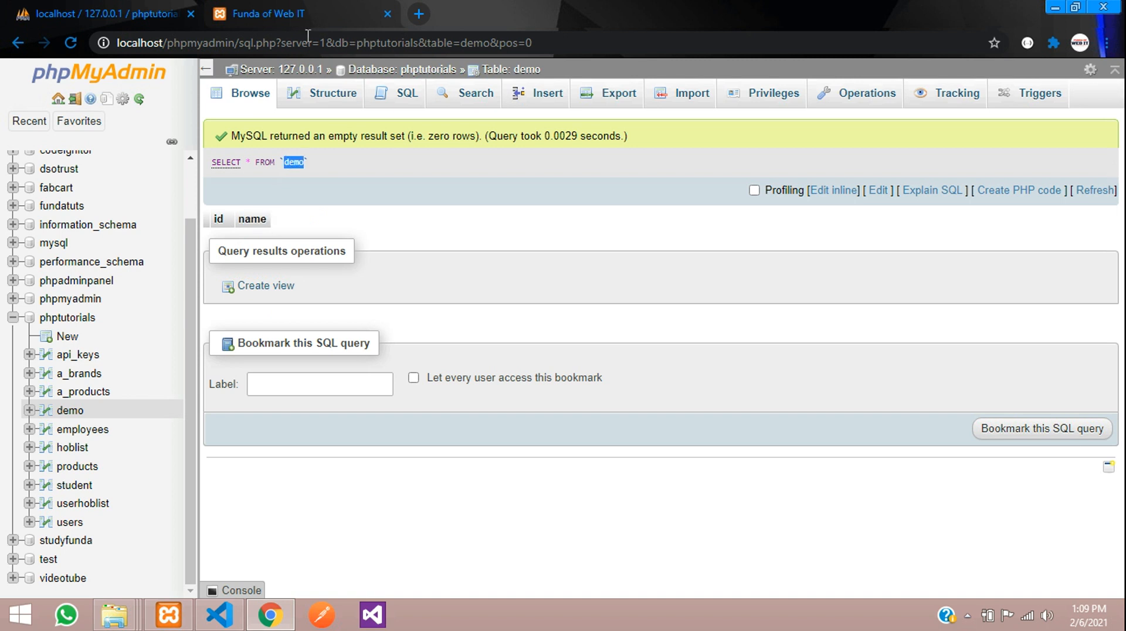
left_click(269, 13)
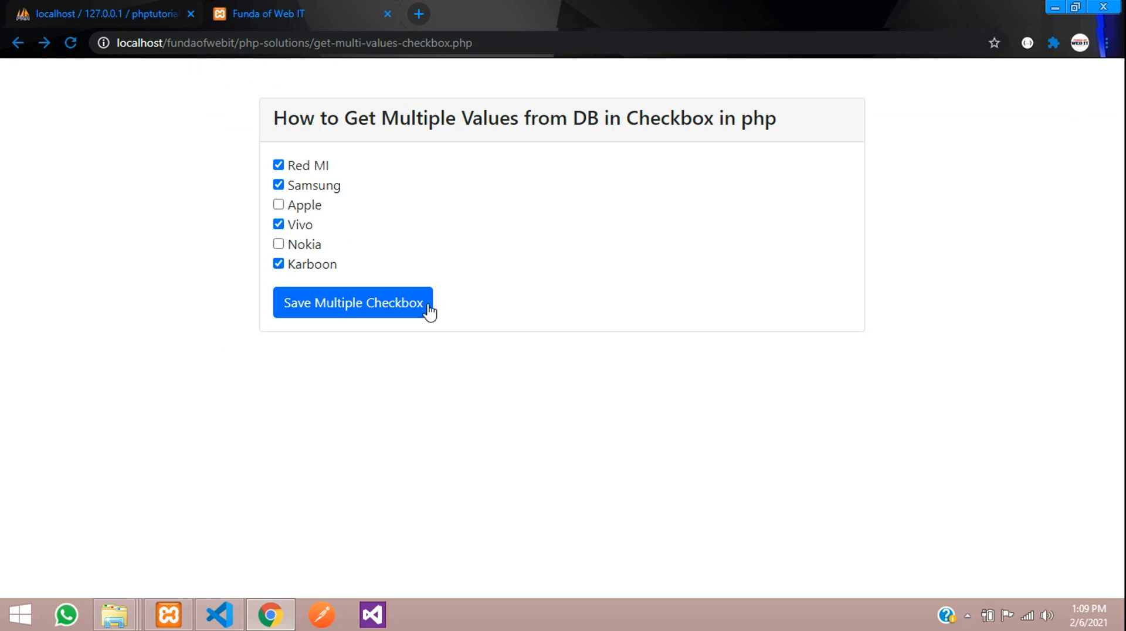
left_click(352, 302)
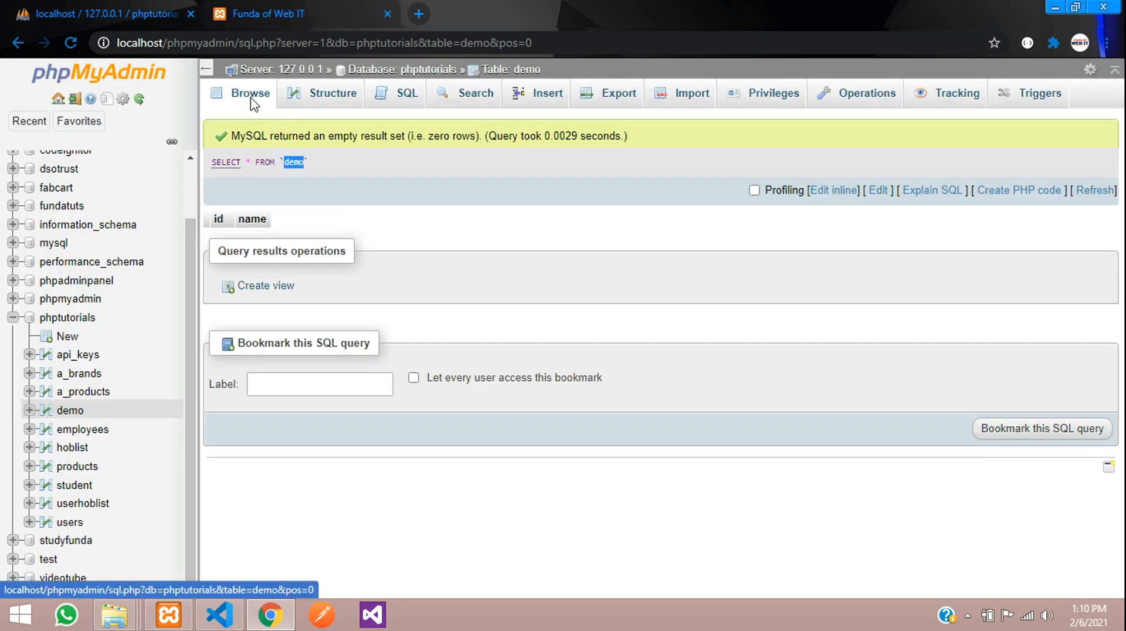
left_click(252, 219)
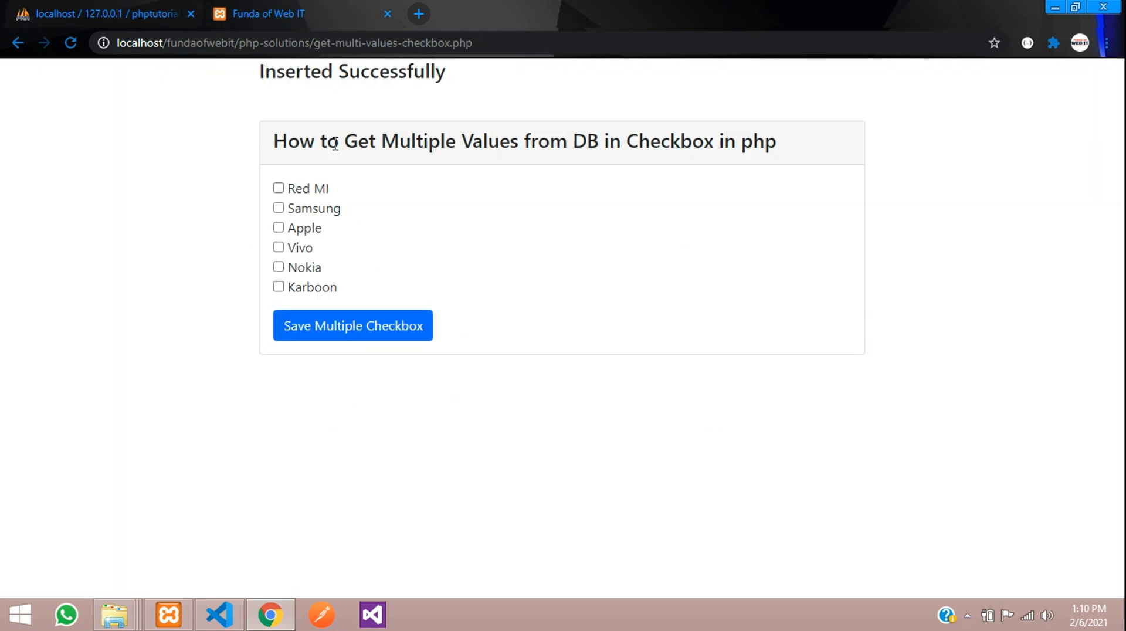
left_click_drag(637, 142, 752, 141)
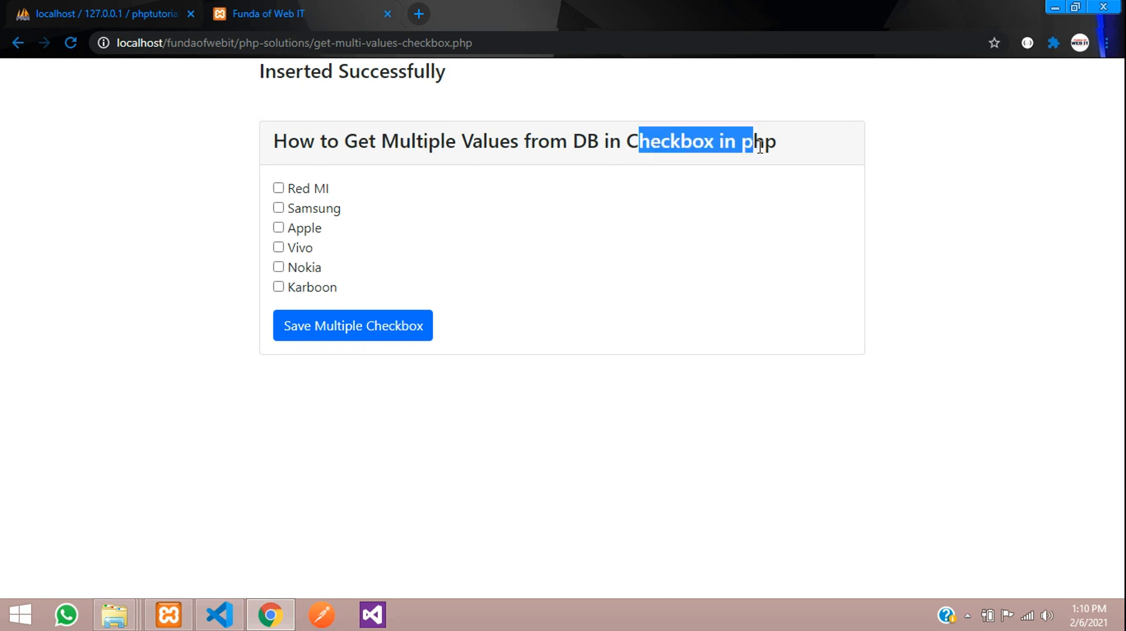